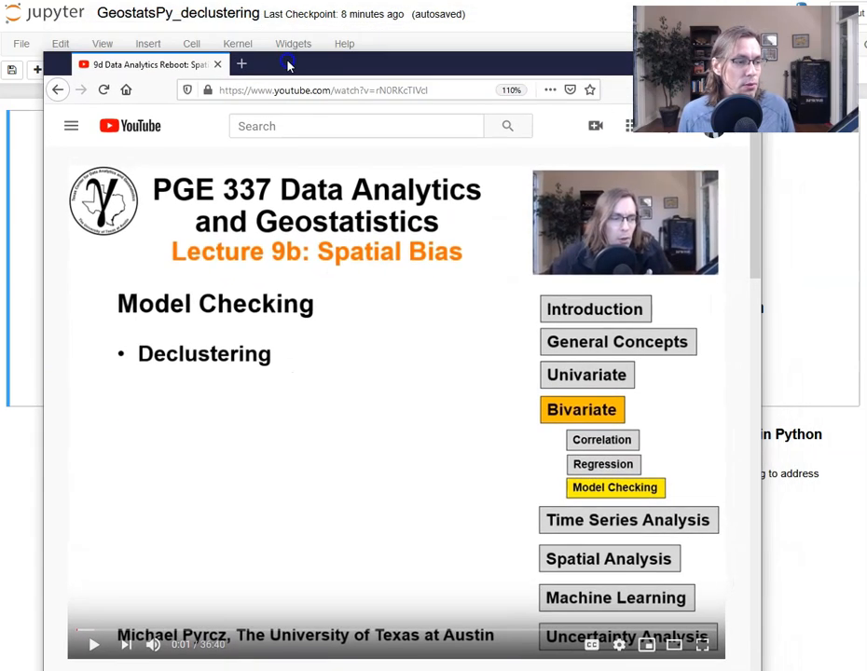
Step: Scroll past the Spatial Bias model-checking slide toward the GeostatsGuy GitHub profile
scroll(down, 3)
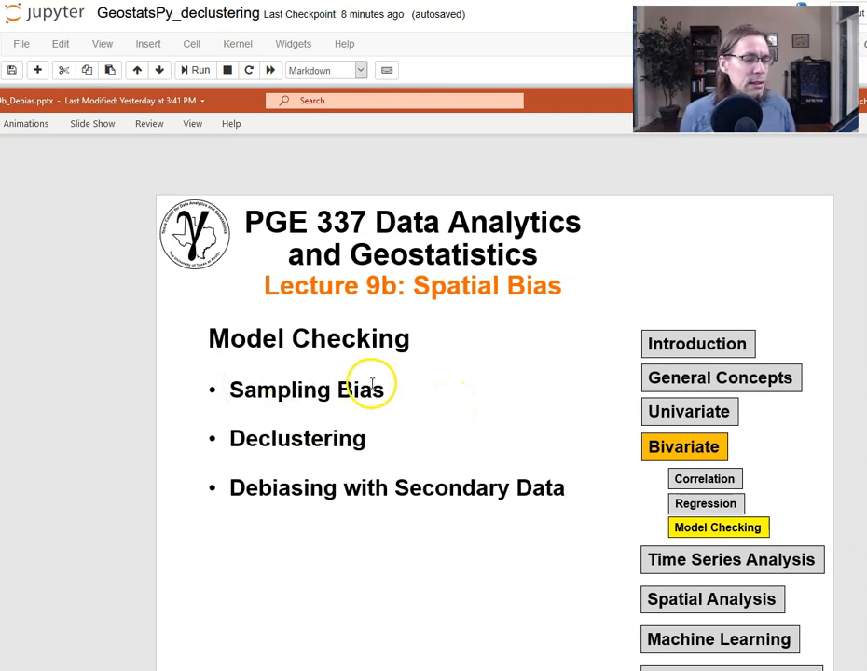
mouse_move(388, 511)
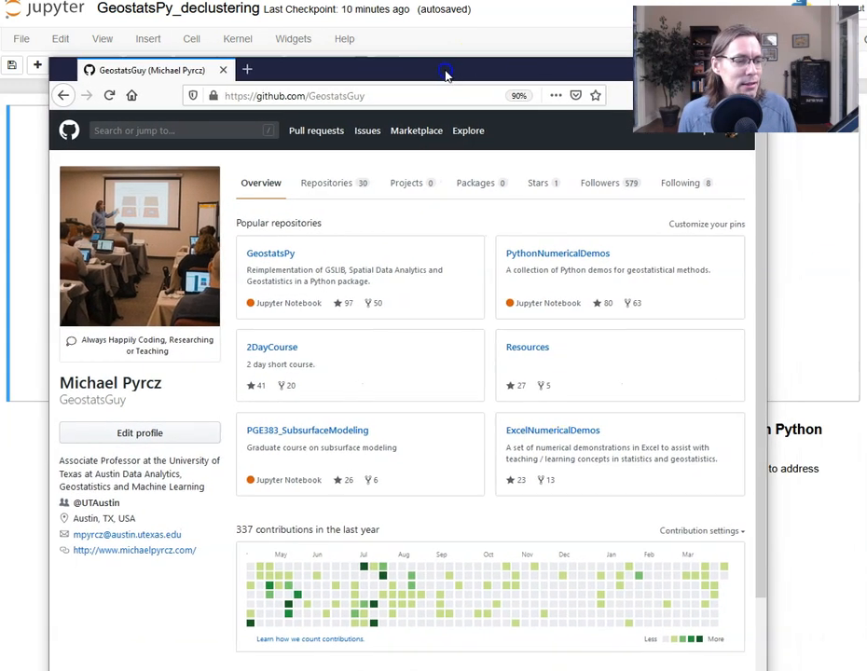
Step: Open the PythonNumericalDemos repository and scroll its notebook list, including GeostatsPy_declustering.ipynb
drag(445, 74, 440, 145)
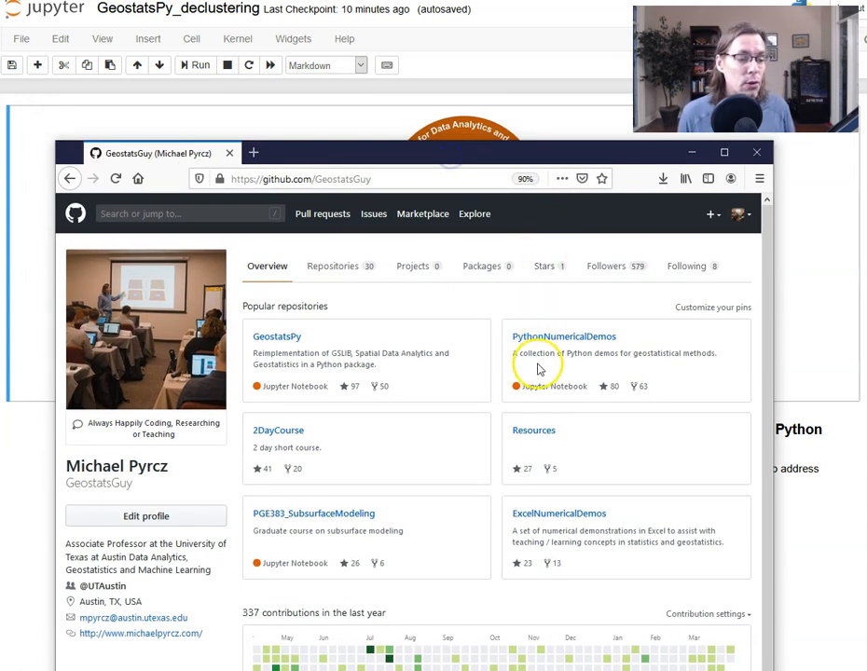
mouse_move(315, 312)
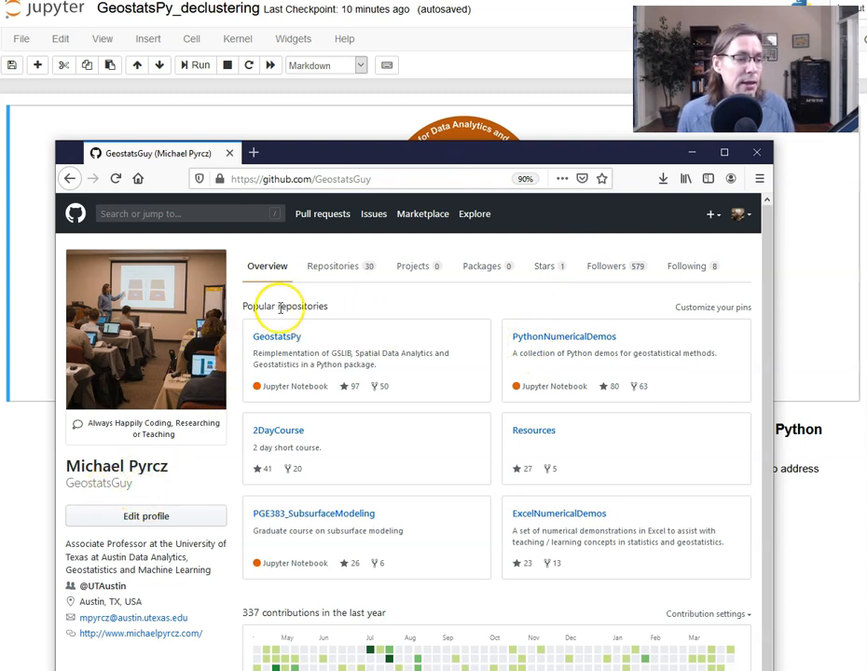
mouse_move(563, 336)
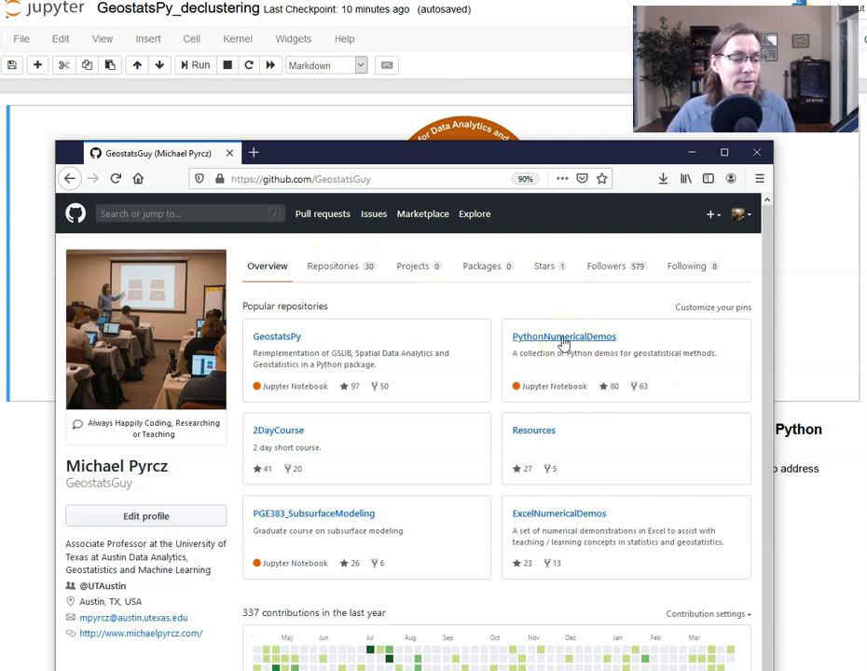
click(564, 336)
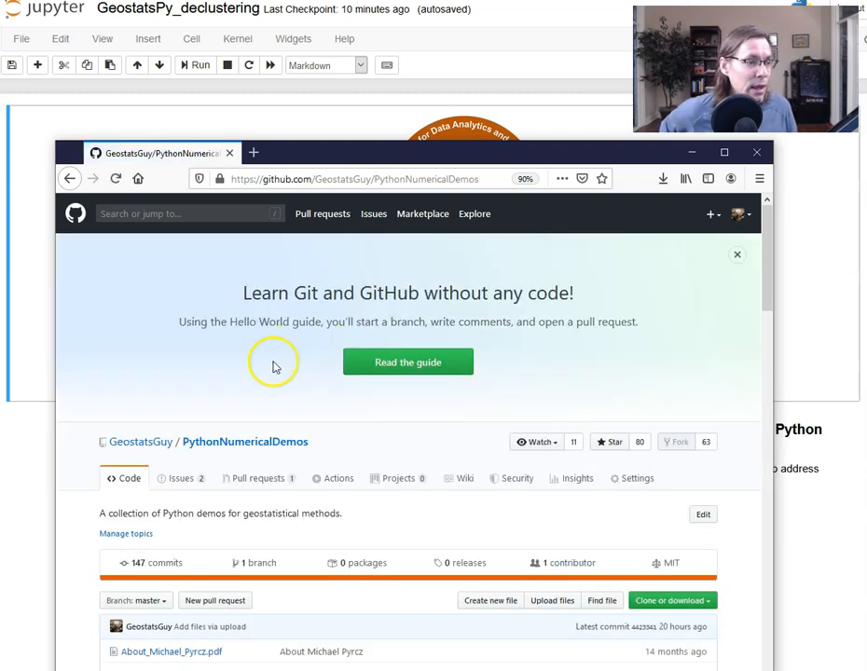
scroll(down, 3)
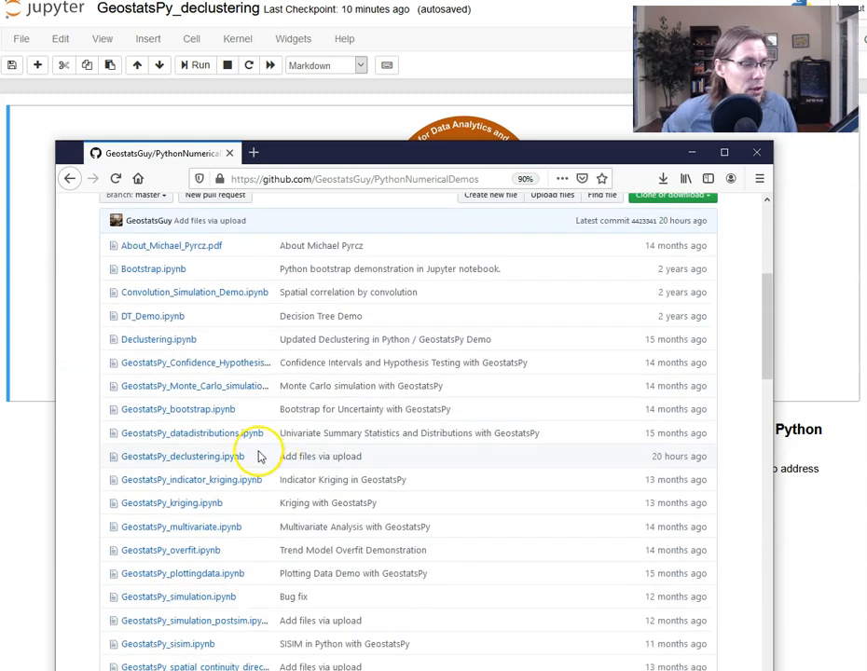
scroll(down, 3)
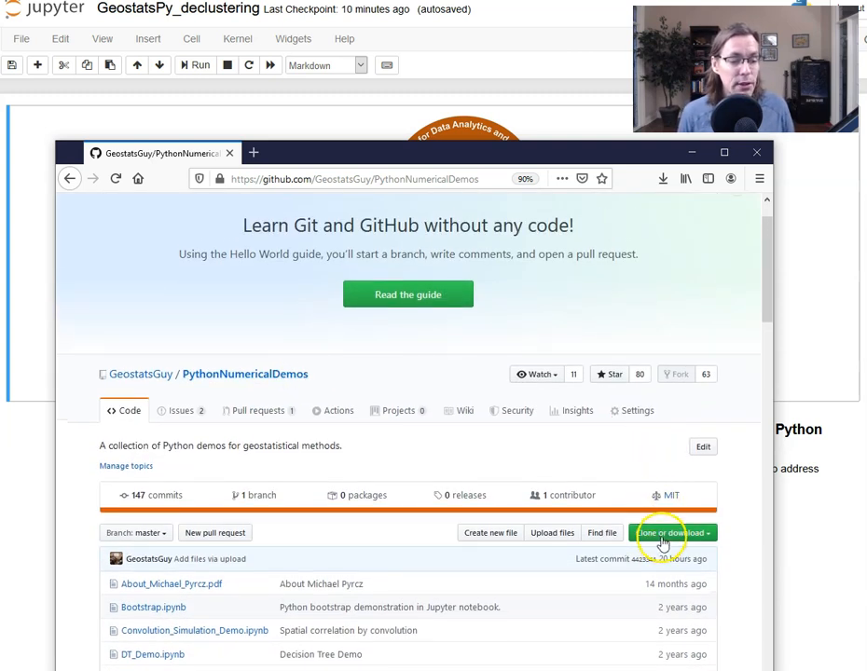
click(669, 532)
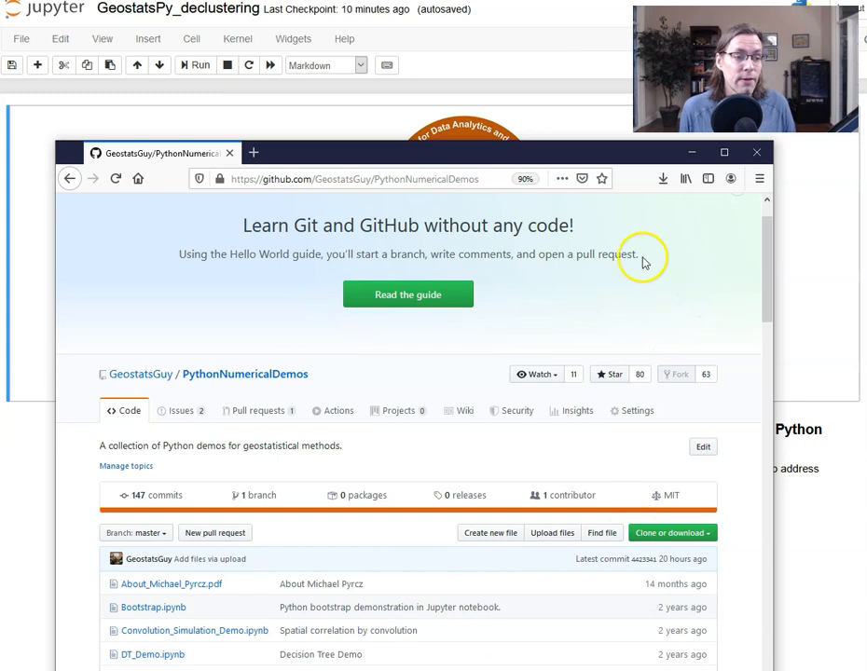
mouse_move(413, 156)
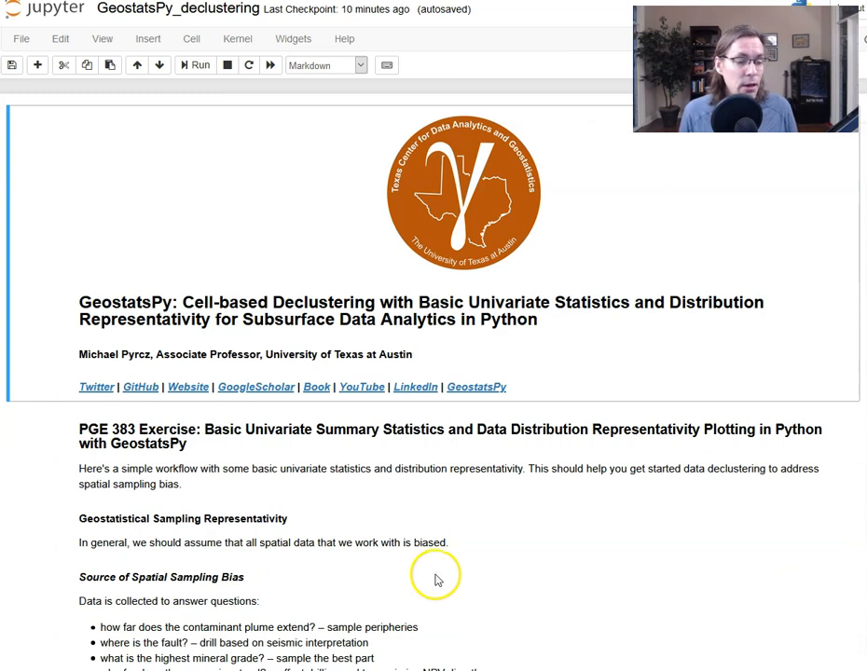
mouse_move(828, 375)
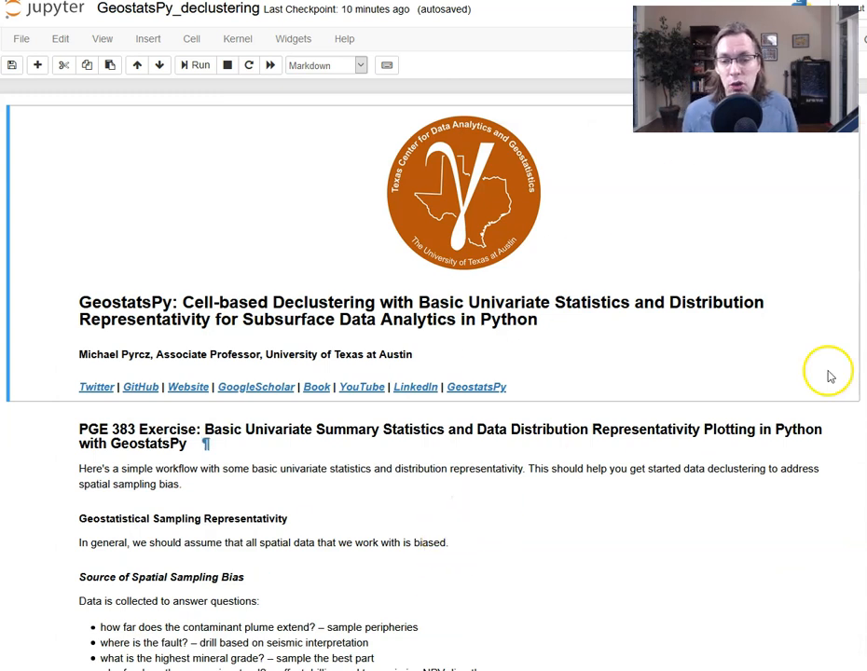
mouse_move(345, 408)
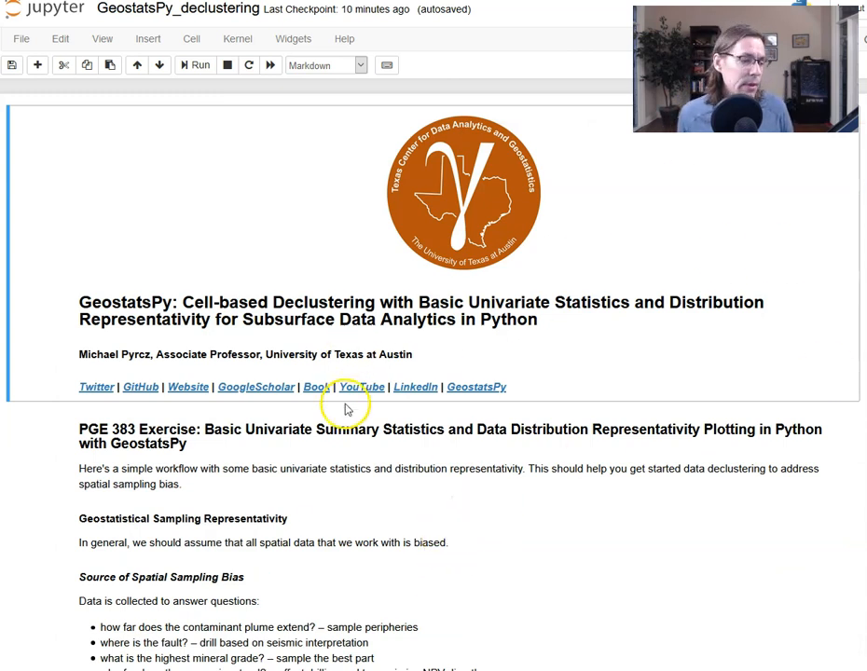
scroll(down, 3)
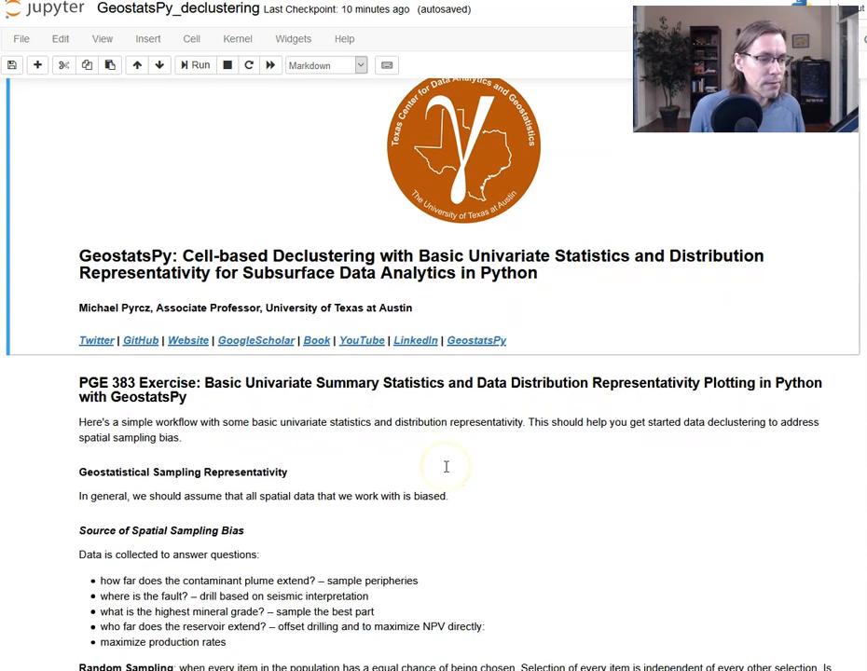
scroll(down, 3)
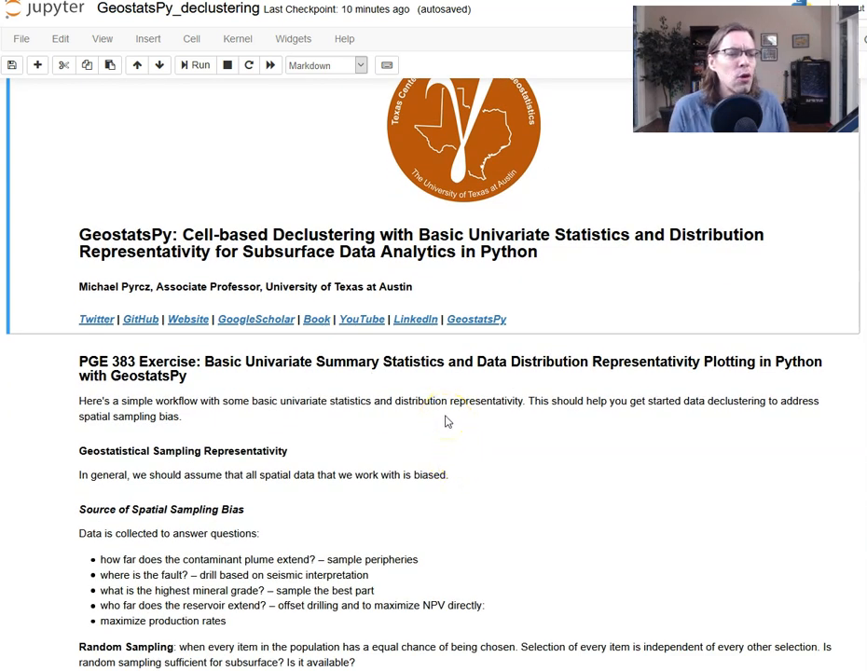
scroll(down, 3)
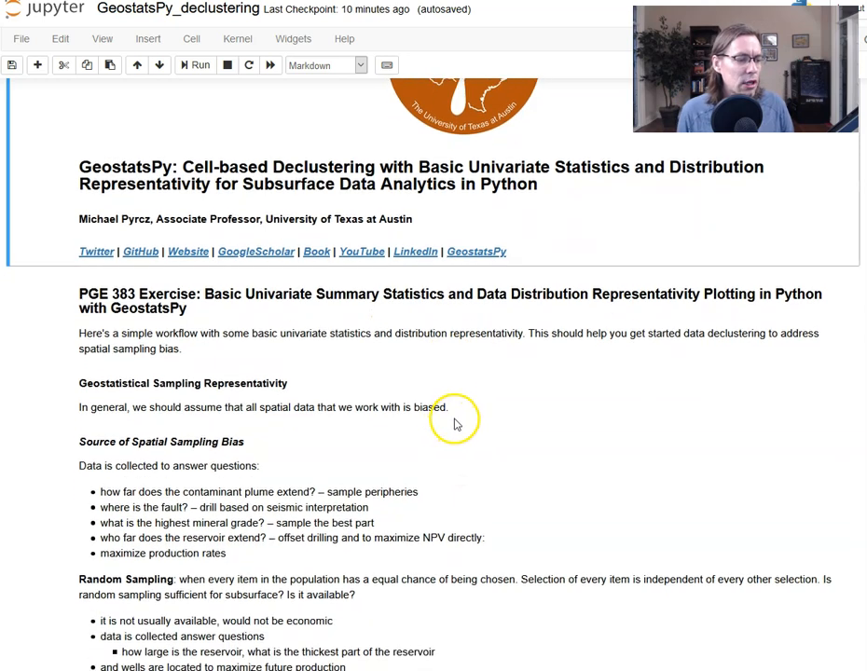
scroll(down, 3)
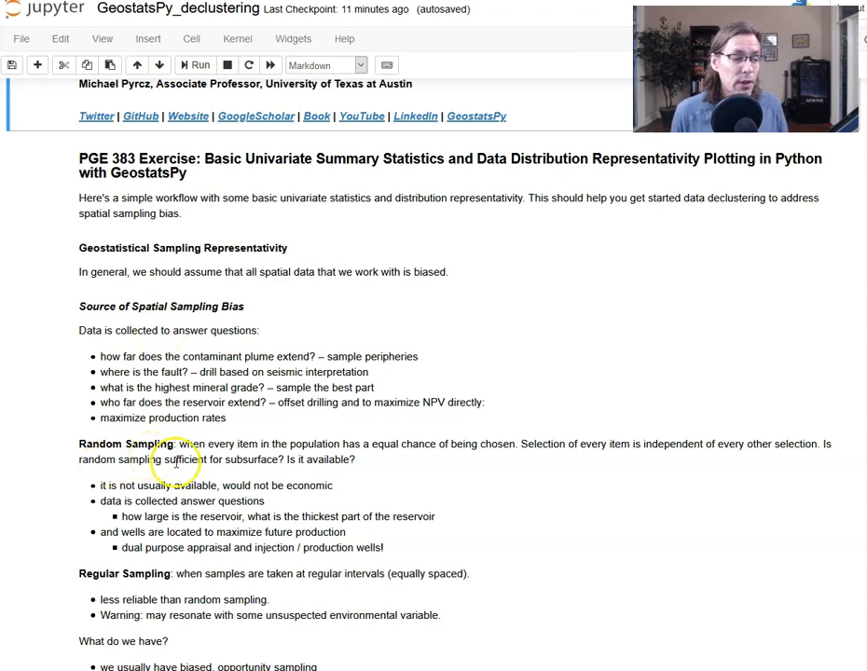
scroll(down, 3)
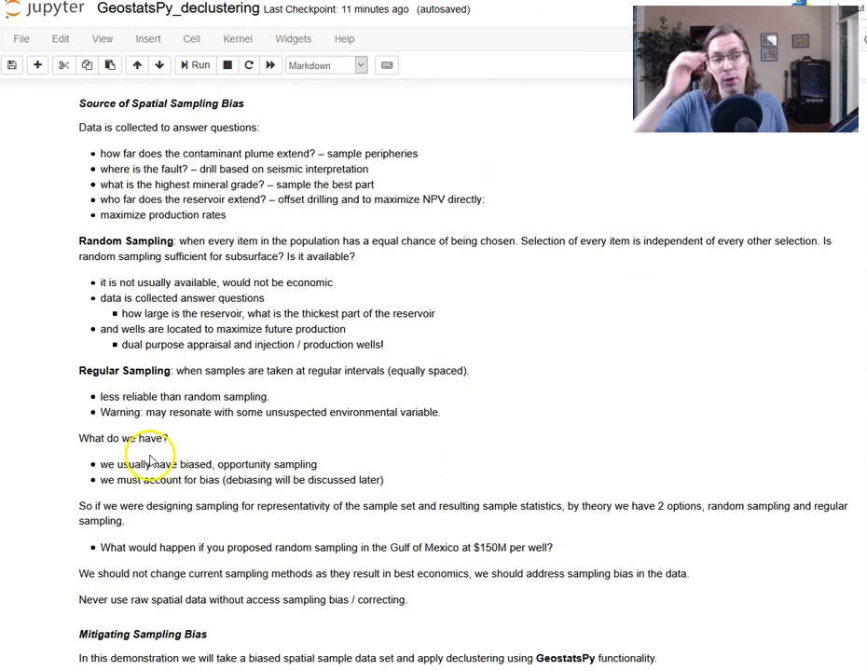
mouse_move(155, 459)
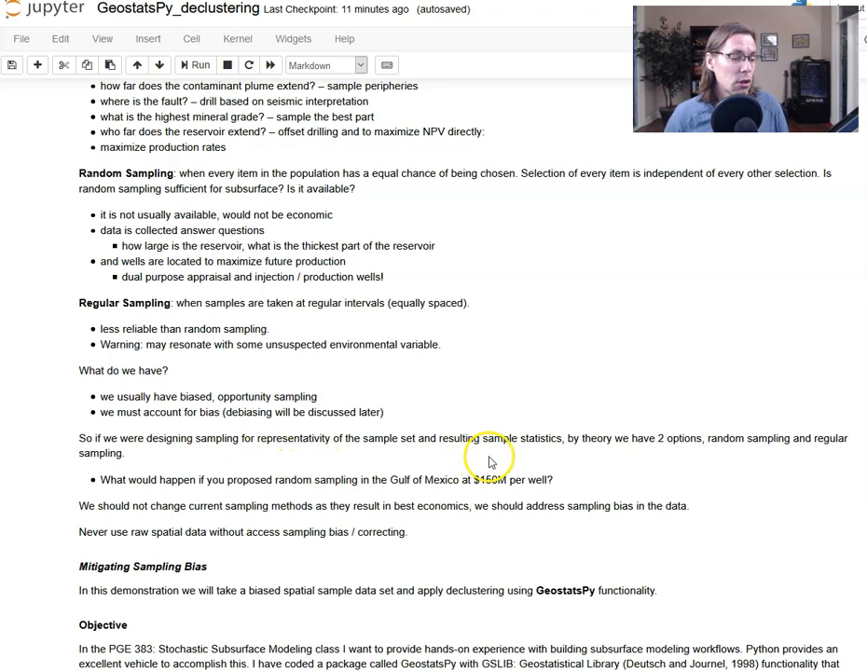
scroll(down, 3)
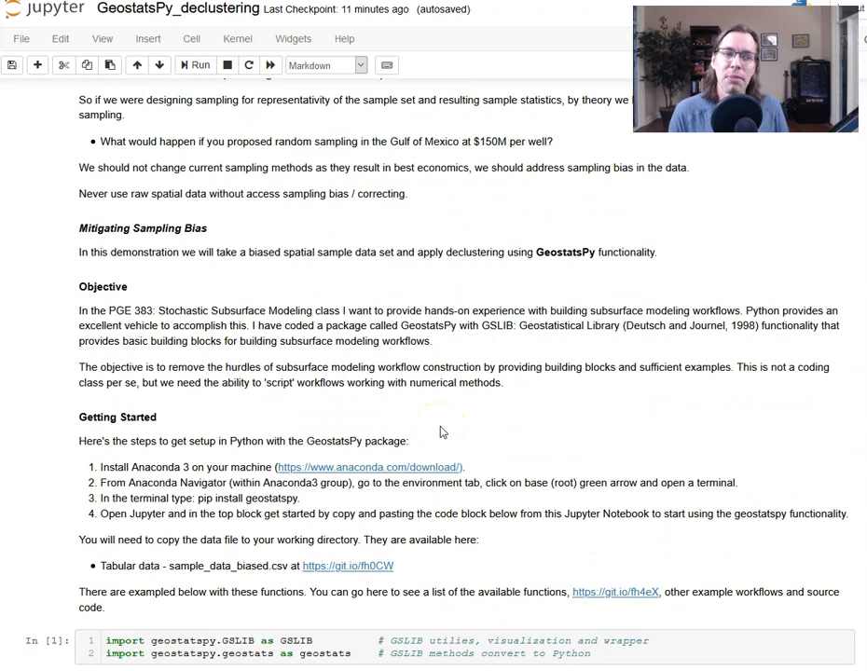
scroll(down, 3)
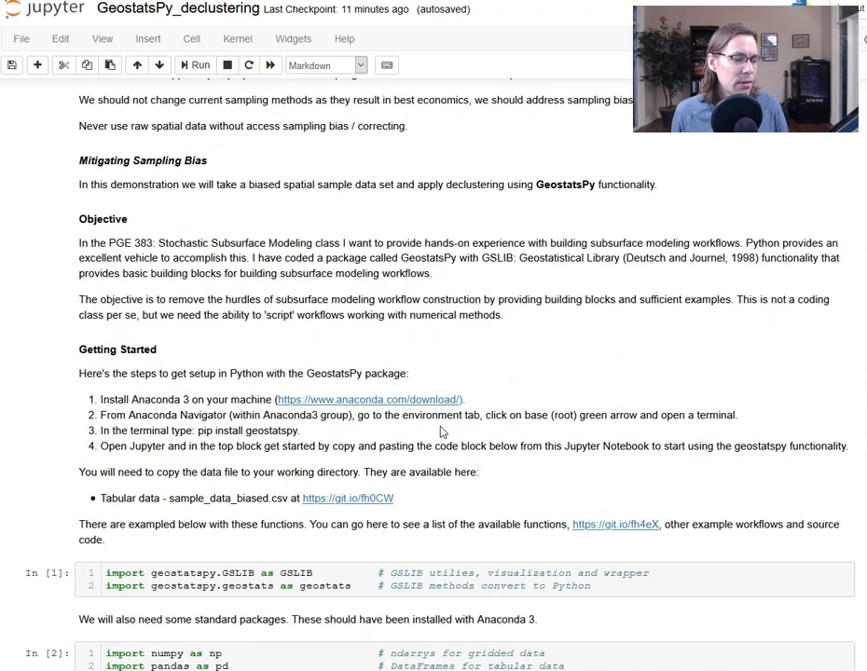
scroll(down, 3)
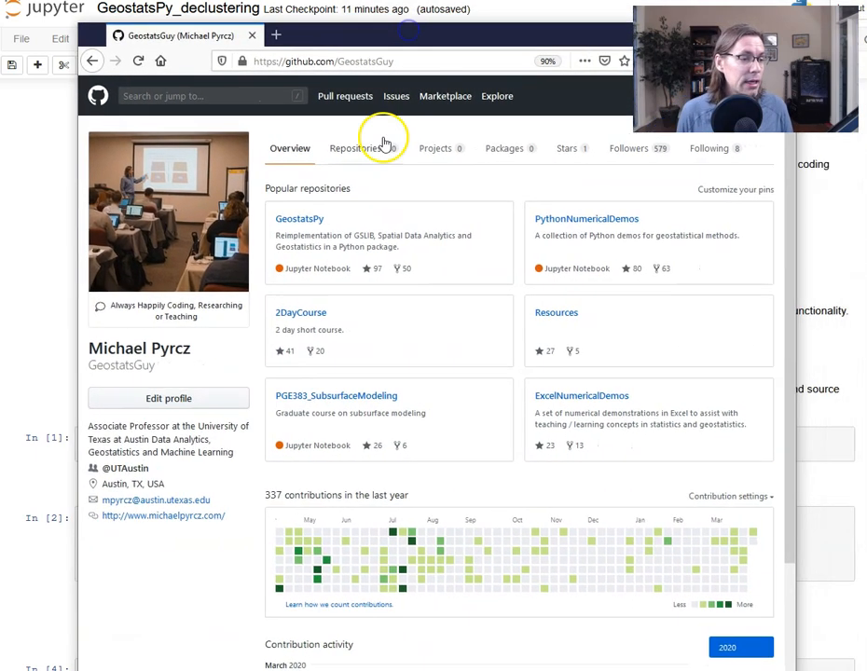
Step: Open GeoDataSets from the repositories list and scroll through its CSV and Excel files
click(355, 149)
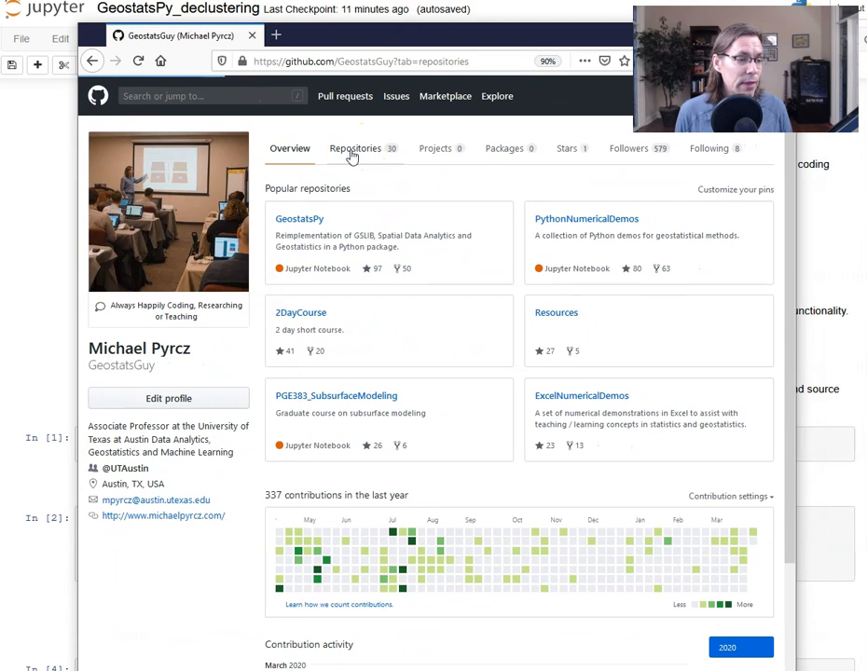
click(354, 149)
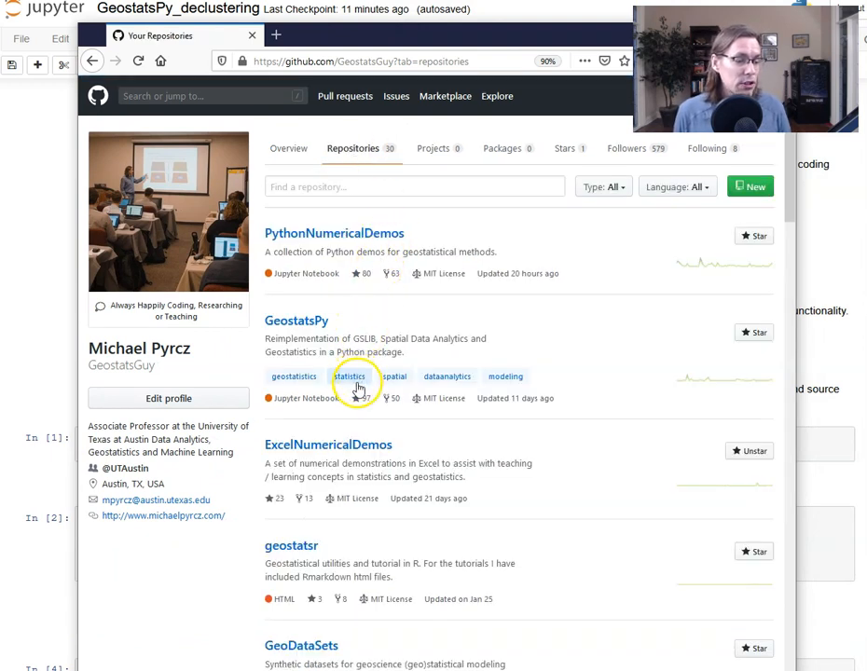
scroll(down, 3)
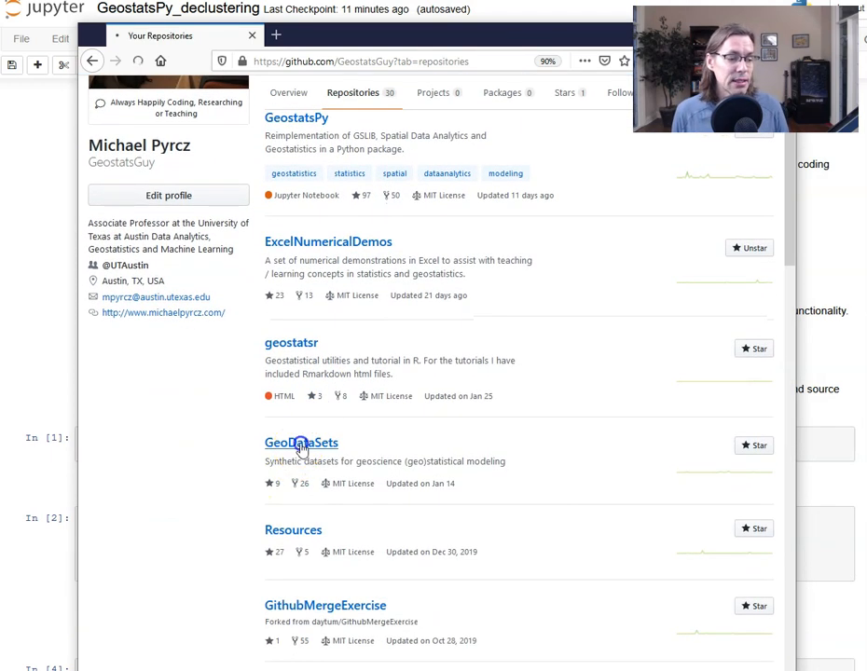
click(301, 442)
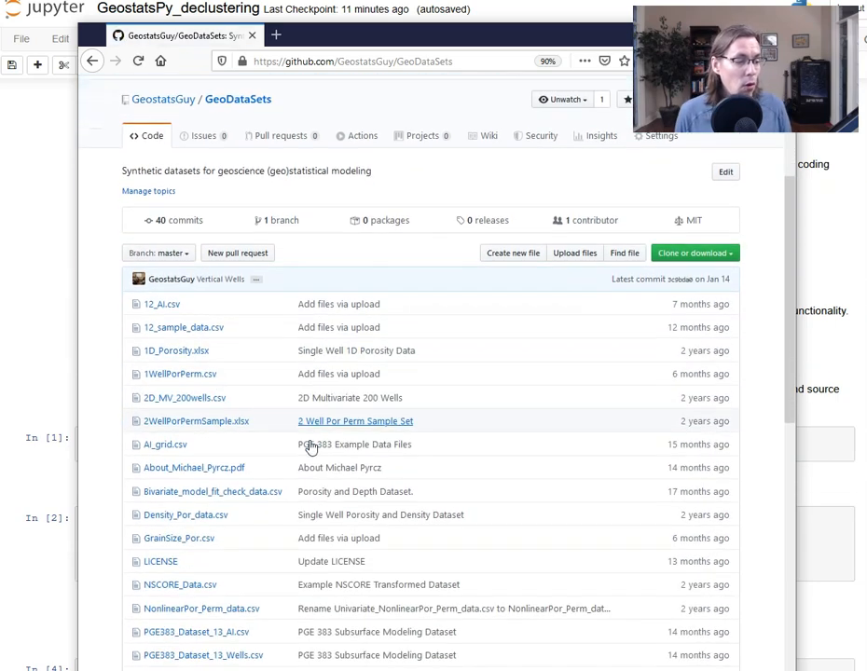
scroll(down, 3)
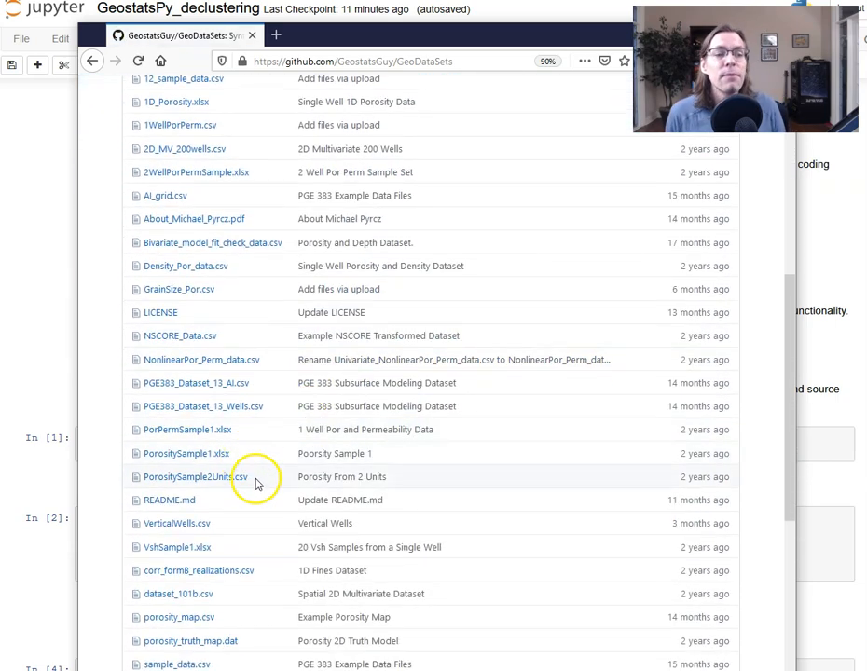
scroll(down, 3)
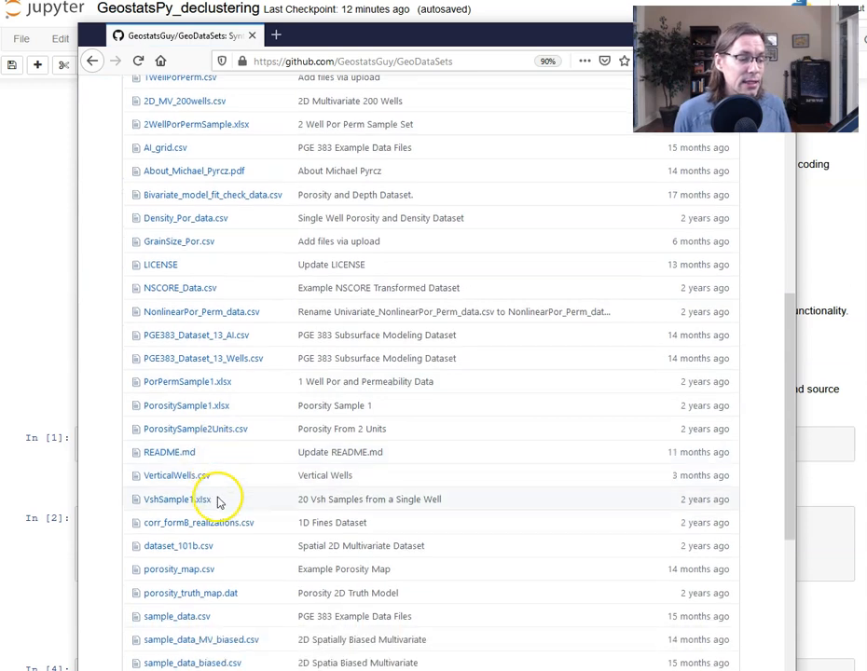
scroll(down, 3)
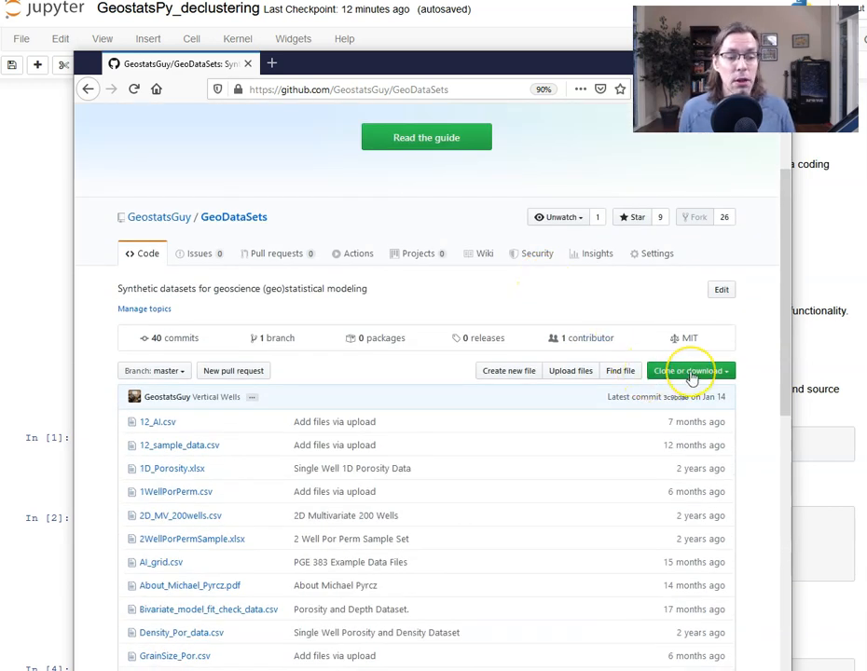
mouse_move(475, 48)
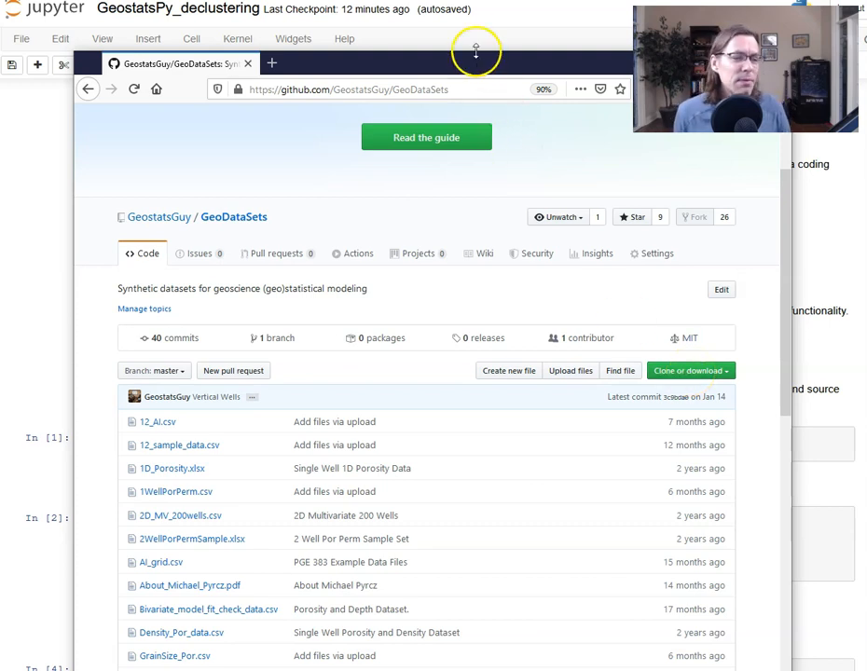
mouse_move(454, 72)
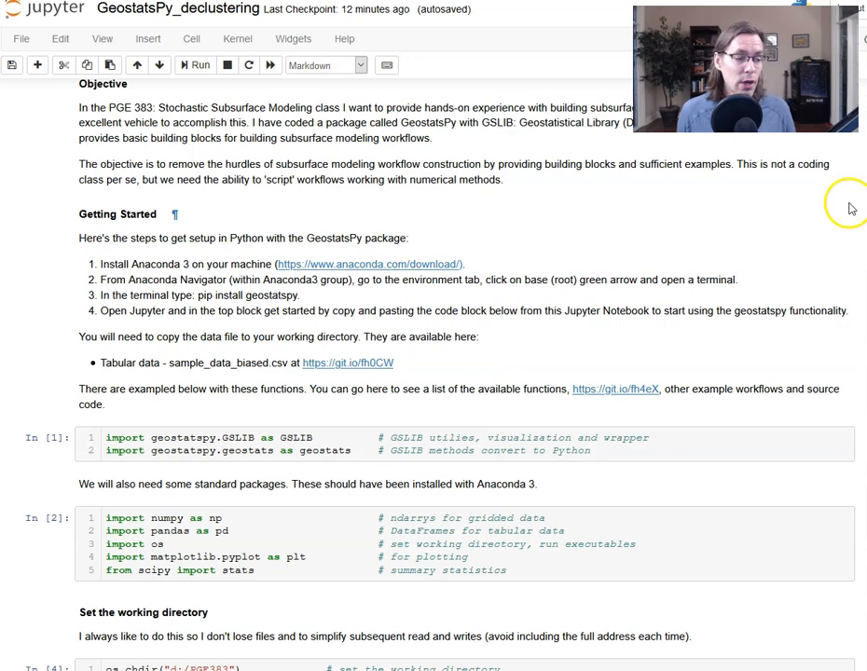
Step: Re-execute the GSLIB and geostats import cell, now showing execution count 16
scroll(down, 3)
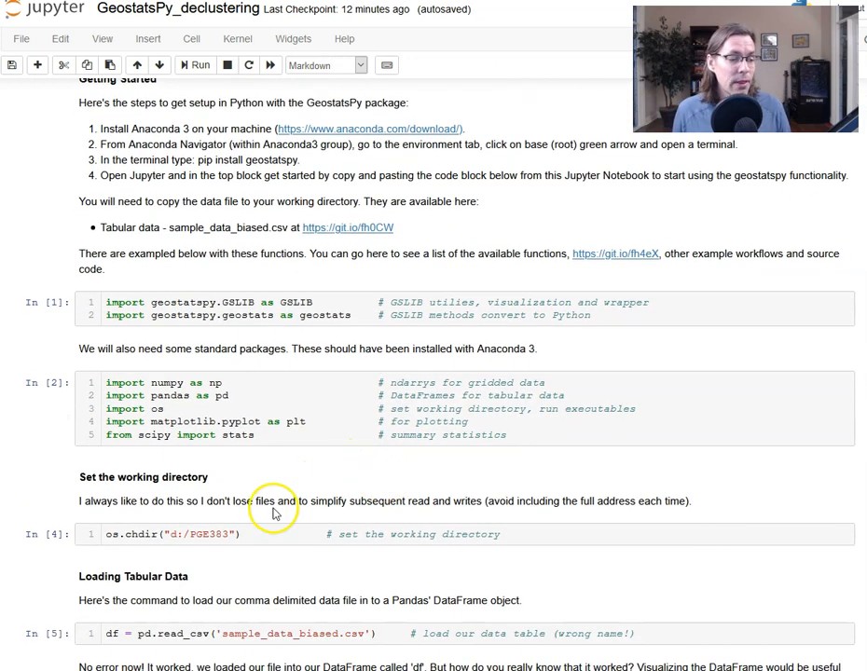
mouse_move(270, 522)
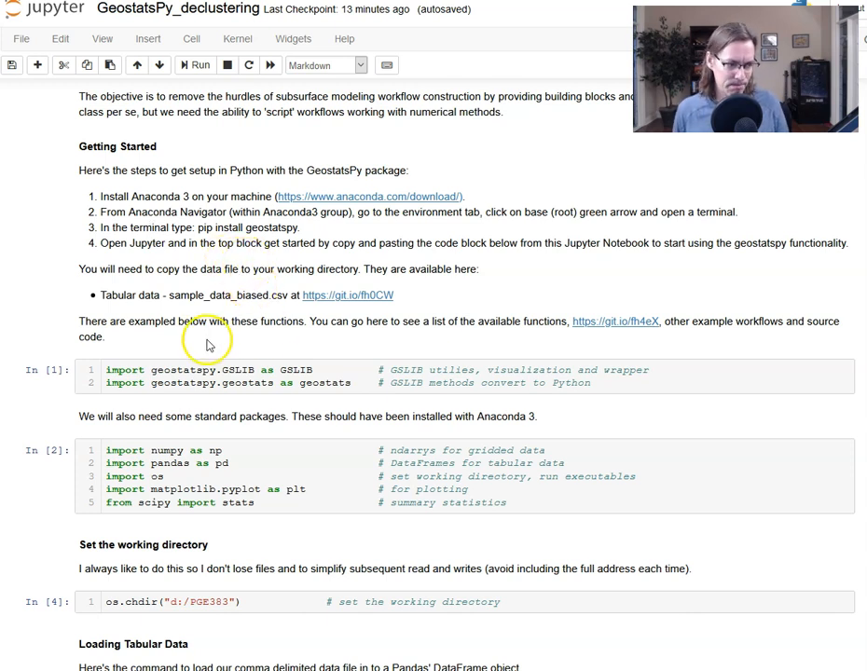
scroll(down, 3)
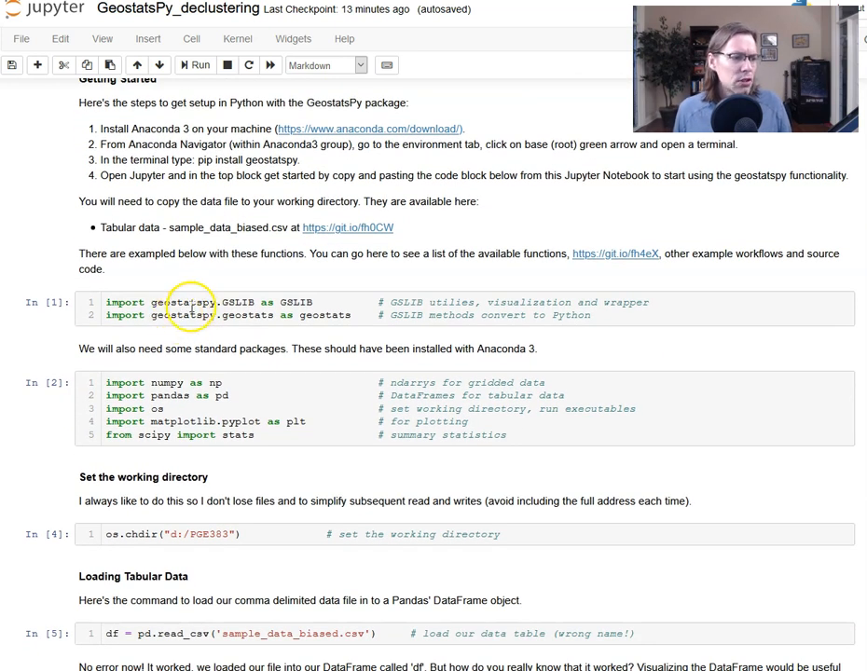
click(187, 308)
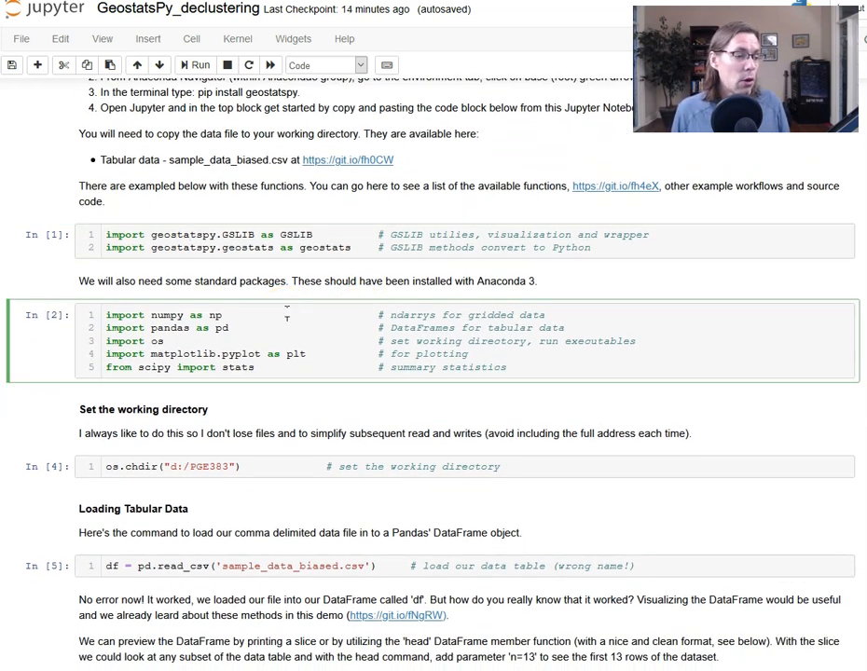
click(289, 314)
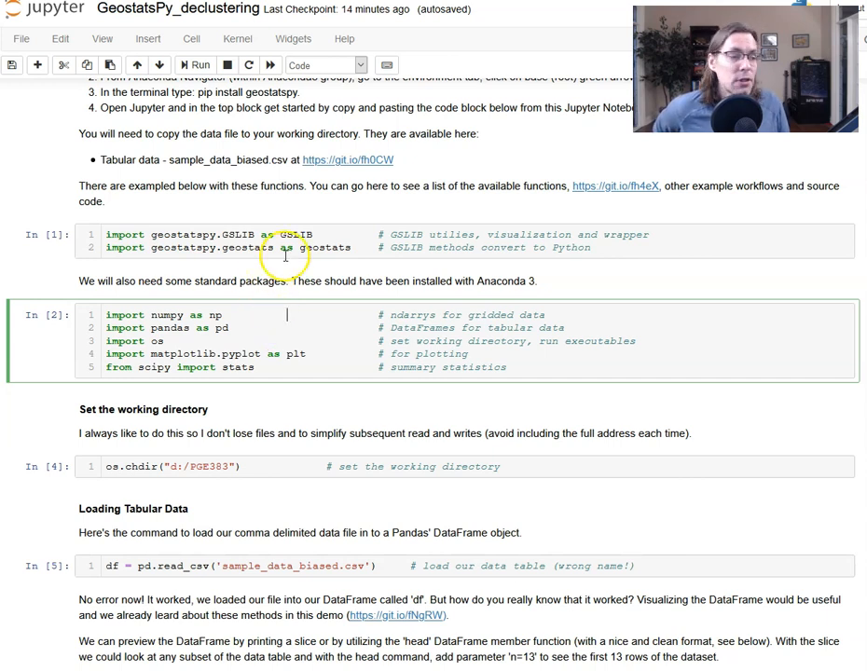
click(195, 64)
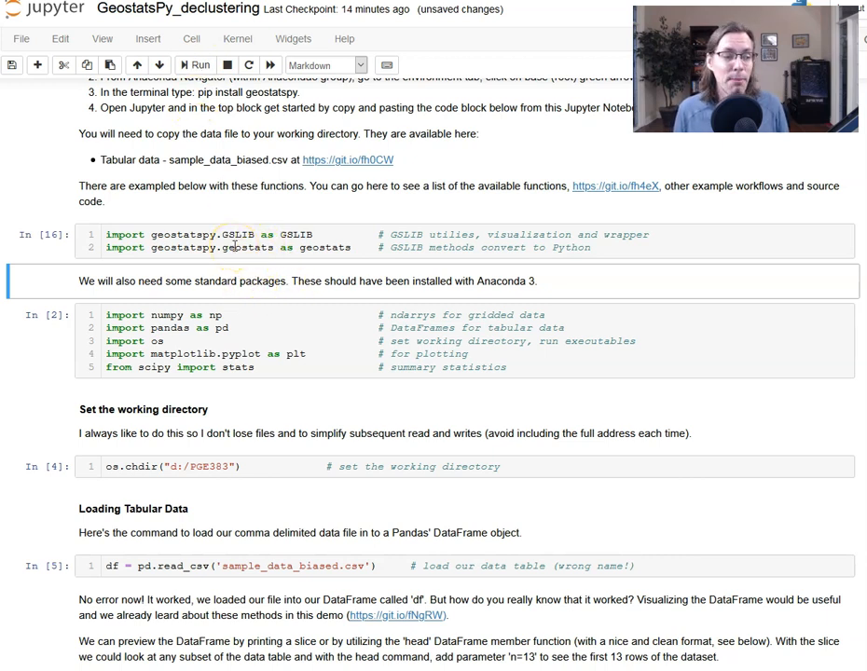
click(251, 314)
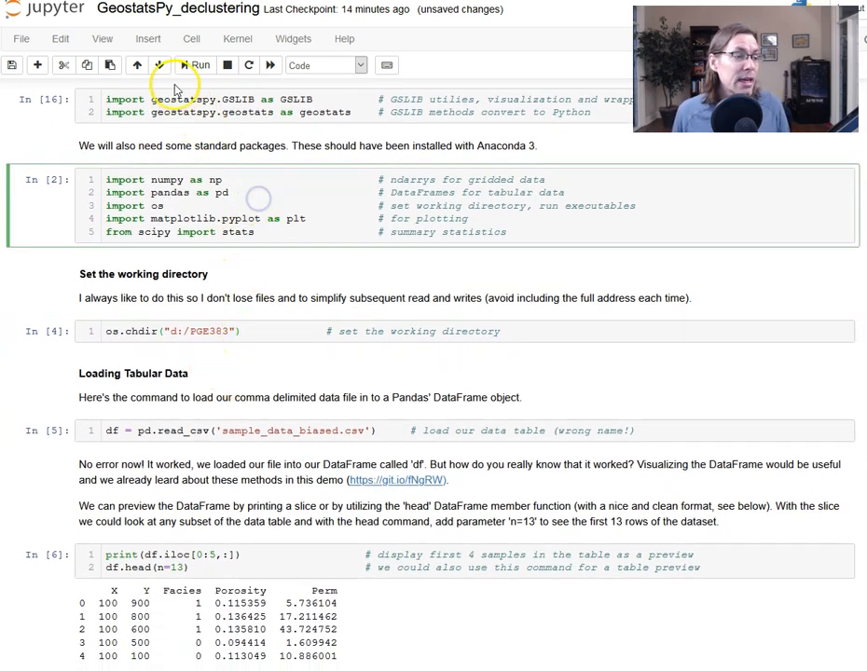
Step: Run the numpy/pandas imports, then the os.chdir cell with path d:/PGE383
click(195, 66)
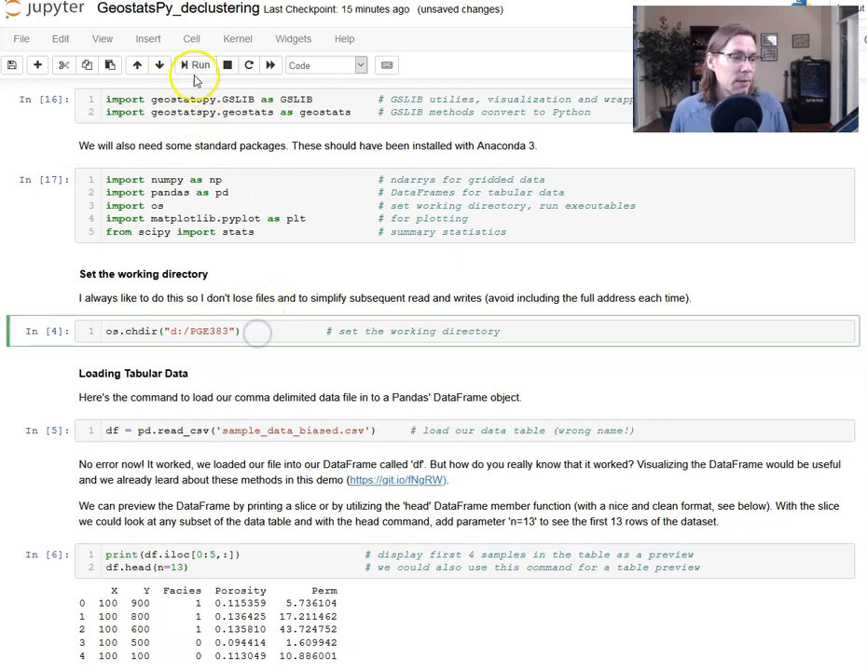
click(196, 65)
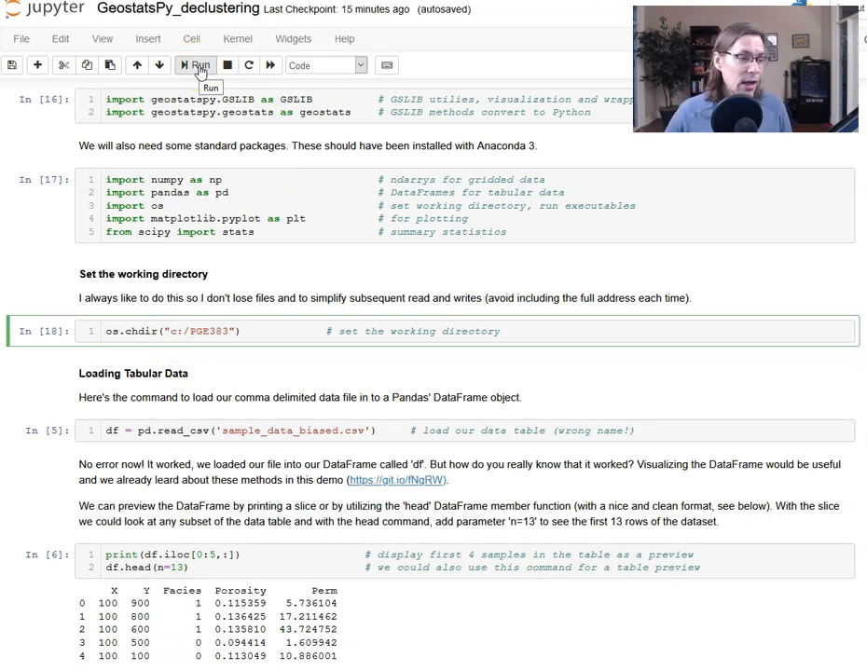
click(196, 66)
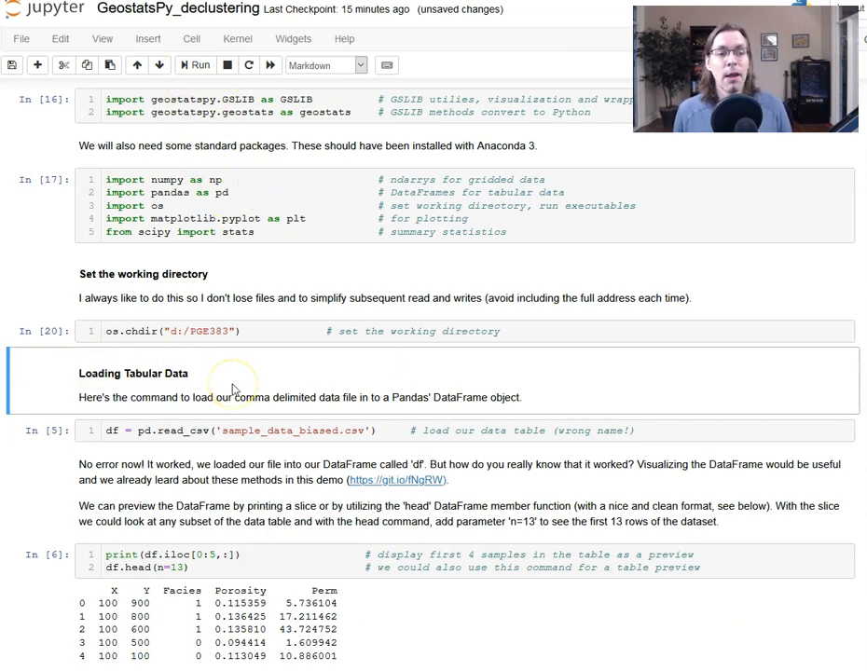
mouse_move(222, 390)
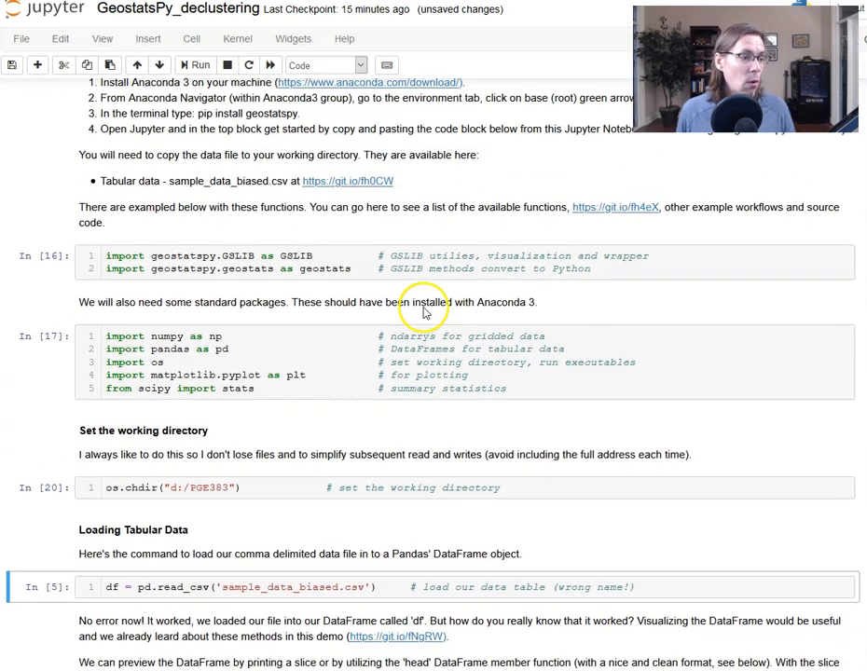
Step: Rename the read_csv file to '12sample_data_biased.csv' and run it, raising FileNotFoundError
scroll(up, 3)
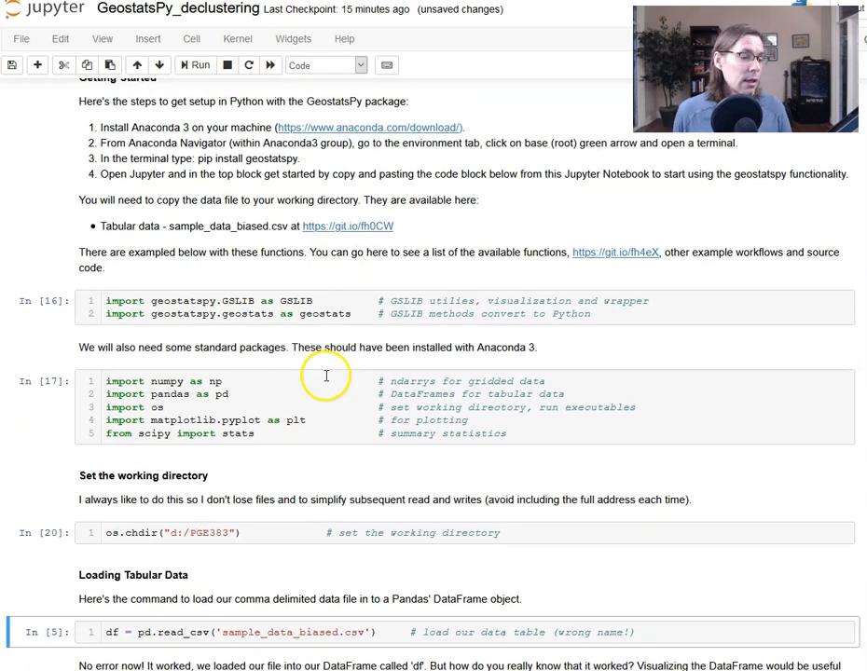
scroll(down, 3)
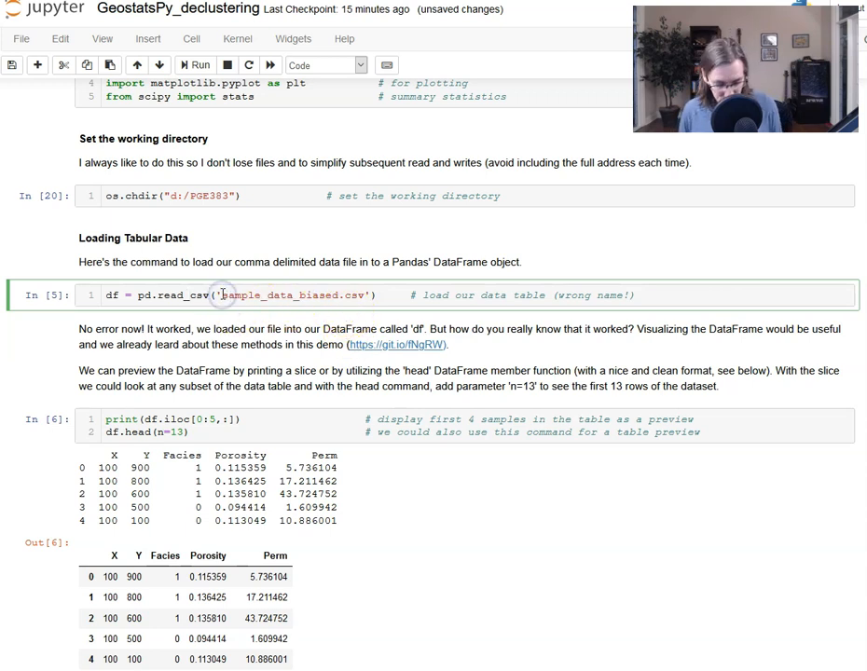
text(12)
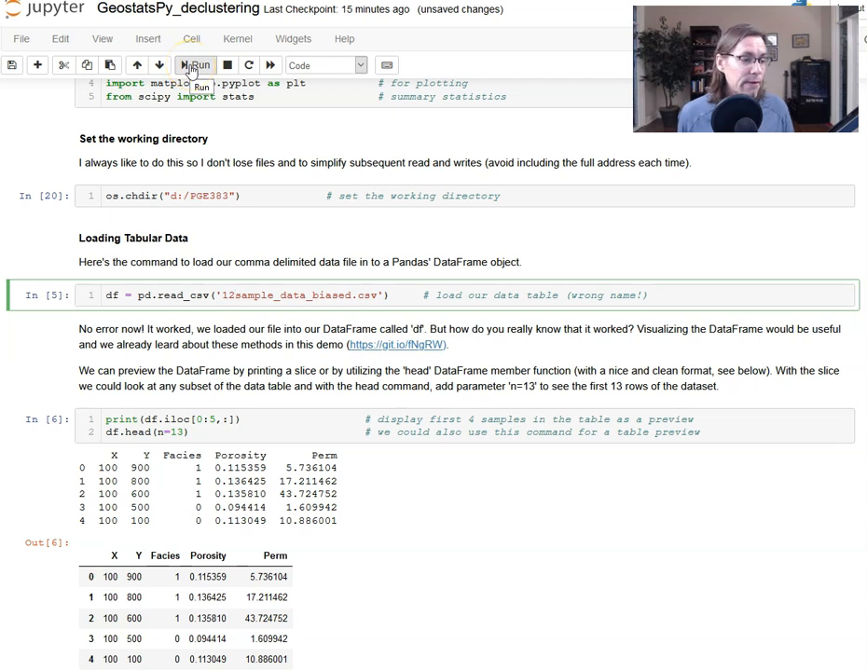
click(196, 64)
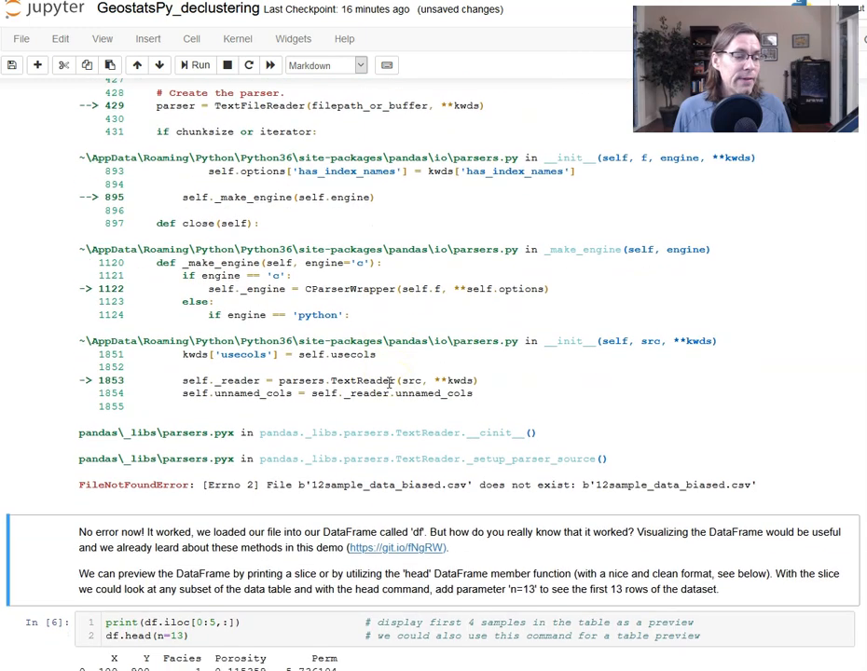
scroll(up, 3)
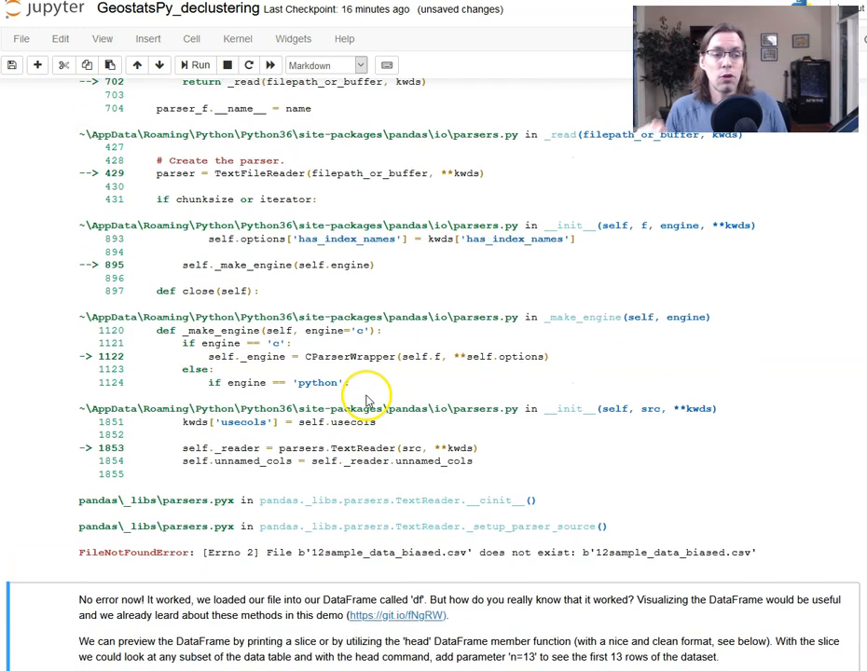
scroll(down, 3)
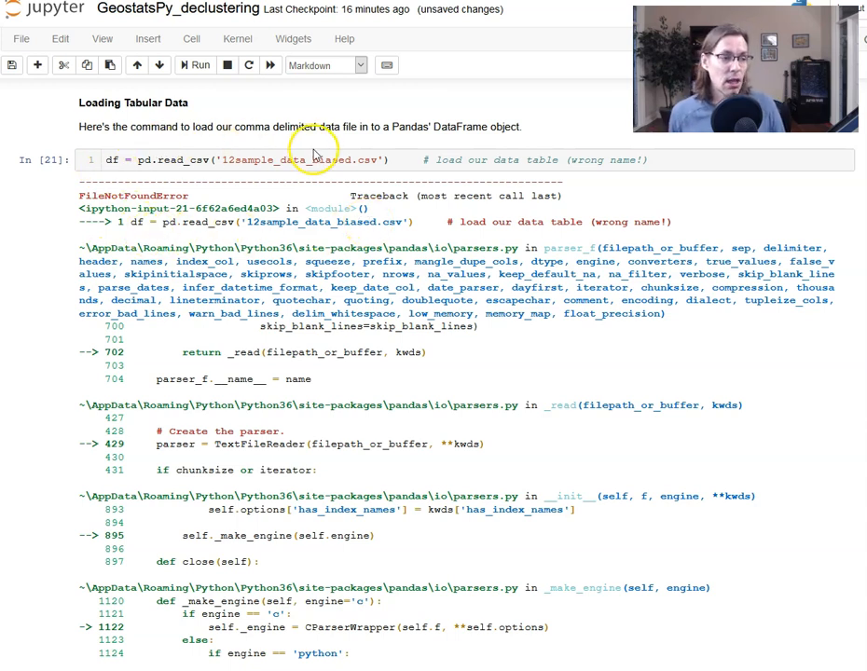
scroll(down, 3)
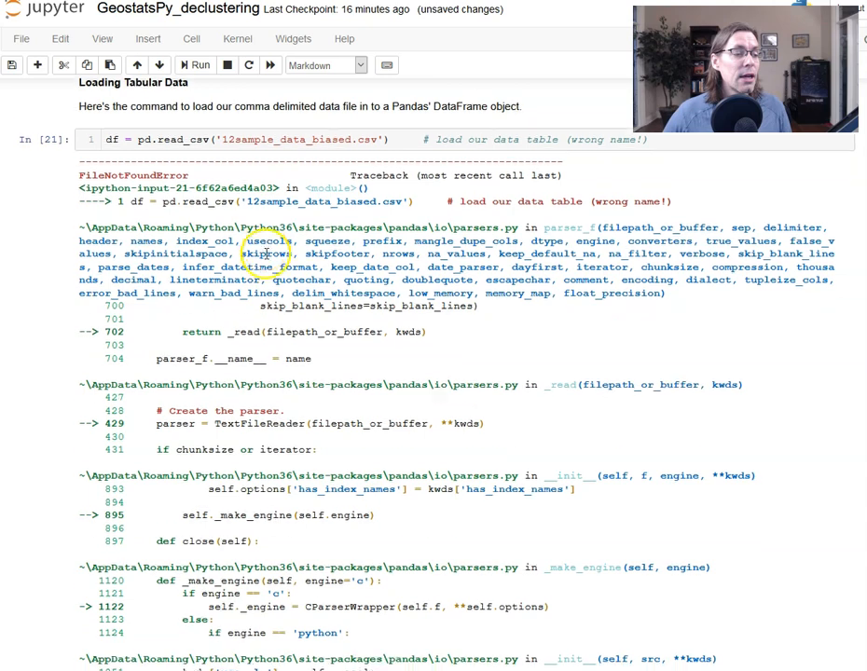
scroll(down, 3)
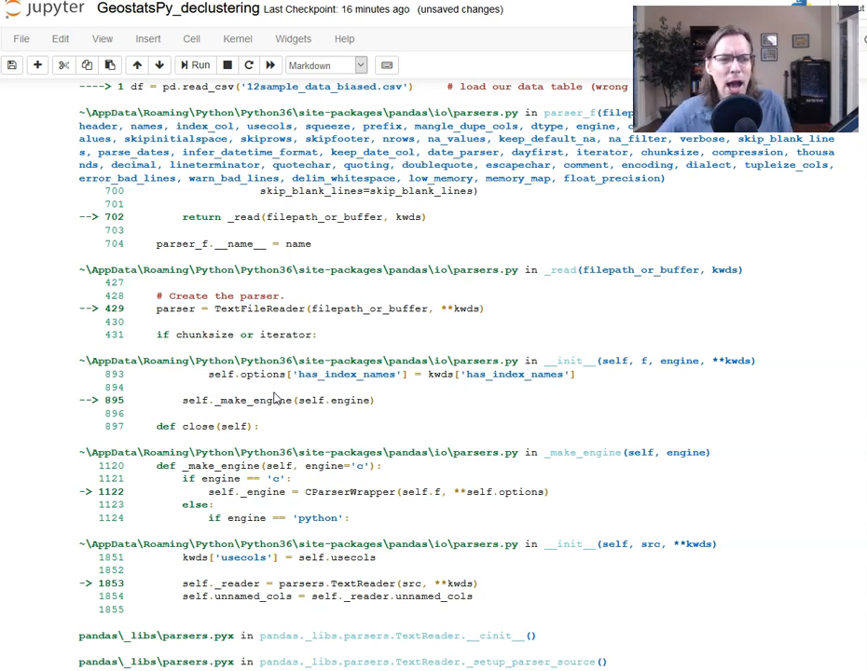
scroll(down, 3)
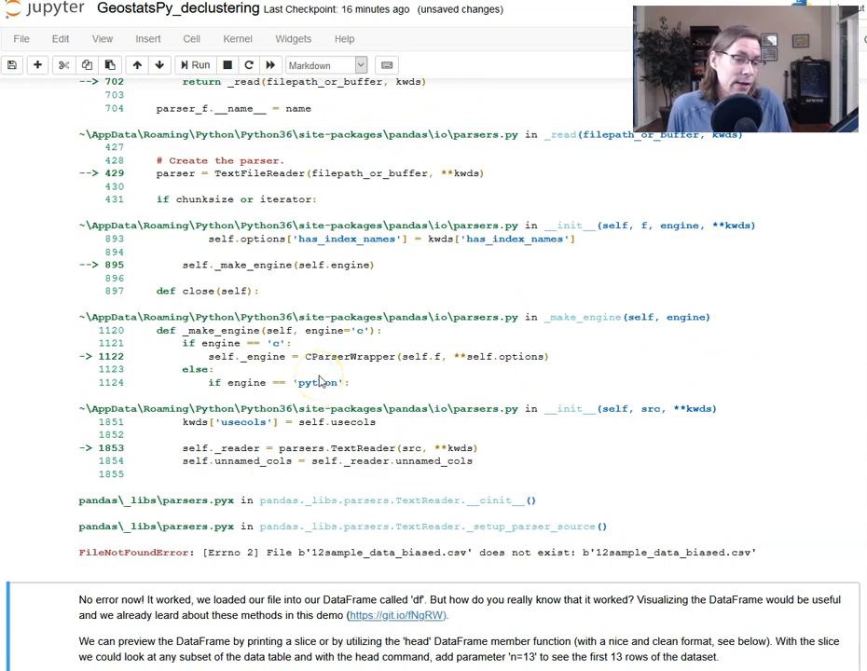
scroll(down, 3)
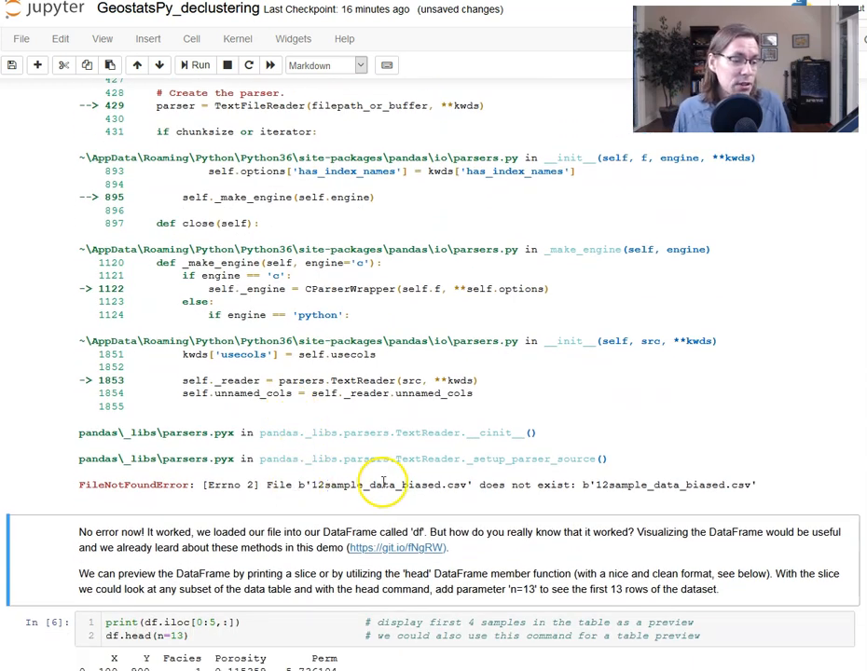
mouse_move(299, 484)
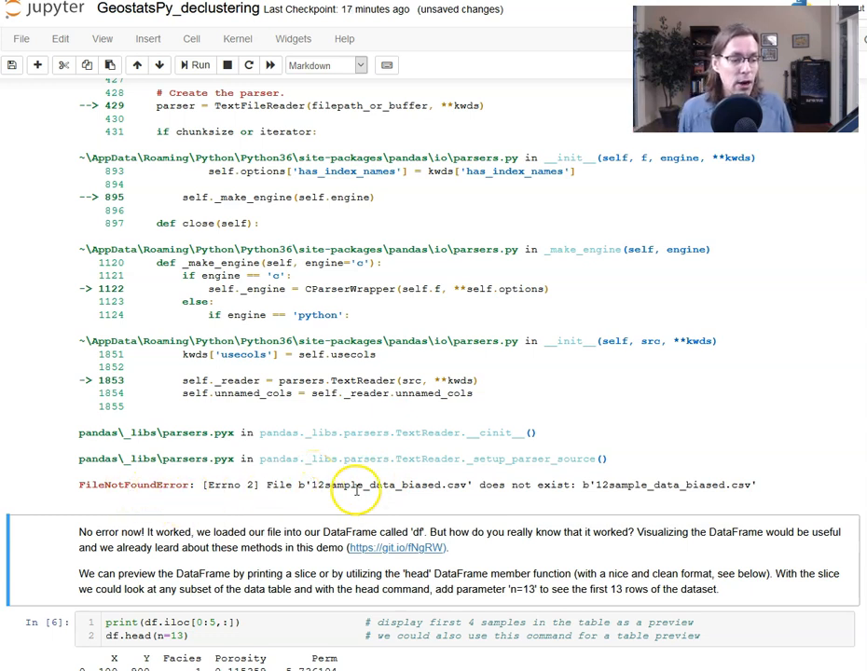
scroll(up, 3)
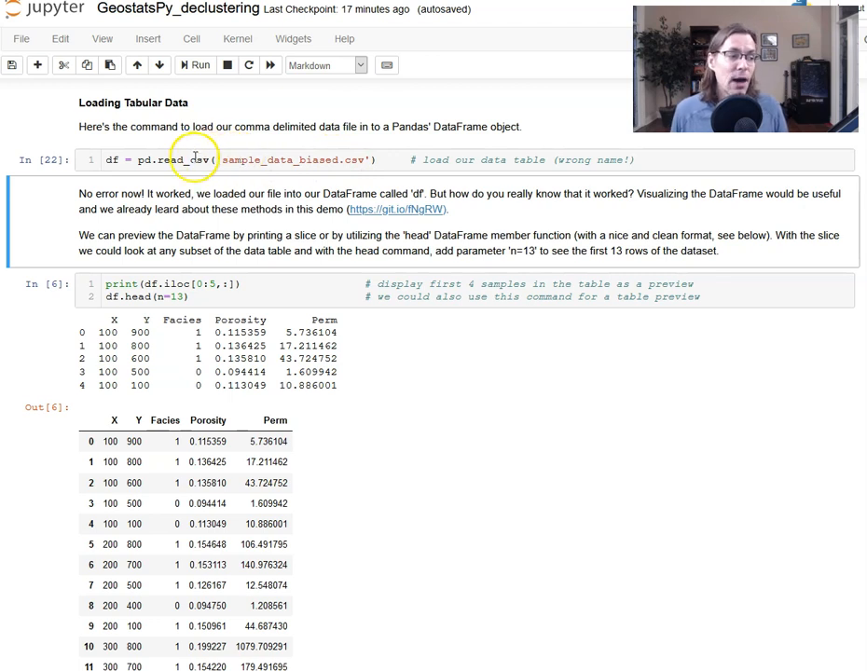
mouse_move(157, 138)
text(#)
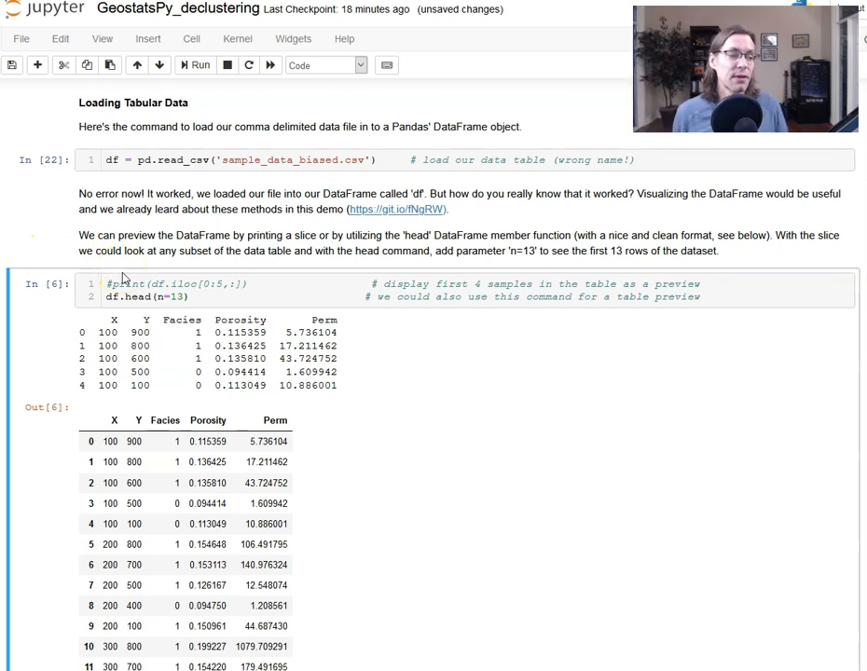
Step: Run print(df.iloc[0:5,:]) to show the first five rows of the well data
click(198, 297)
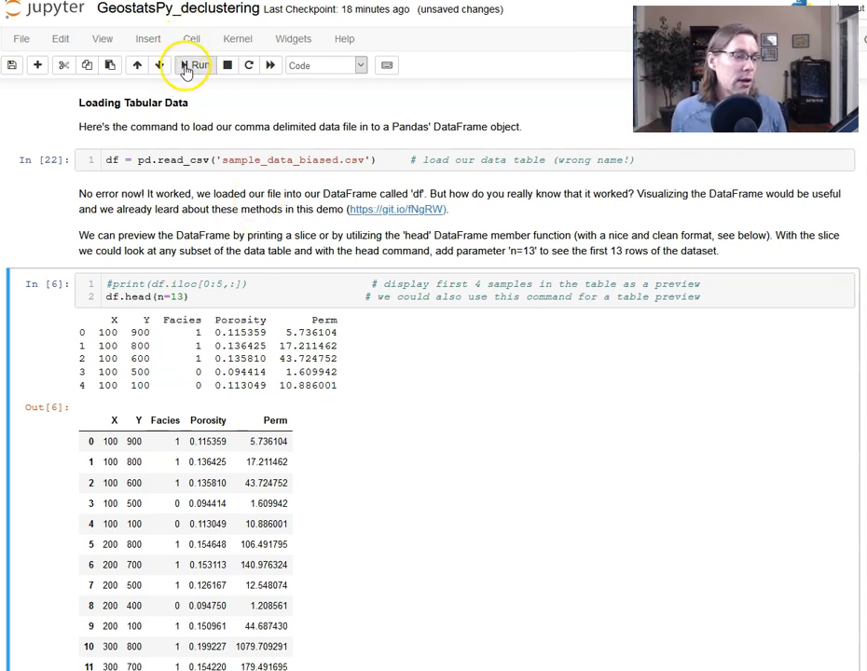
click(196, 64)
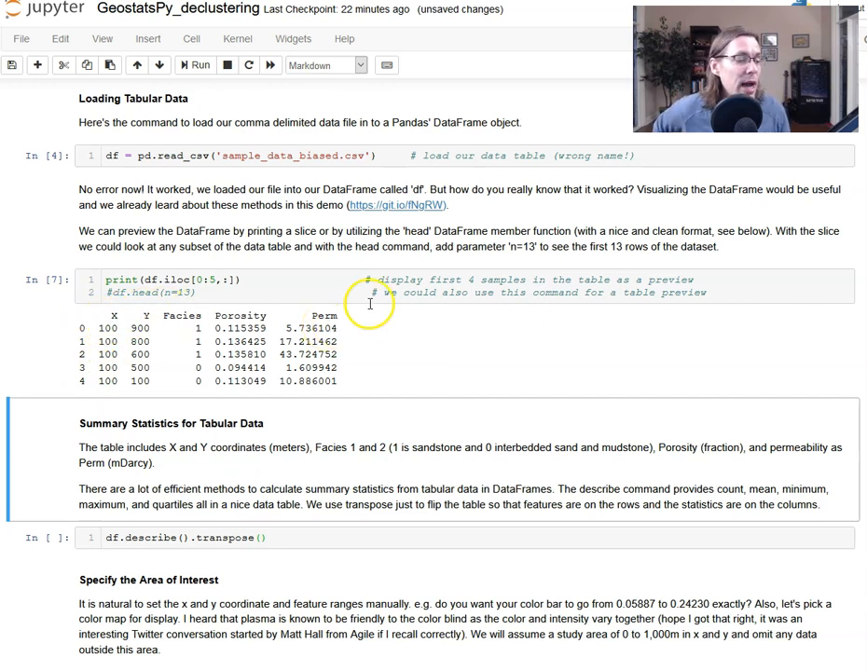
scroll(down, 3)
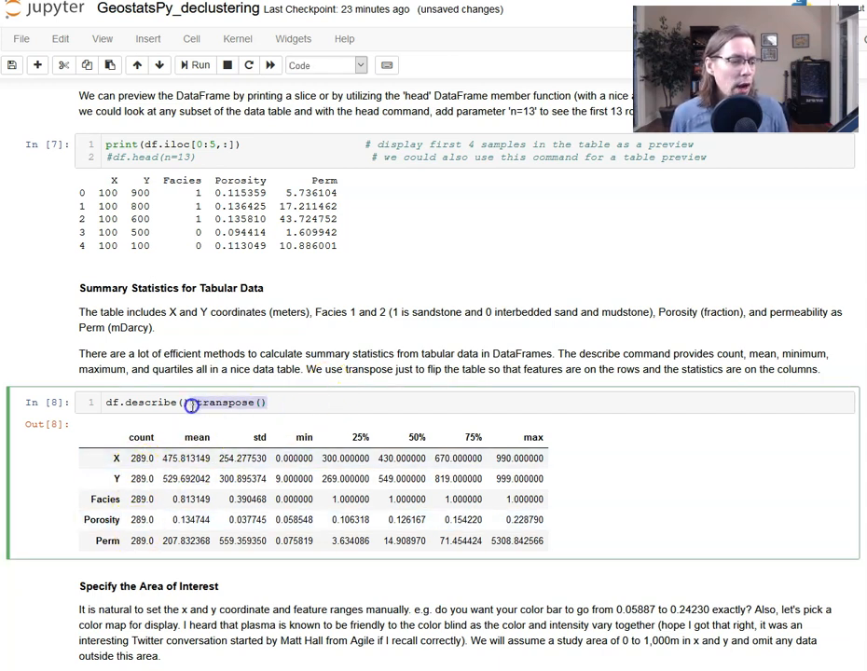
Step: Re-run df.describe() without .transpose() as In [9], with features as columns
click(196, 64)
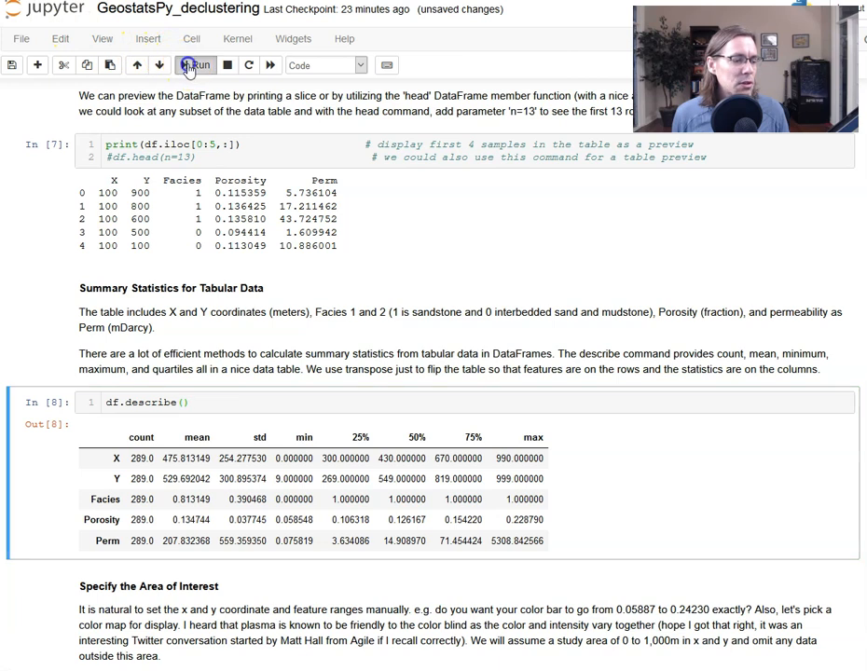
click(196, 64)
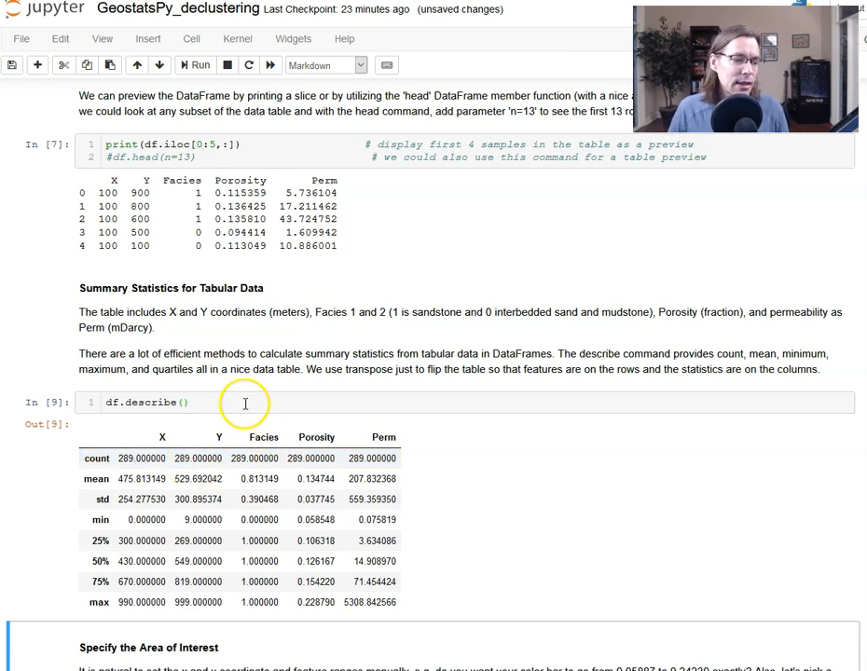
scroll(down, 3)
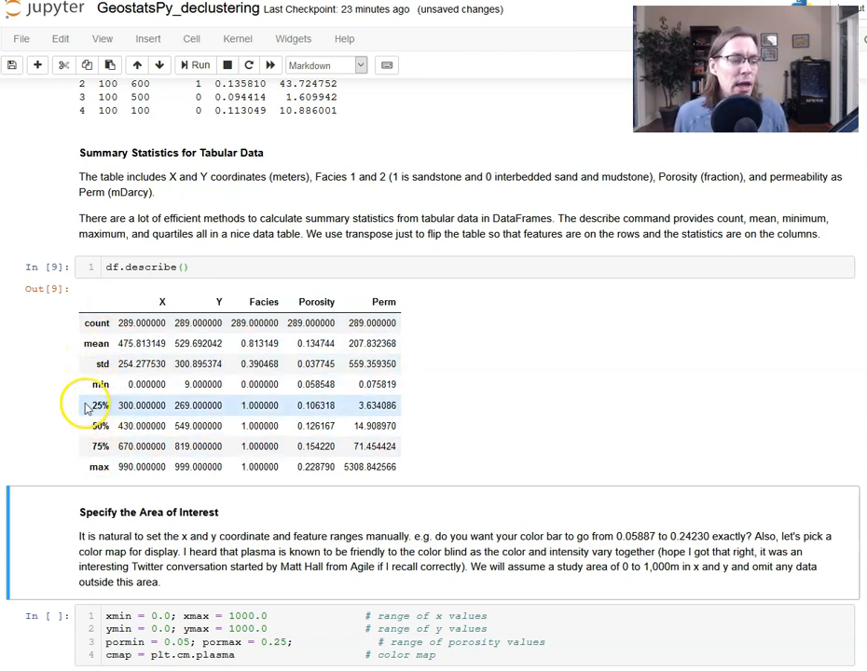
scroll(down, 3)
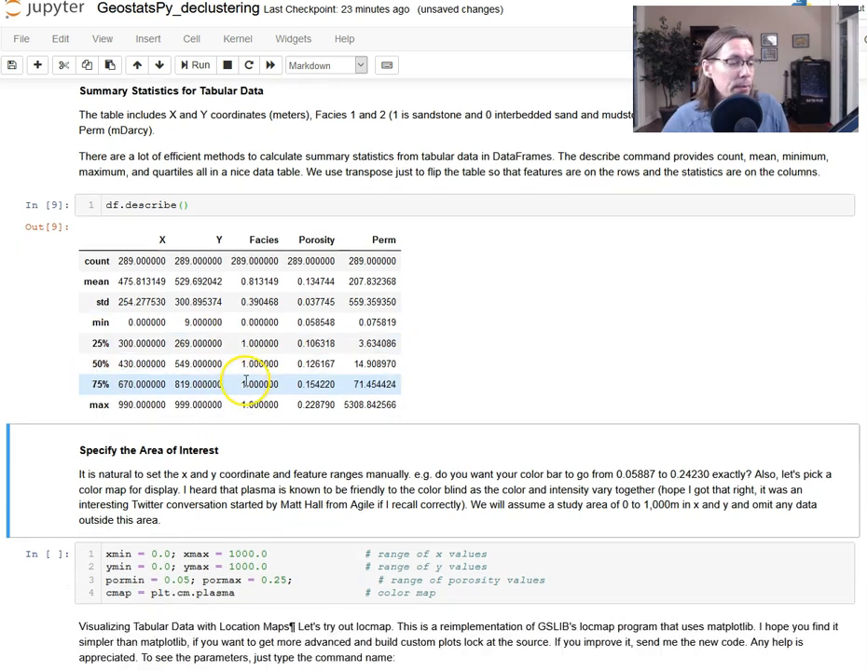
Step: Scroll to the Specify the Area of Interest cell holding cmap = plt.cm.plasma
scroll(down, 3)
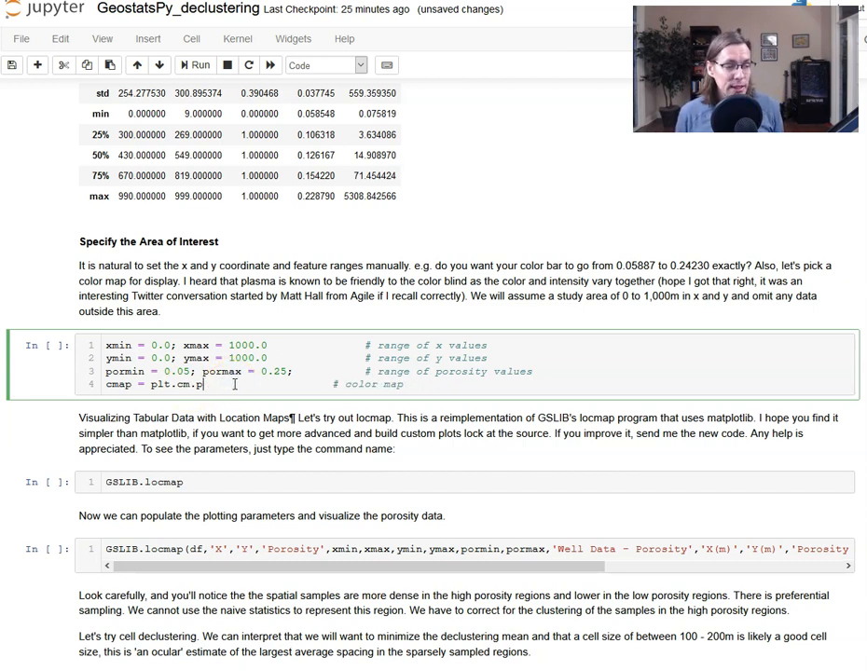
Step: Change the colour map to plt.cm.inferno and run the settings cell as In [10]
text(inferno)
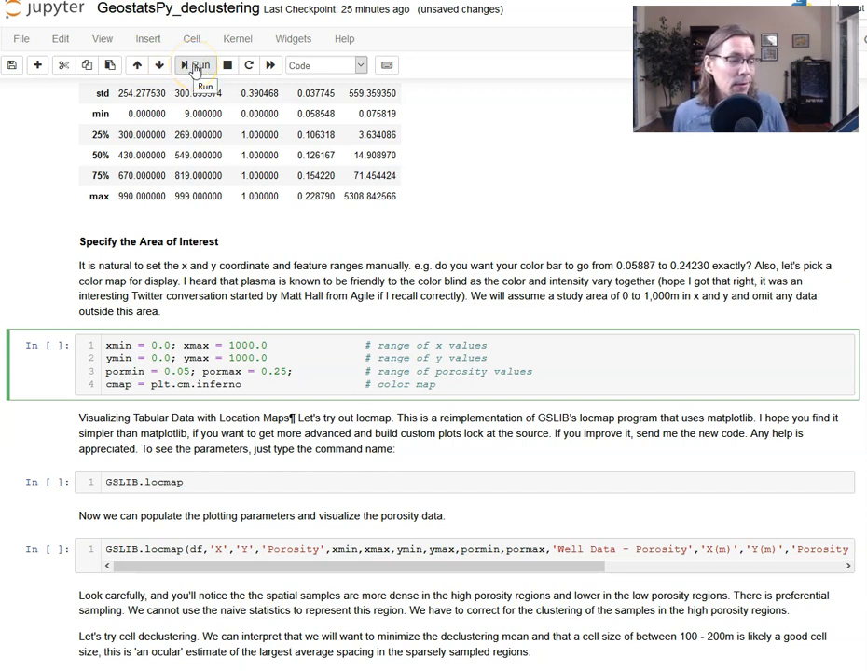
click(195, 64)
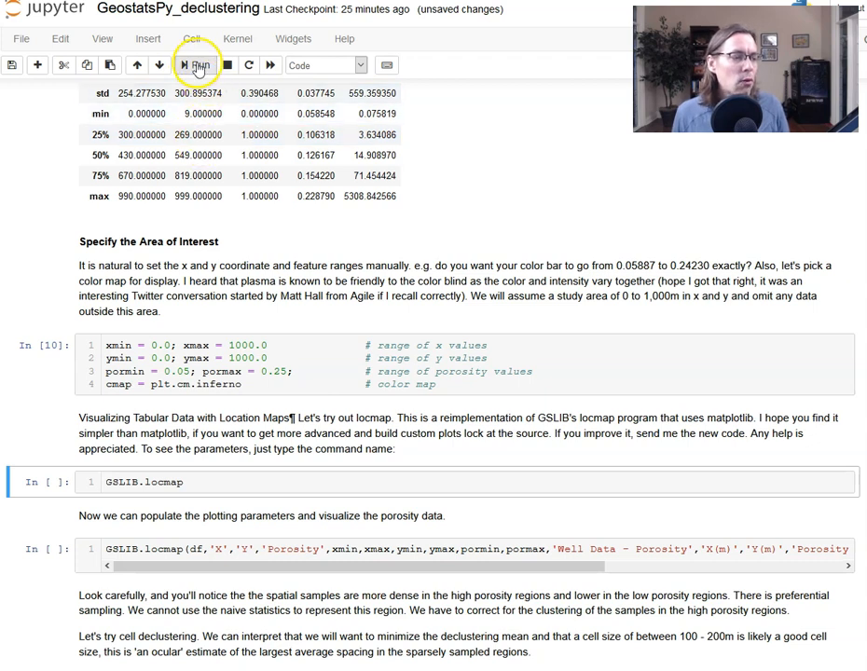
Step: Run the GSLIB.locmap cell to display its parameter signature as In [11]
click(197, 64)
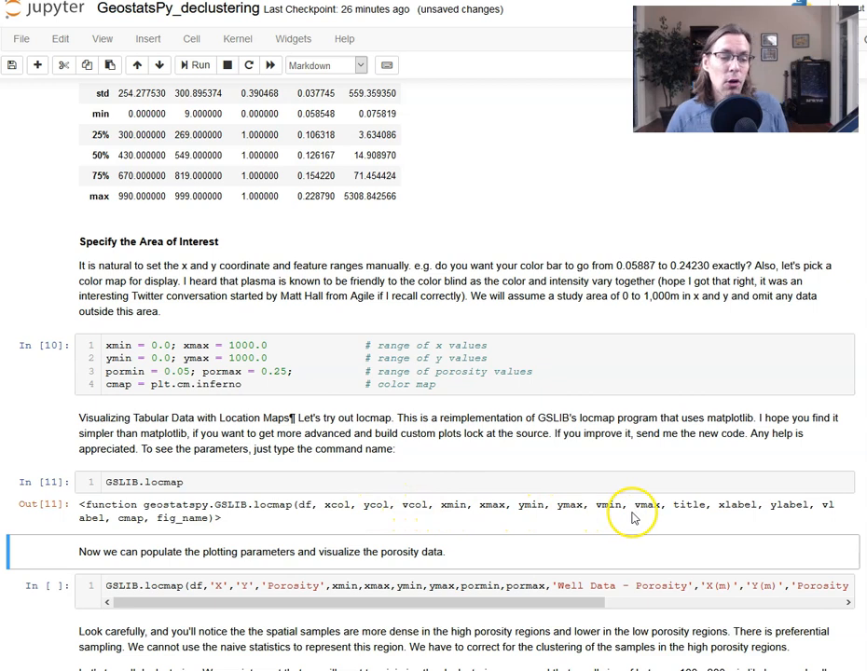
mouse_move(695, 511)
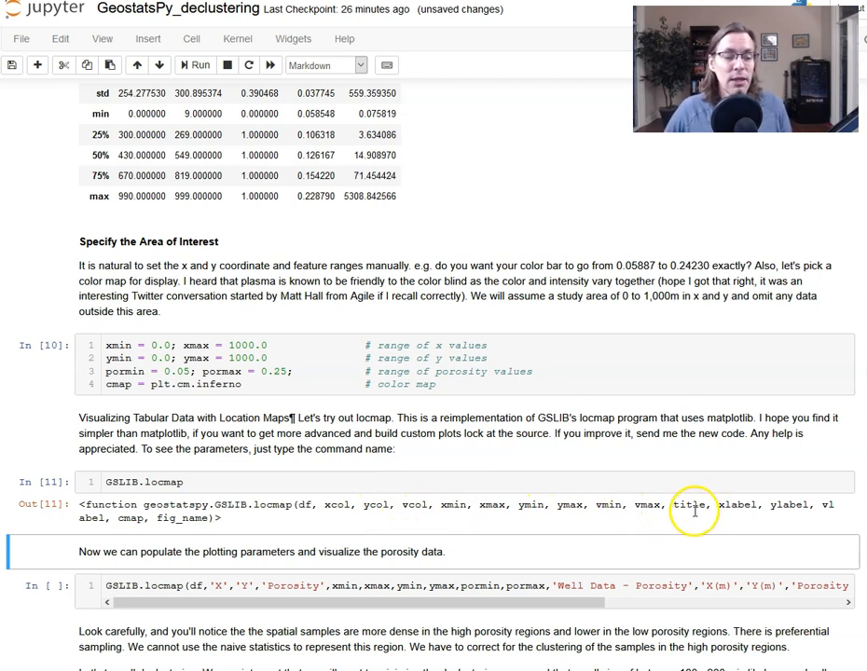
mouse_move(741, 504)
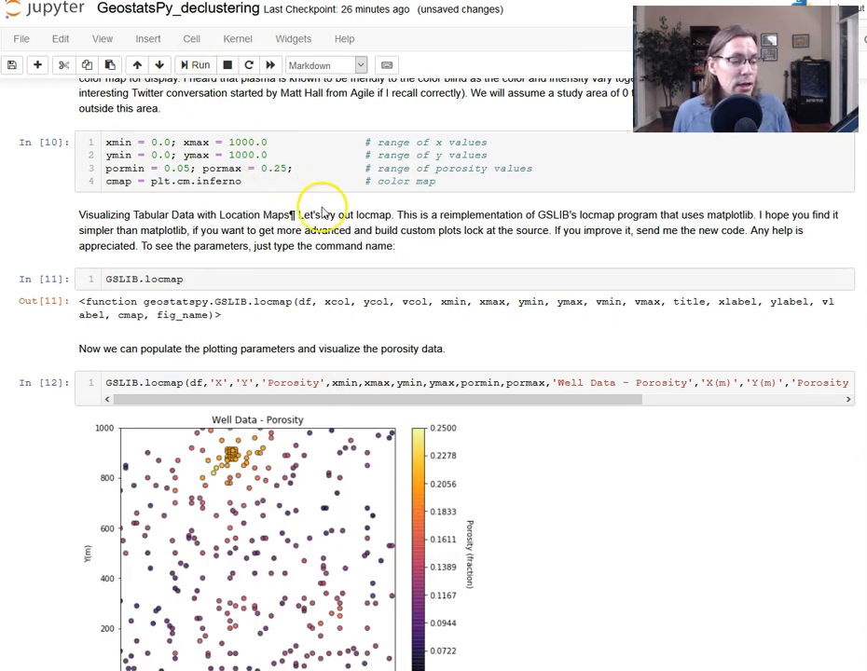
scroll(down, 3)
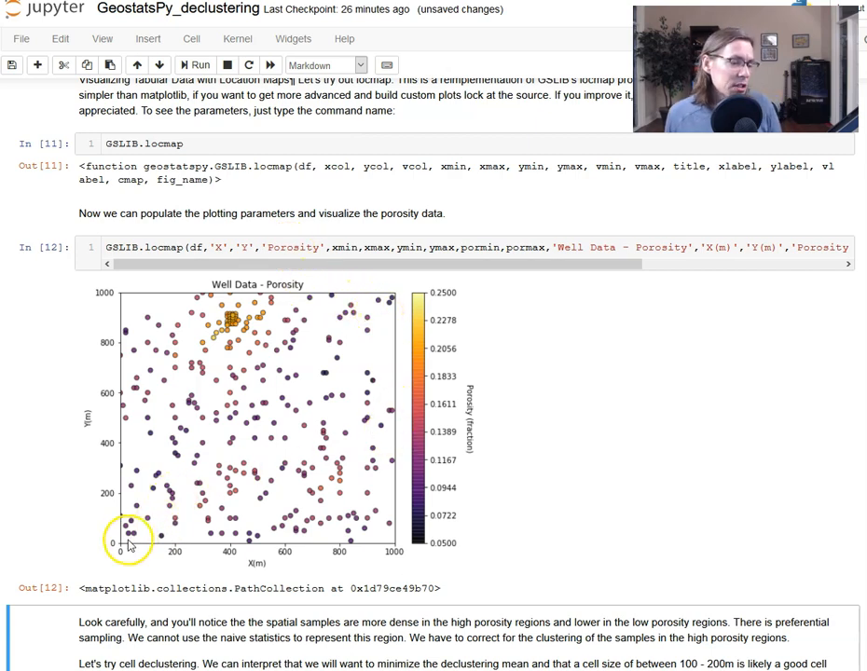
mouse_move(399, 564)
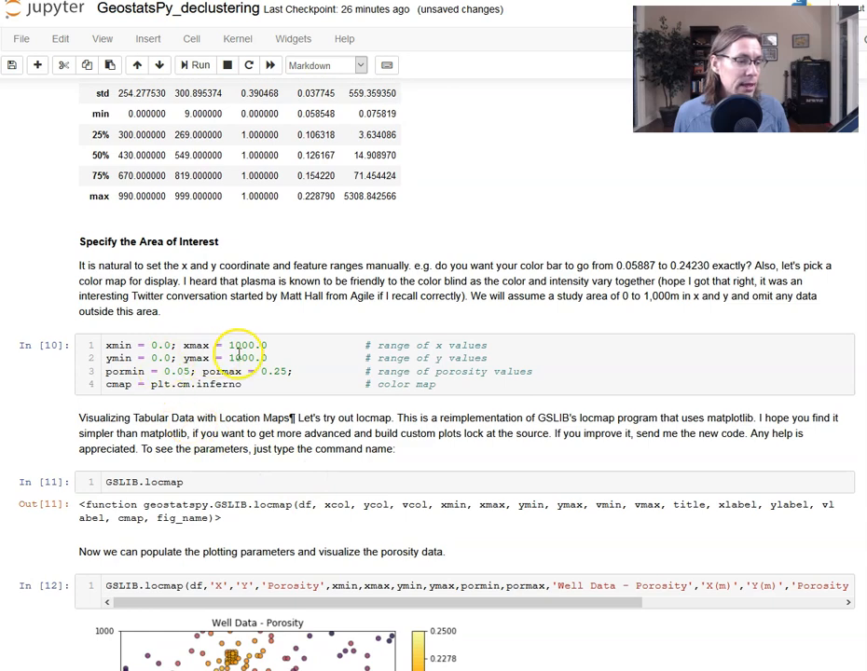
scroll(down, 3)
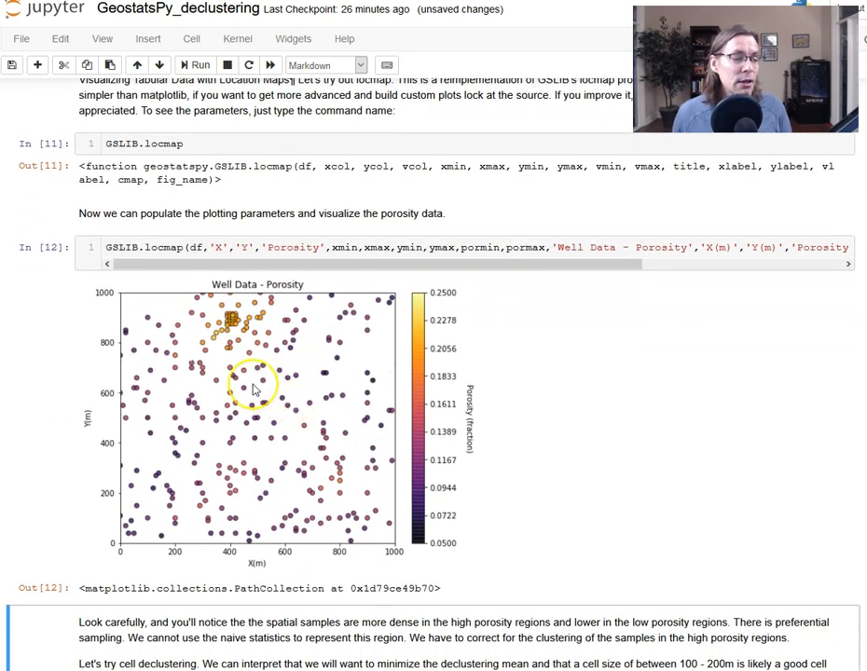
mouse_move(257, 387)
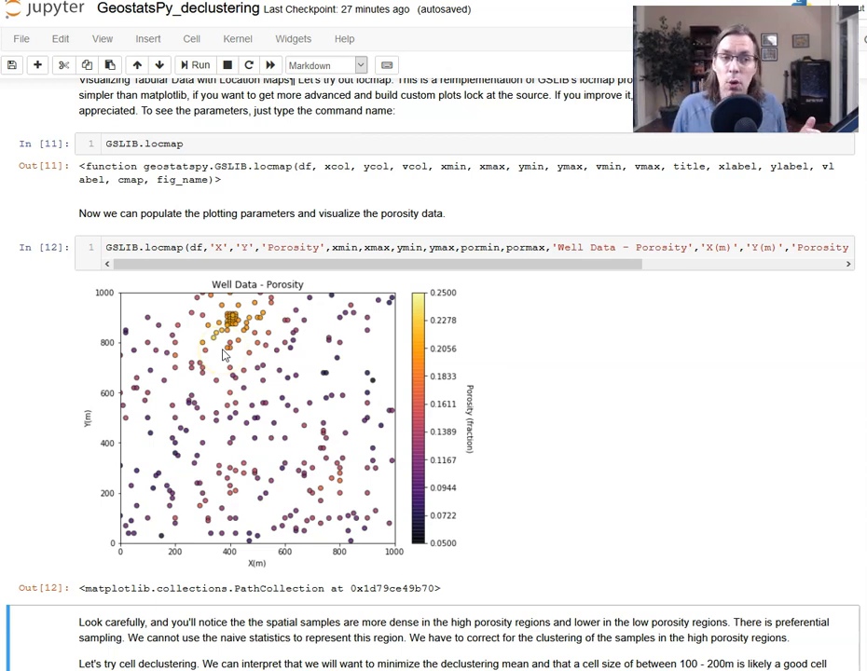
mouse_move(413, 528)
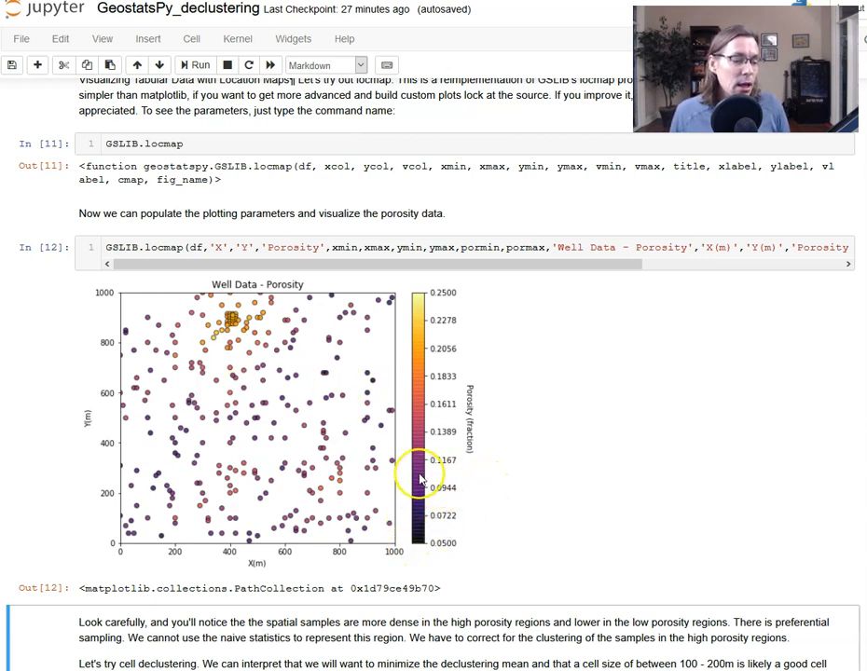
mouse_move(446, 548)
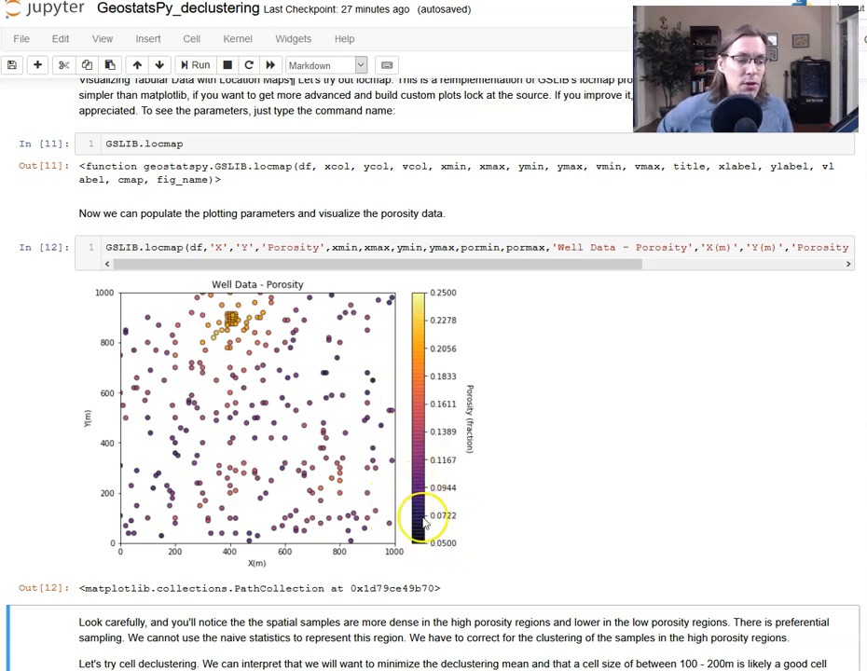
mouse_move(406, 300)
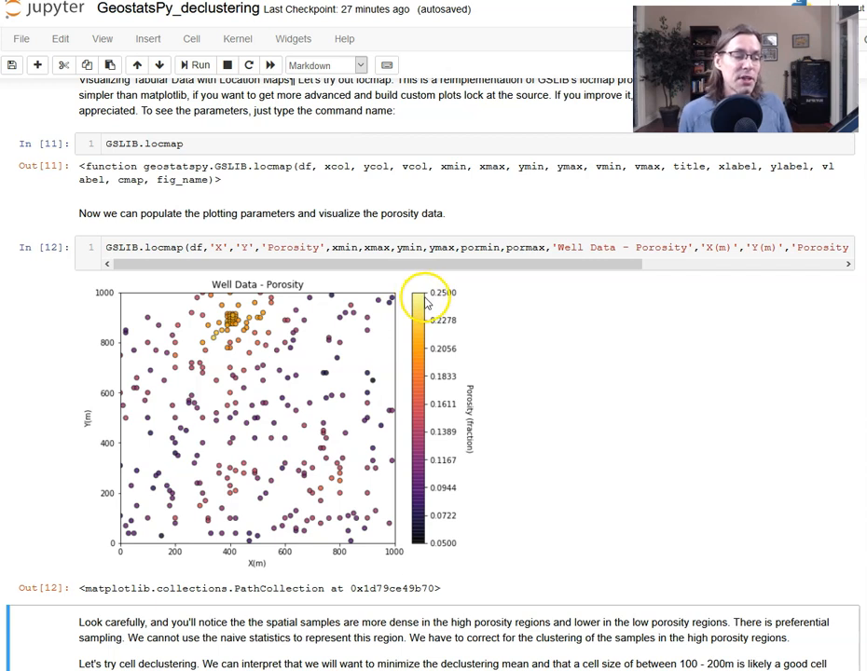
mouse_move(154, 333)
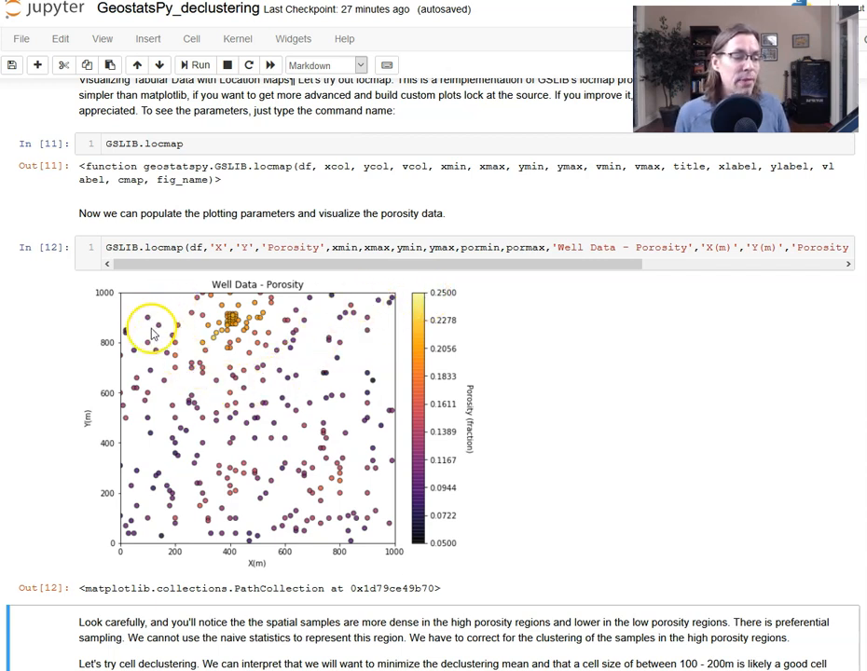
mouse_move(203, 285)
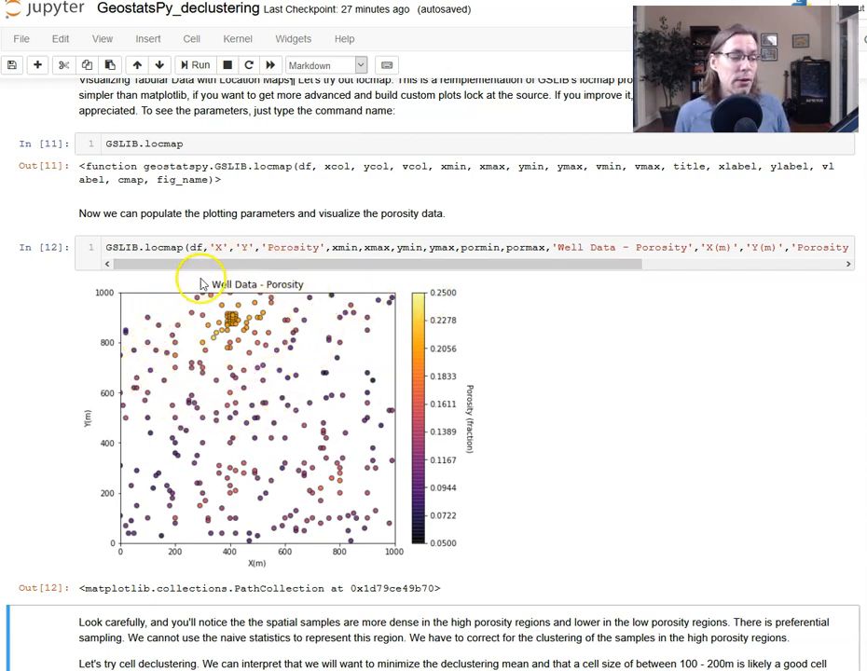
mouse_move(373, 420)
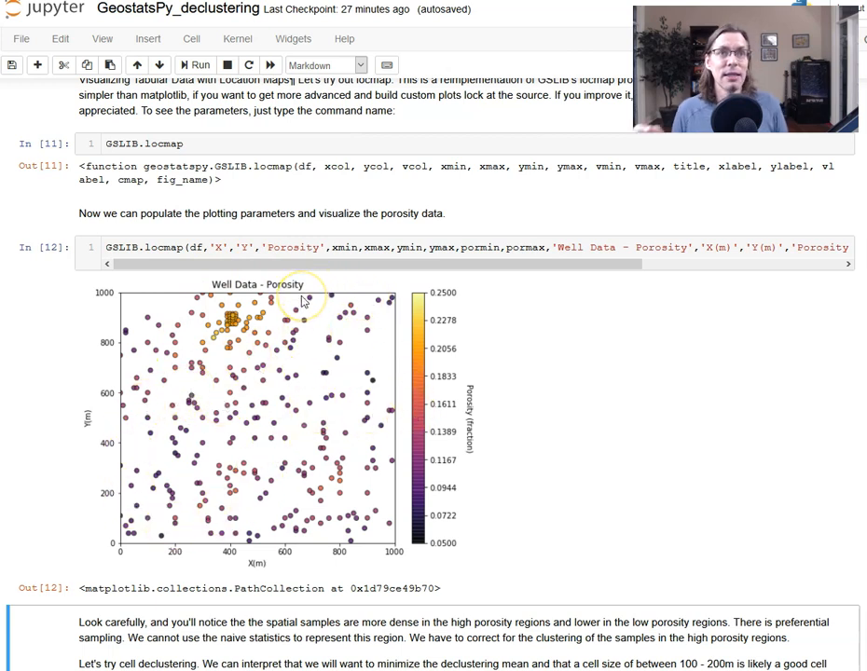
mouse_move(285, 320)
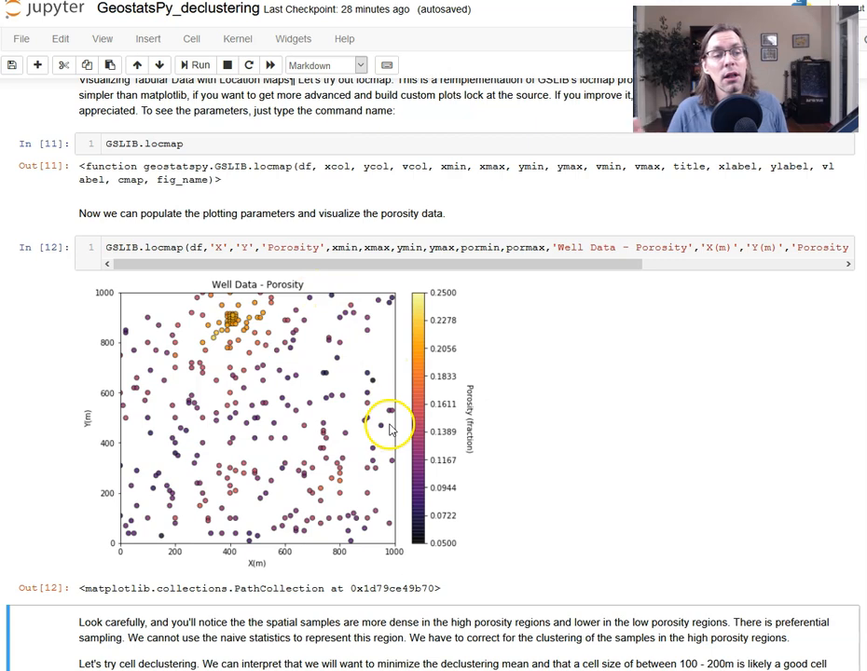
Step: Scroll down to the cell declustering section and select the geostats.declus cell
scroll(down, 3)
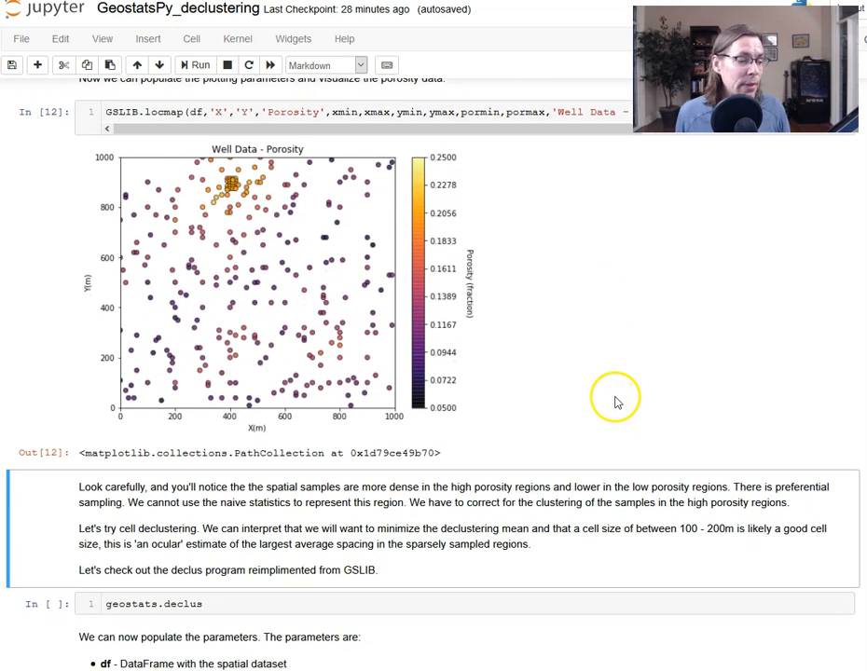
scroll(down, 3)
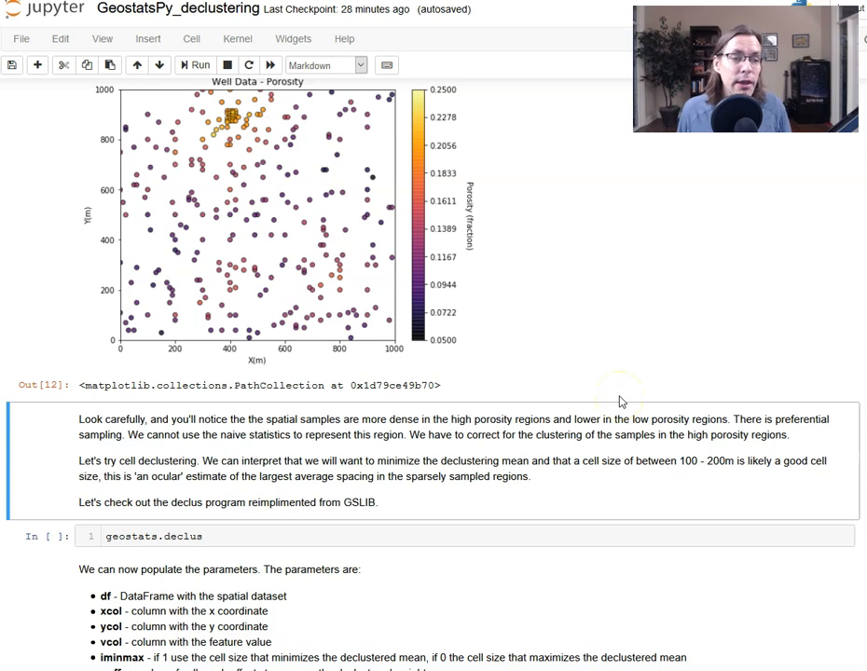
scroll(down, 3)
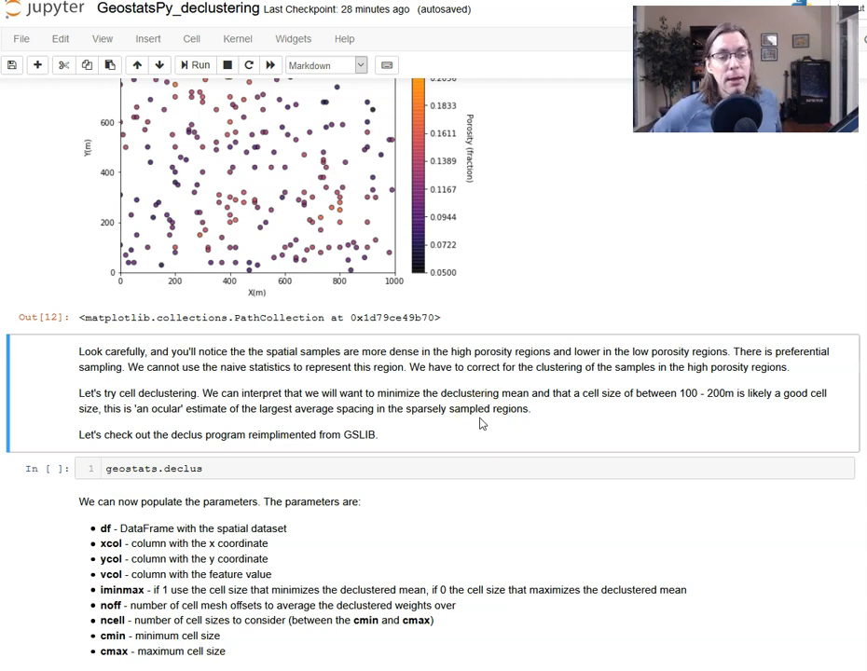
scroll(down, 3)
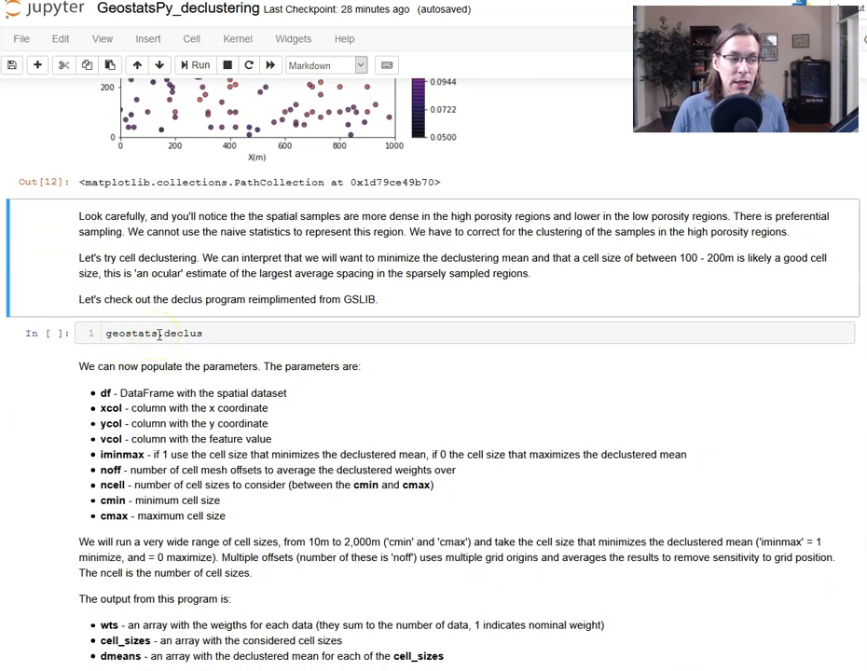
click(168, 332)
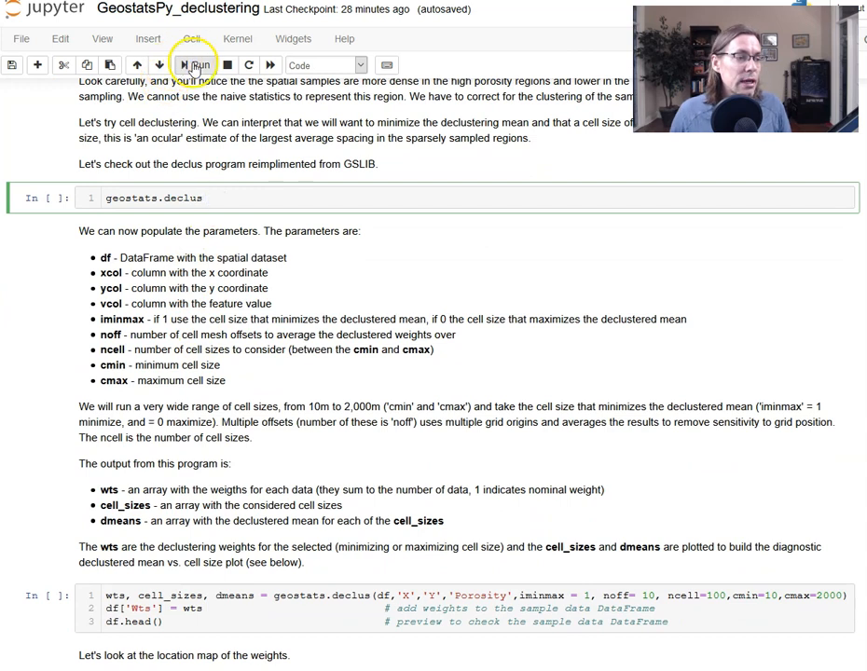
click(196, 64)
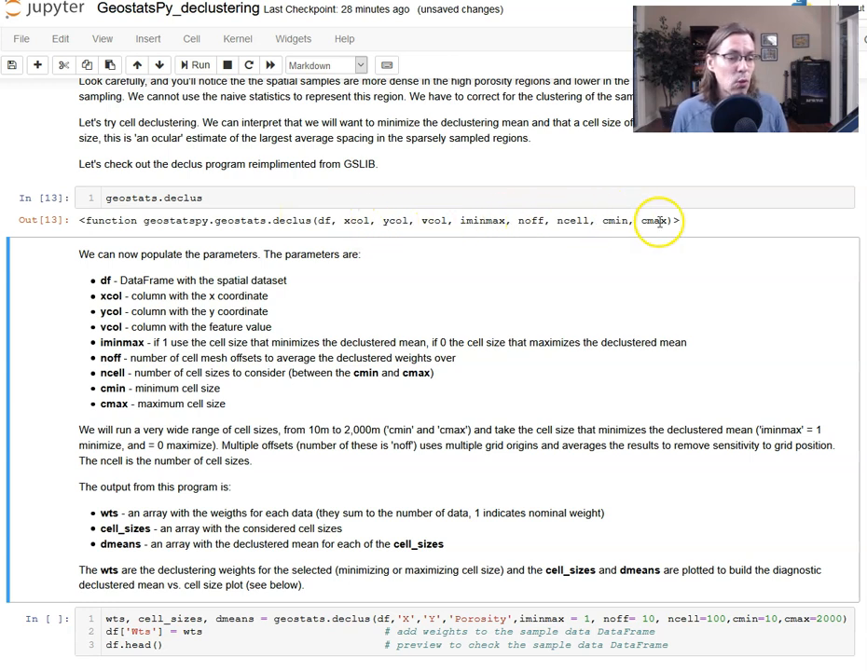
mouse_move(182, 277)
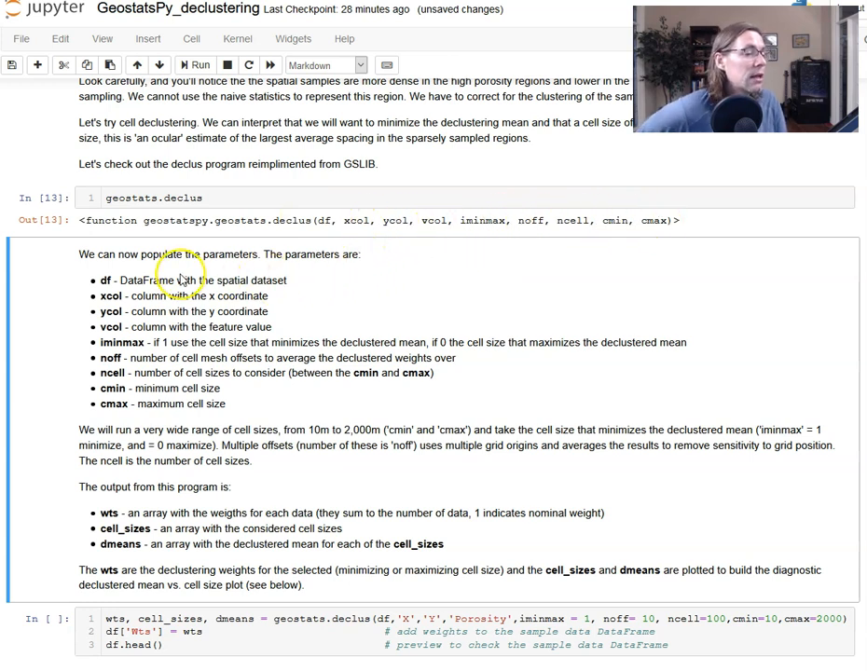
mouse_move(146, 324)
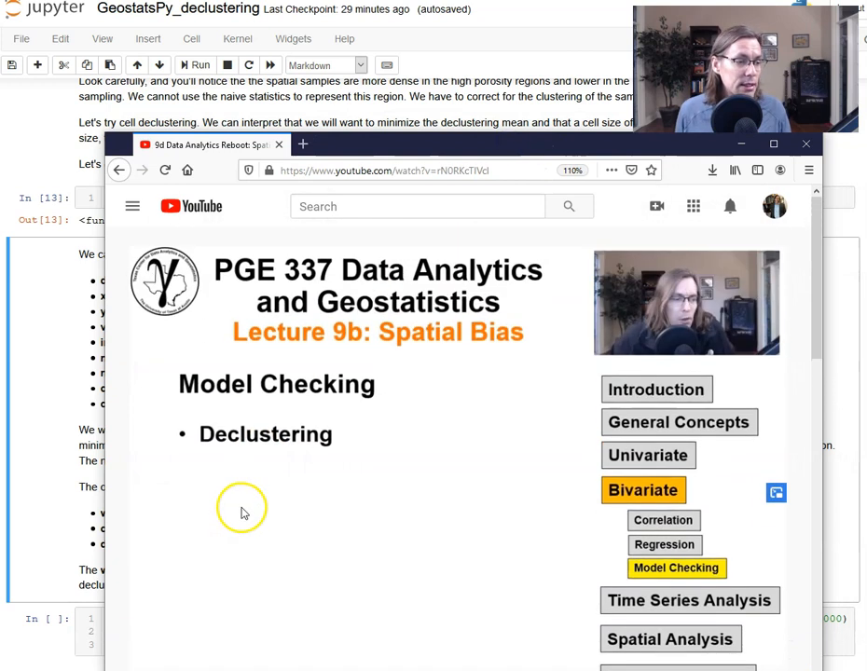
scroll(down, 3)
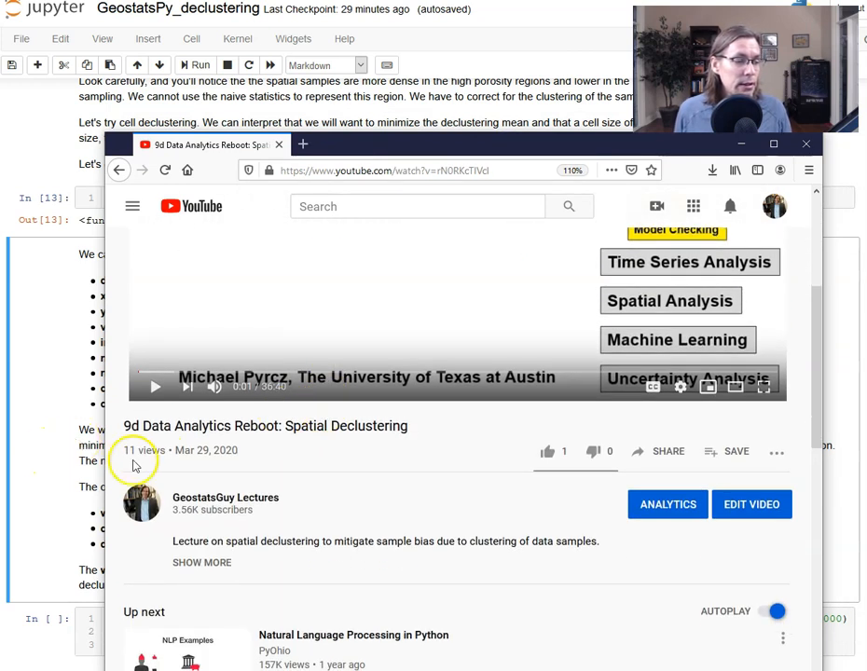
mouse_move(493, 296)
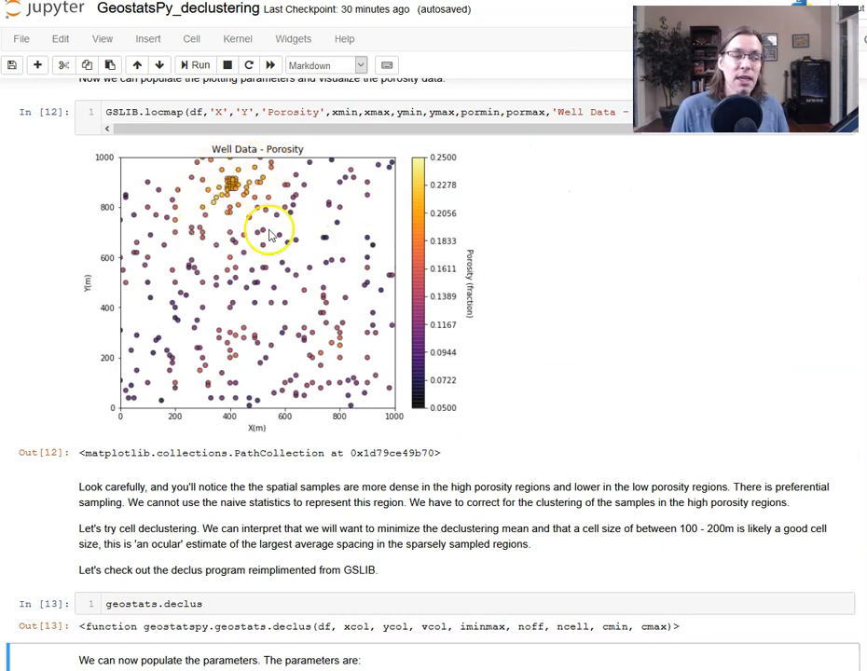
mouse_move(204, 184)
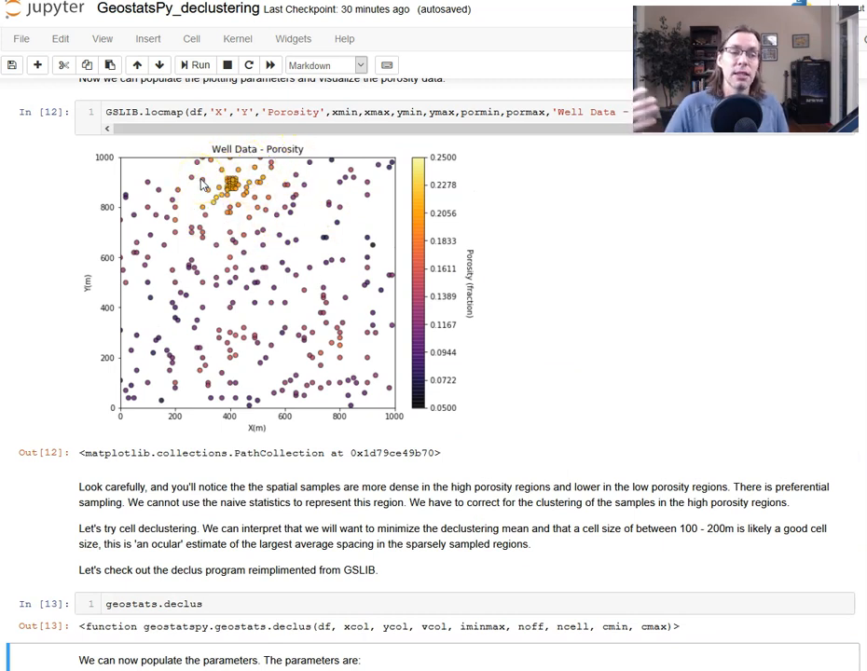
scroll(down, 3)
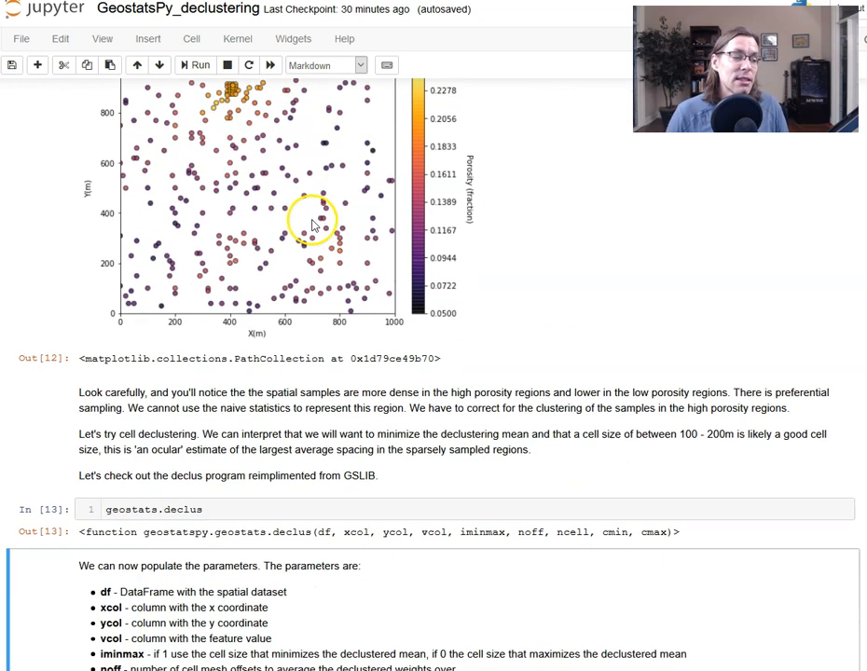
scroll(down, 3)
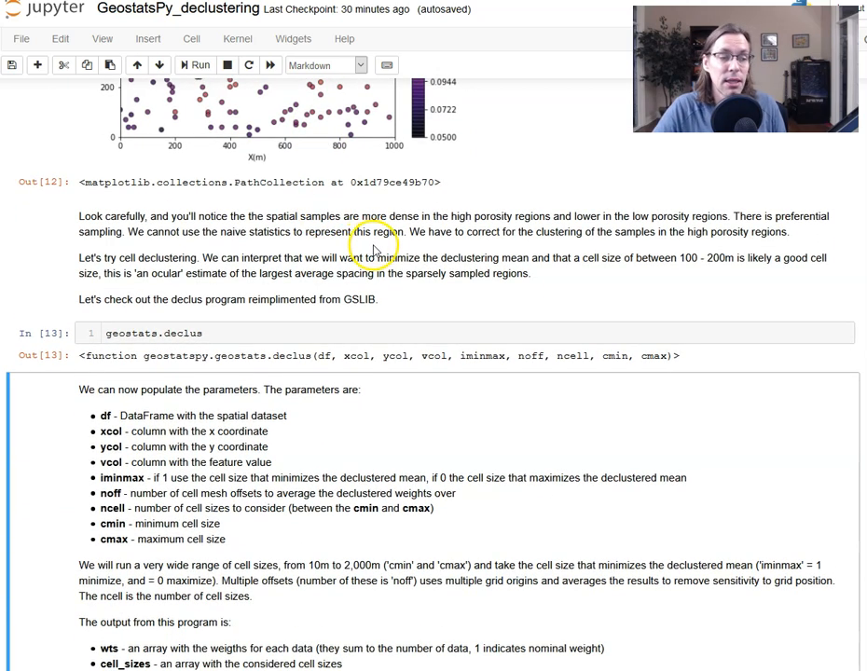
scroll(down, 3)
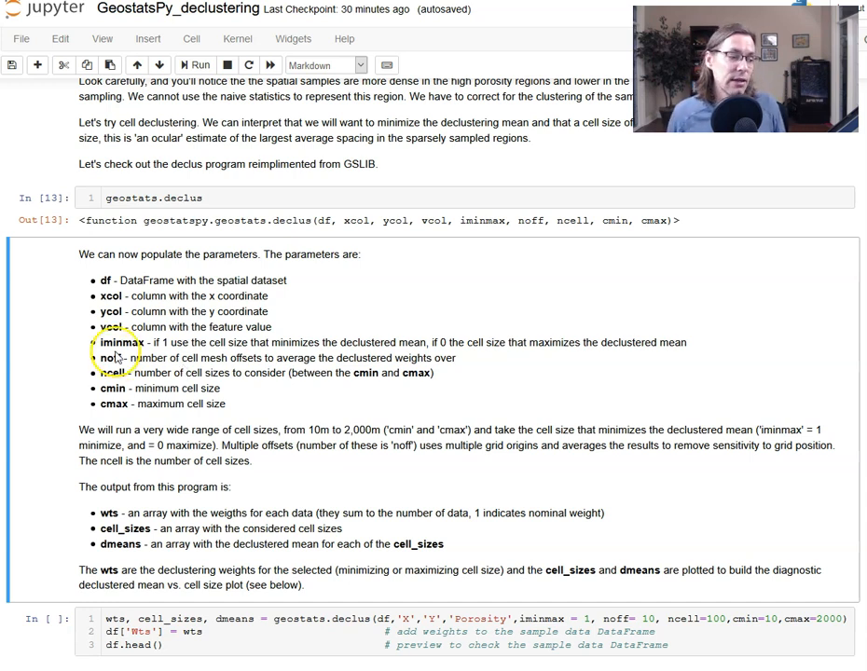
mouse_move(285, 369)
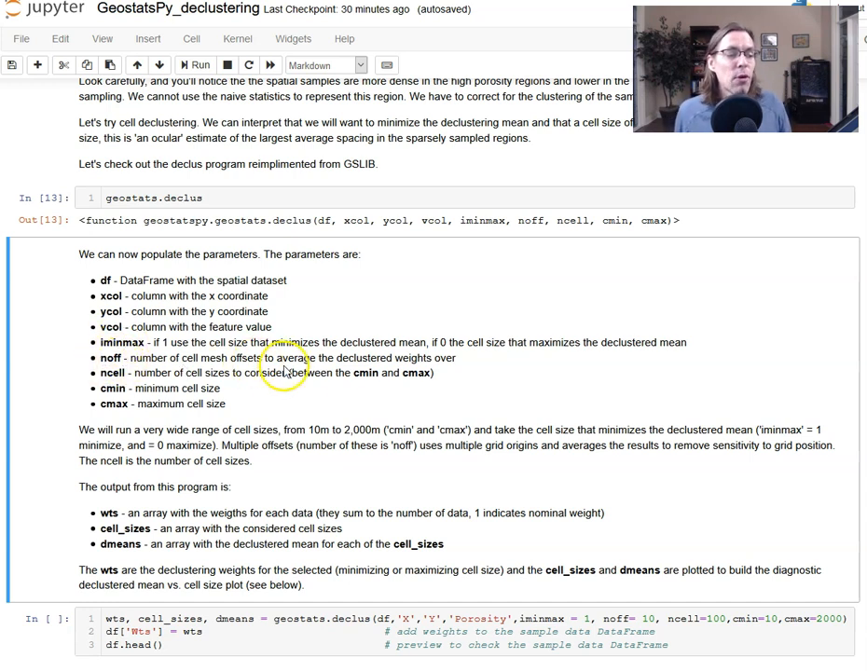
mouse_move(342, 371)
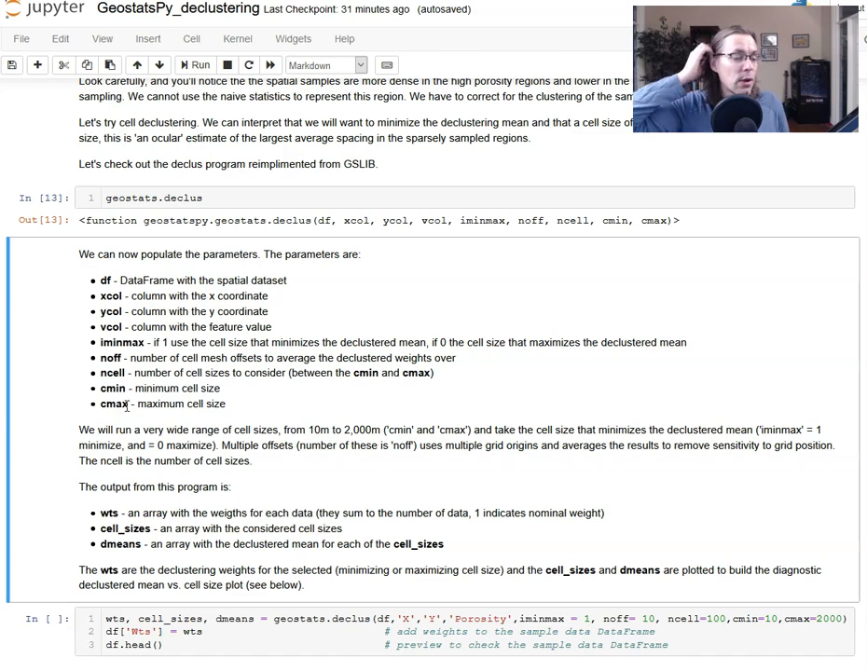
scroll(down, 3)
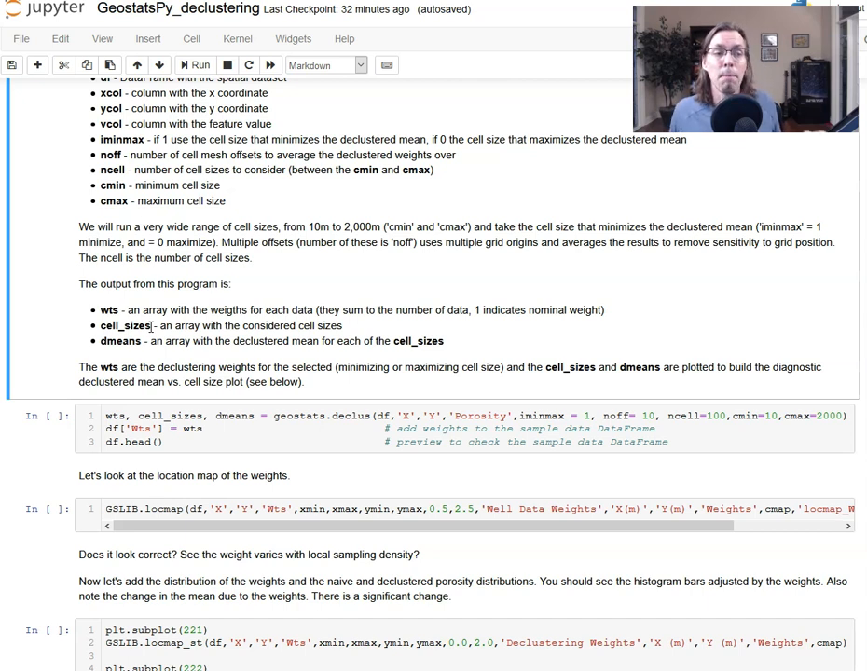
mouse_move(151, 359)
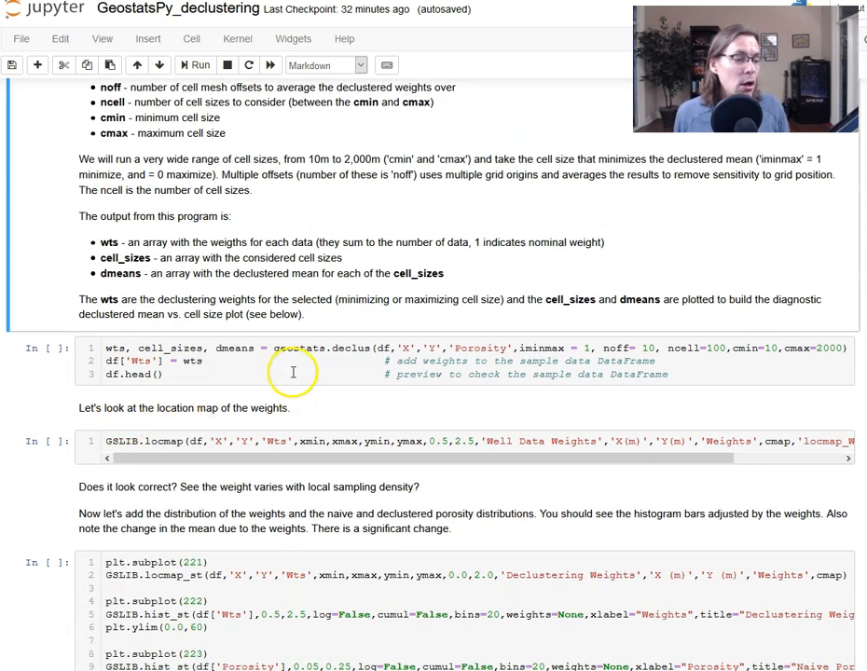
click(293, 360)
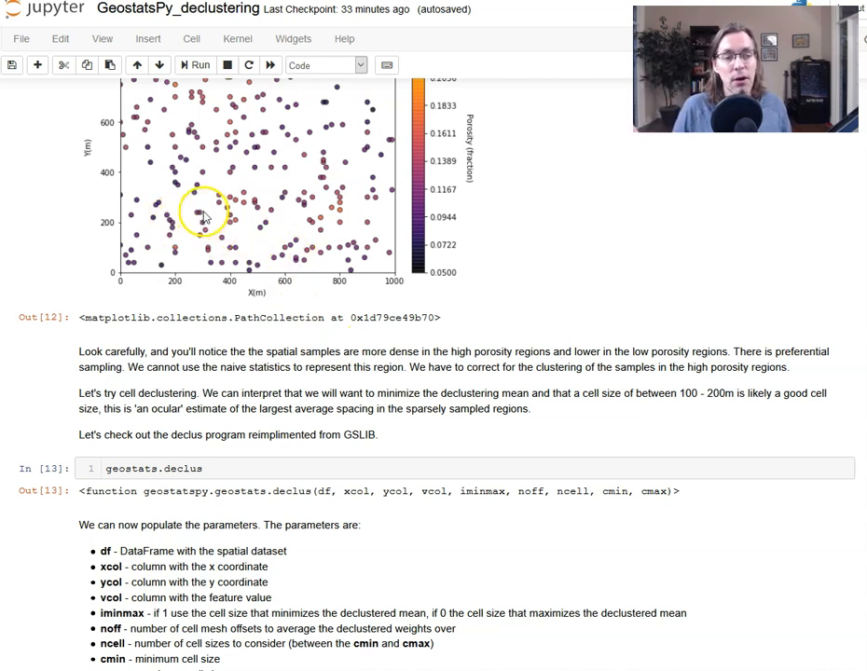
mouse_move(217, 205)
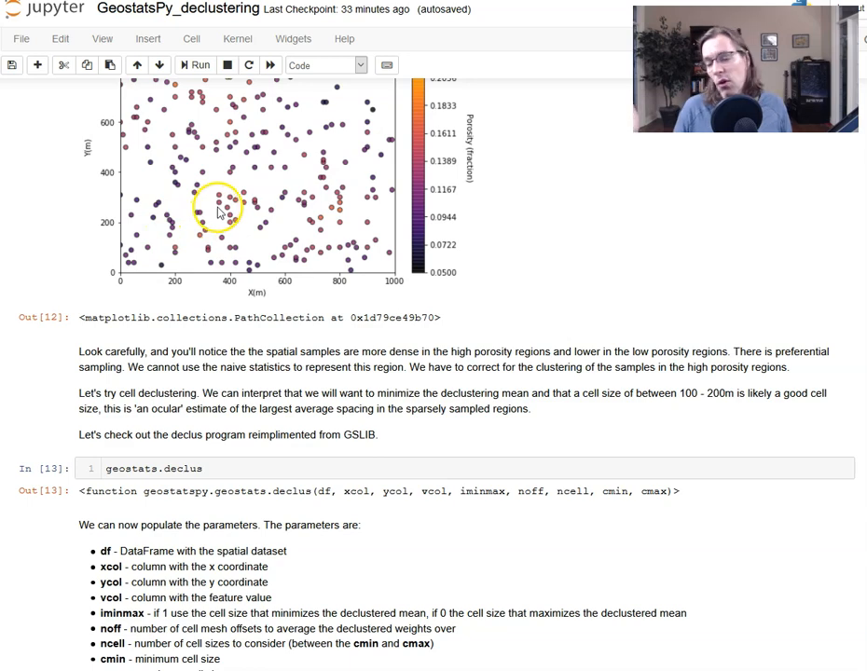
scroll(down, 3)
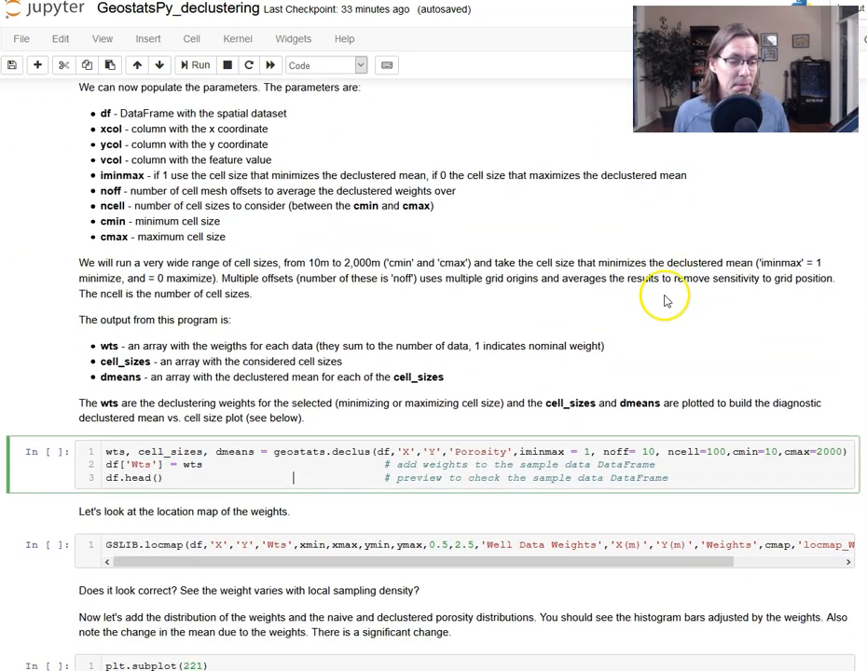
scroll(down, 3)
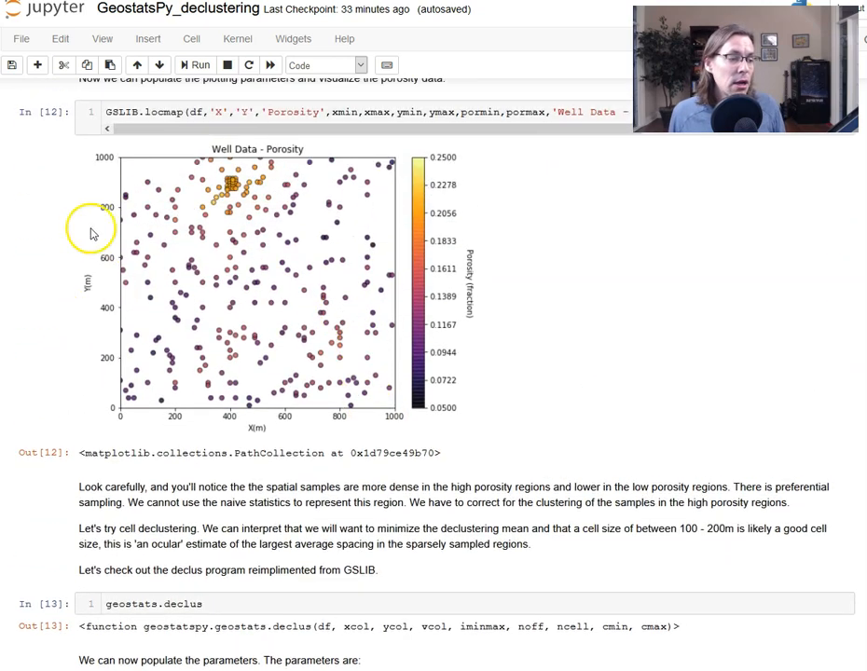
mouse_move(650, 210)
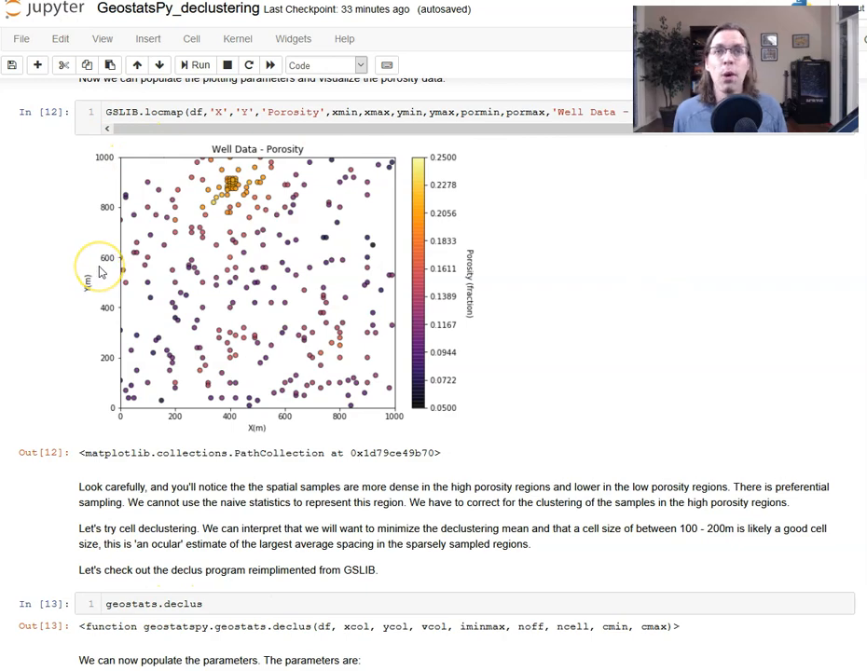
scroll(down, 3)
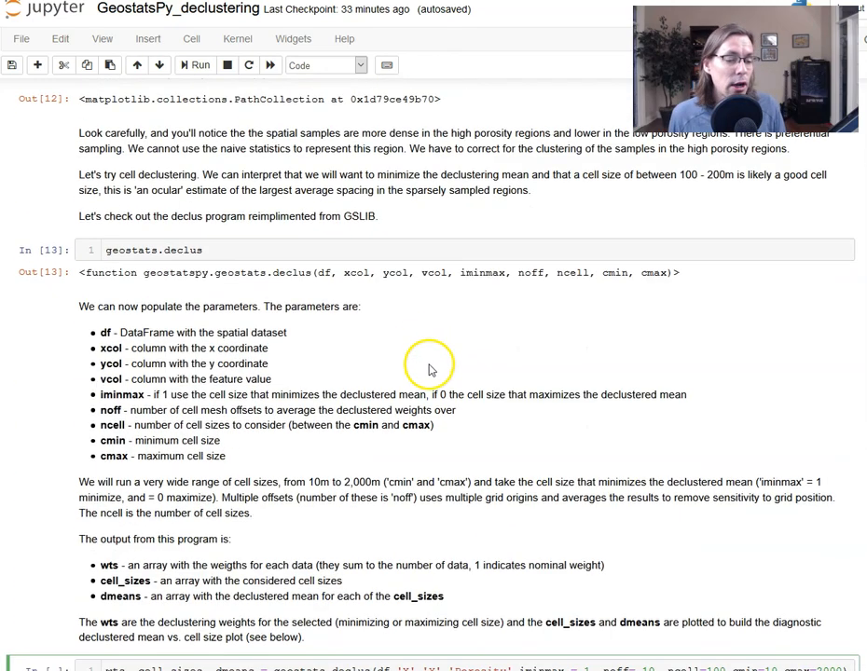
scroll(down, 3)
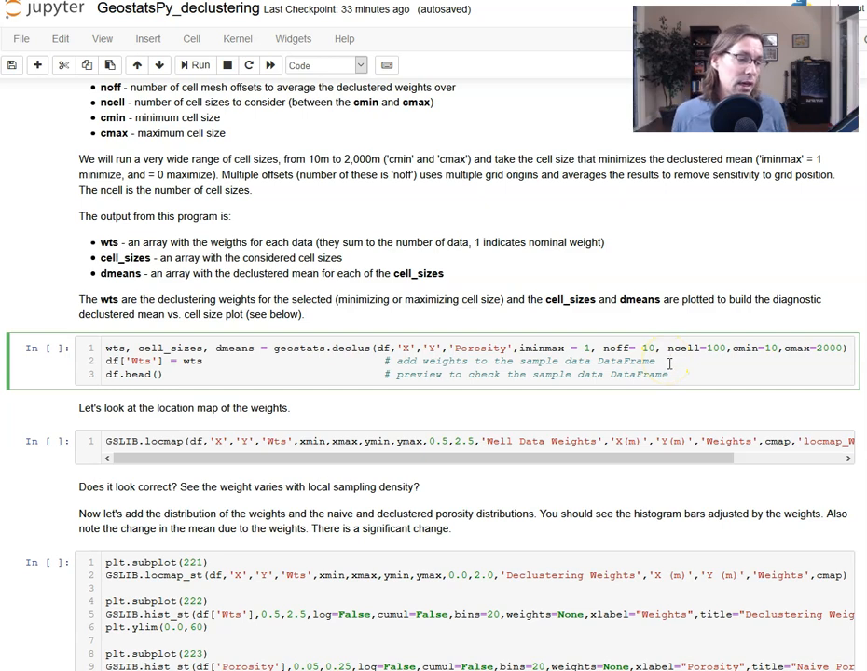
scroll(down, 3)
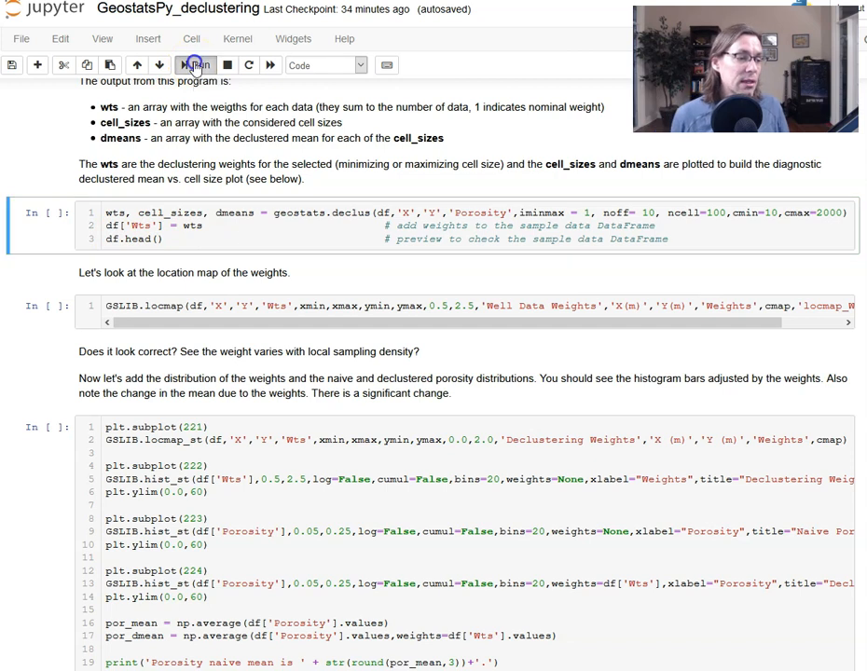
Step: Run the declus cell over cell sizes 10 to 2000, adding a Wts column
click(195, 64)
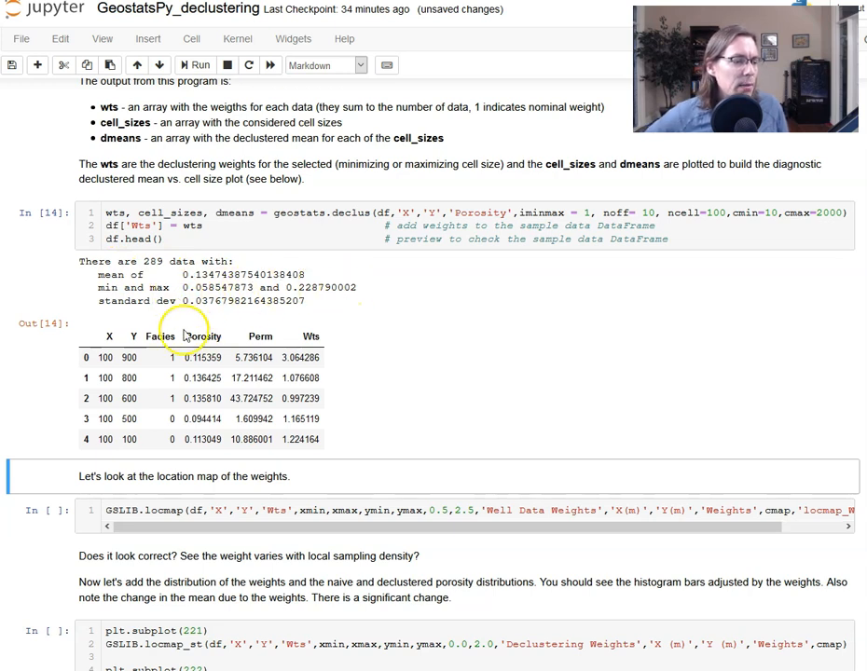
mouse_move(322, 311)
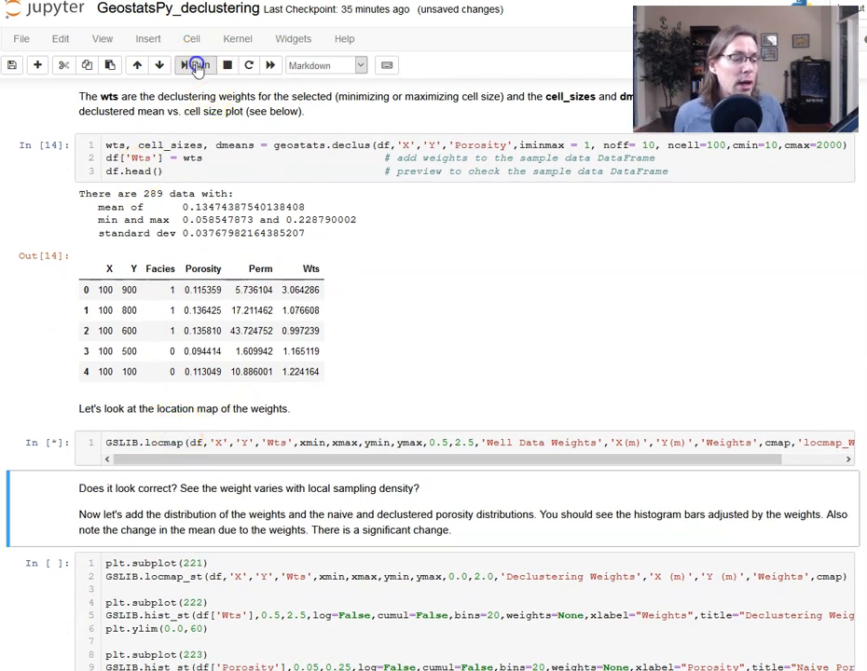
click(195, 64)
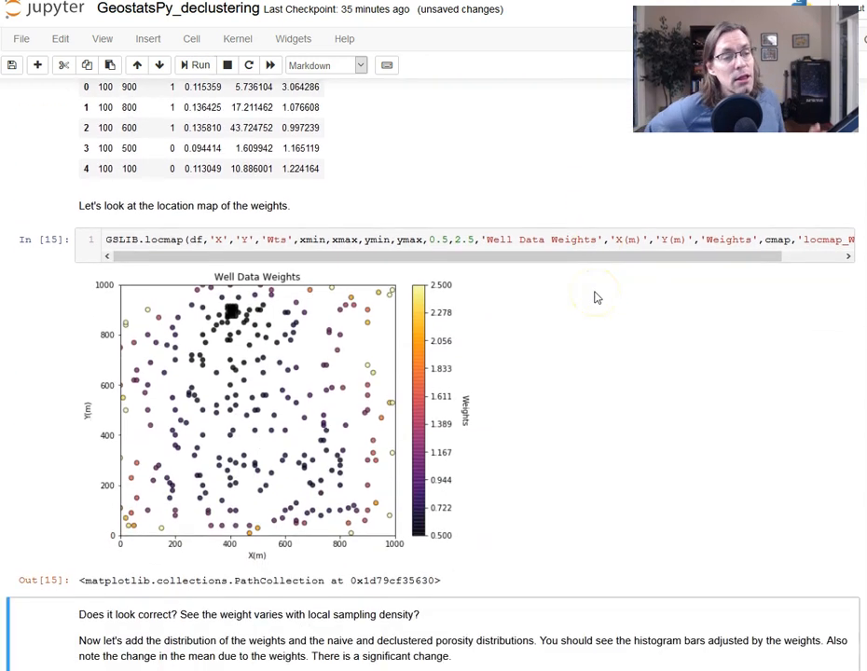
mouse_move(158, 312)
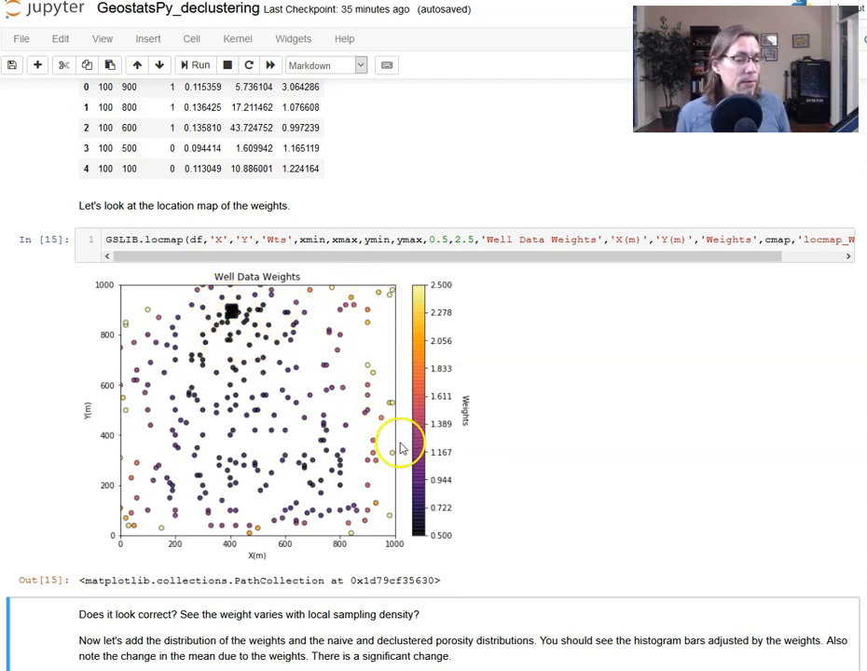
mouse_move(132, 288)
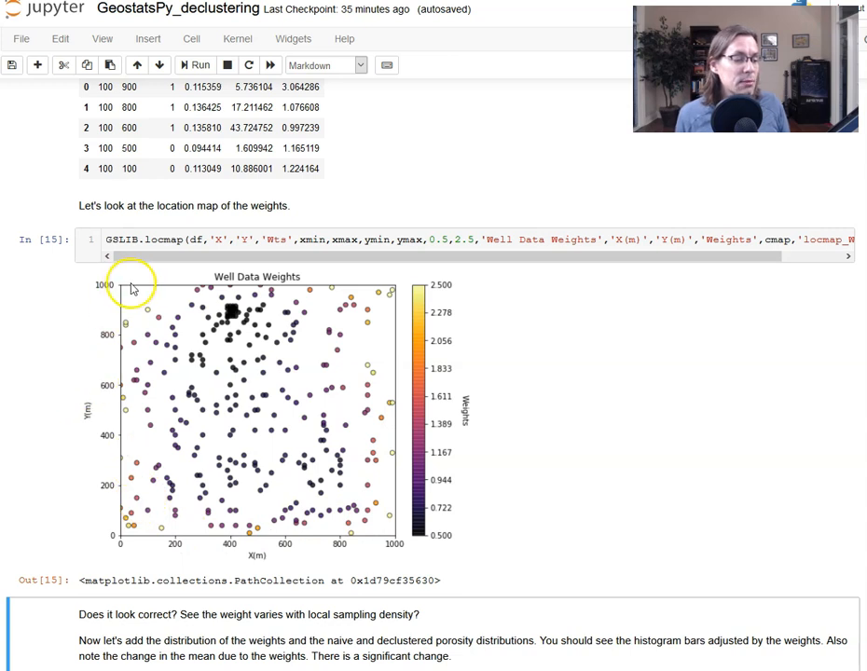
mouse_move(259, 548)
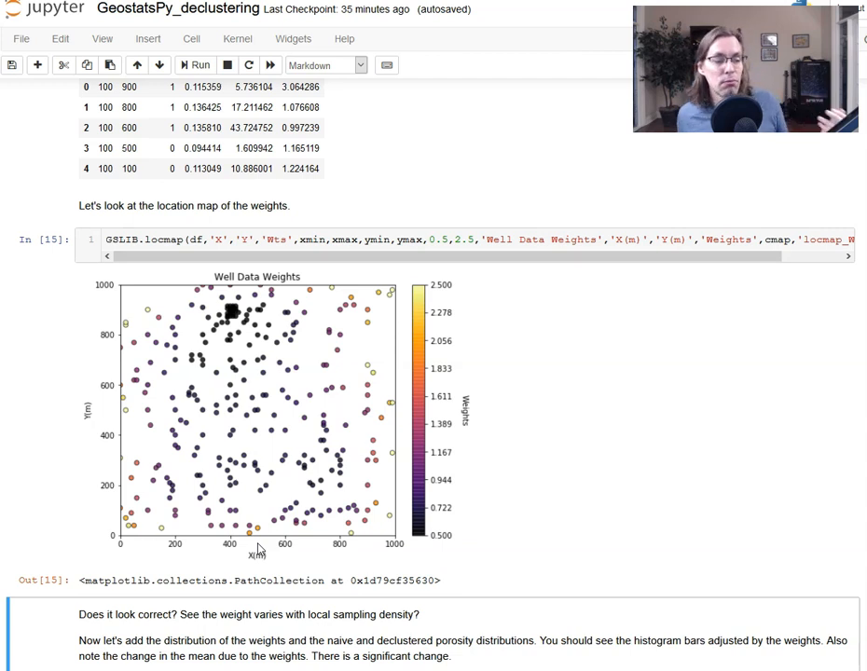
mouse_move(159, 389)
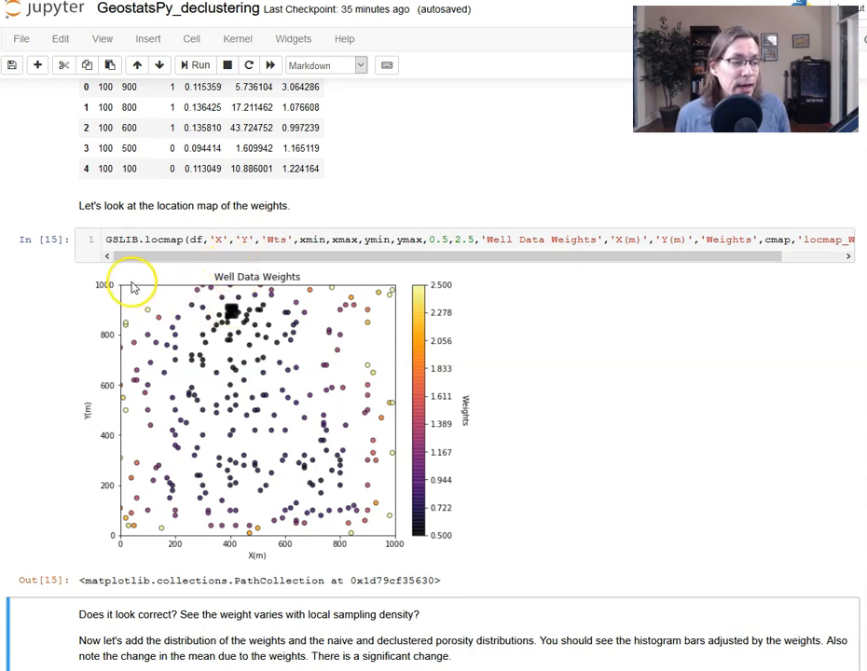
mouse_move(133, 547)
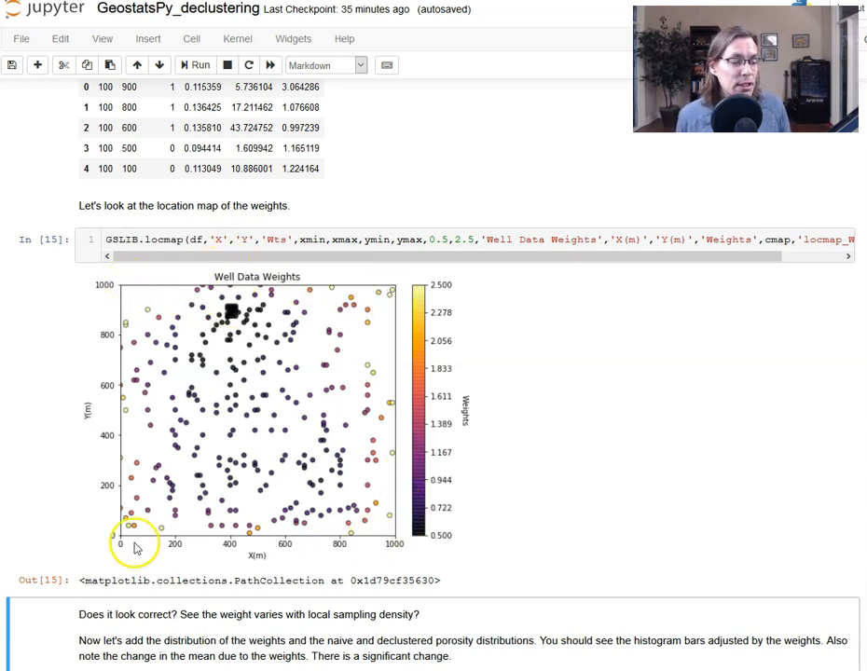
mouse_move(567, 407)
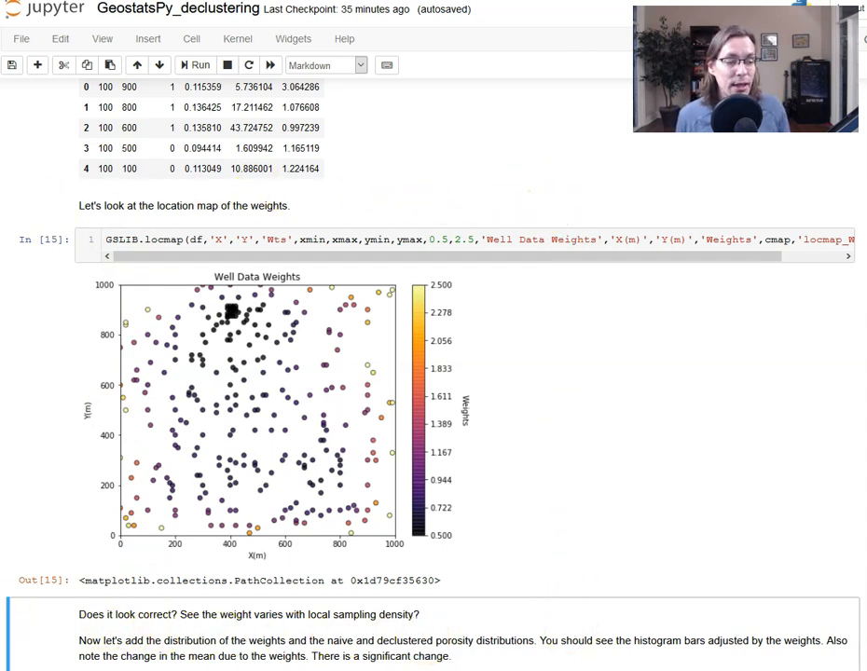
mouse_move(144, 555)
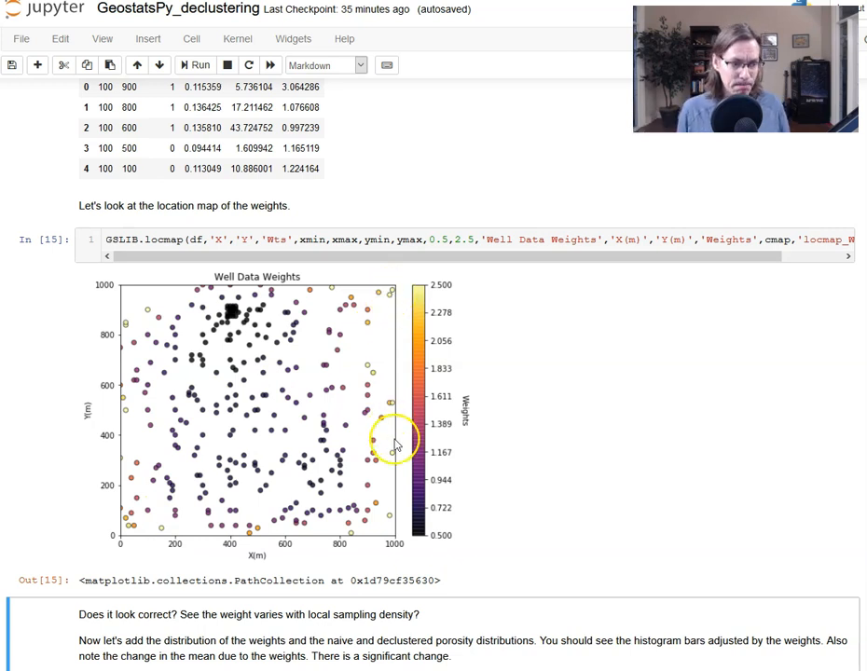
mouse_move(93, 325)
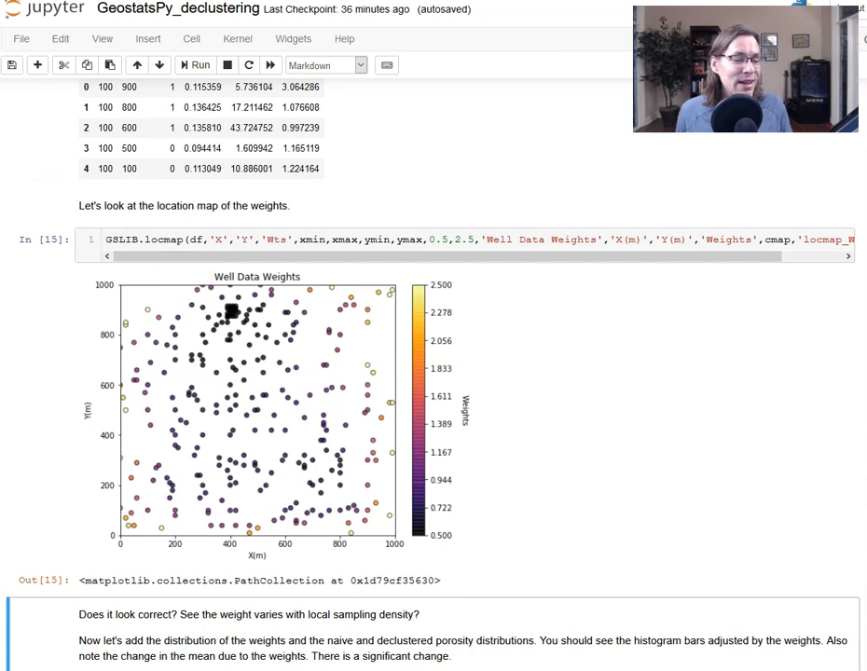
mouse_move(375, 230)
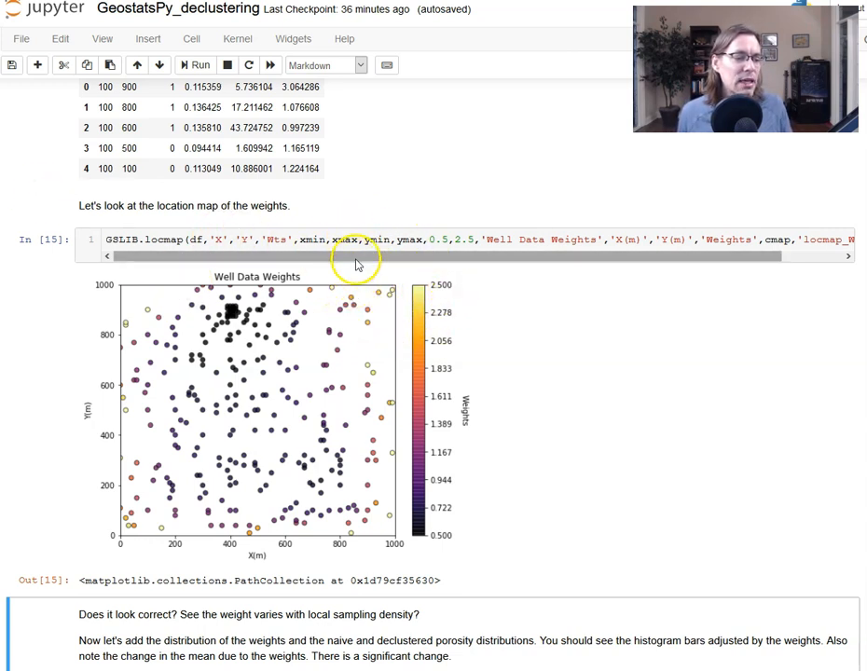
mouse_move(416, 334)
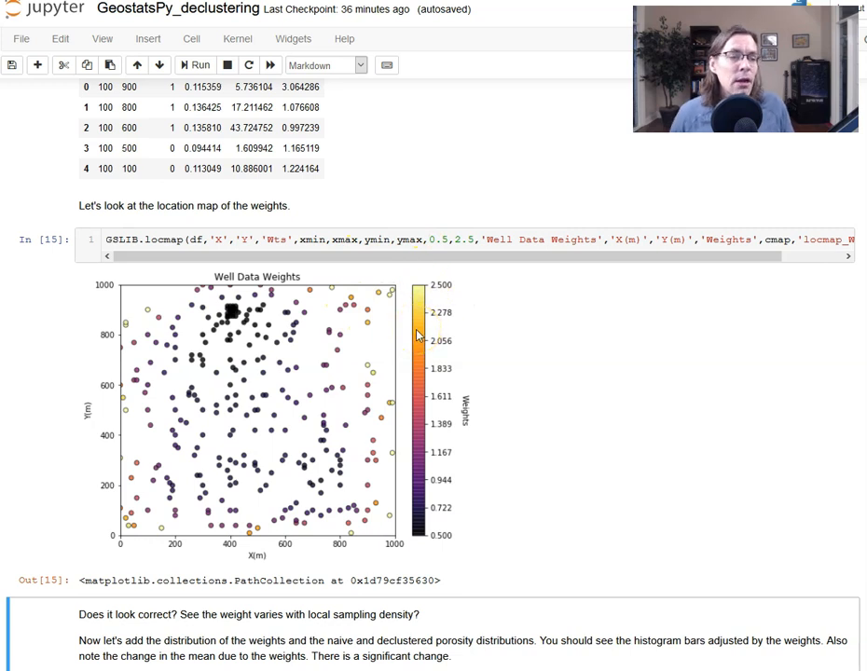
mouse_move(403, 340)
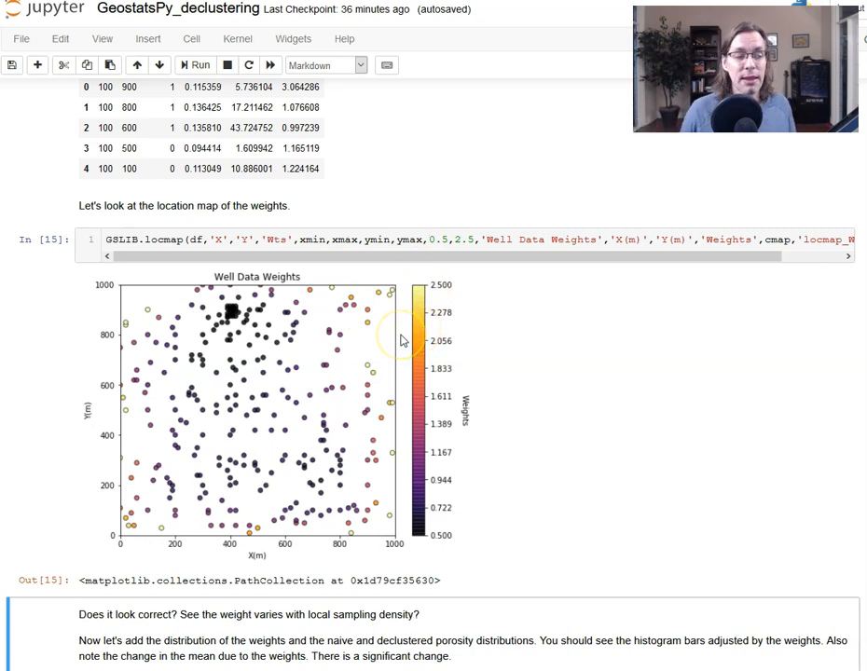
mouse_move(405, 338)
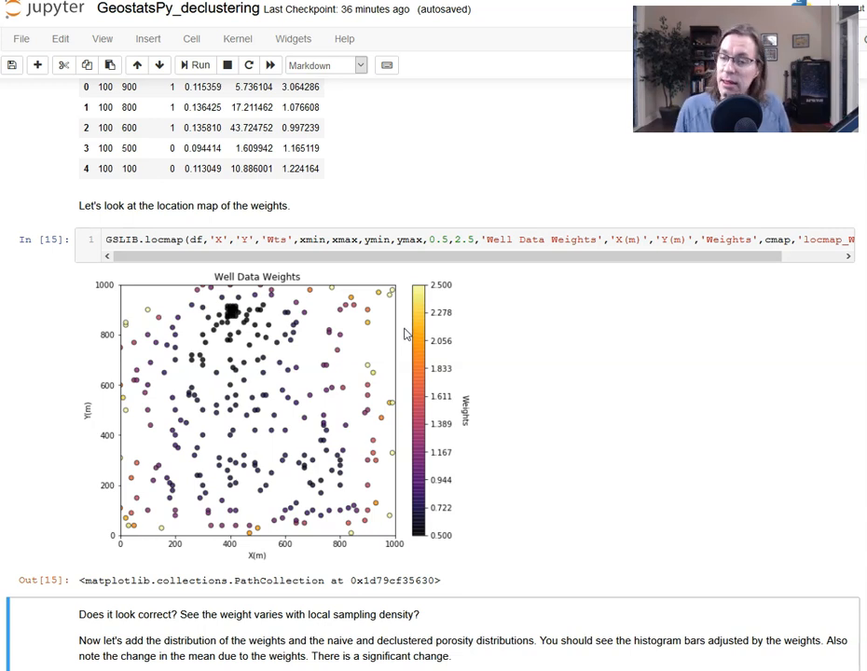
Step: Scroll down to the plt.subplot(221) weights and porosity distribution cell
scroll(down, 3)
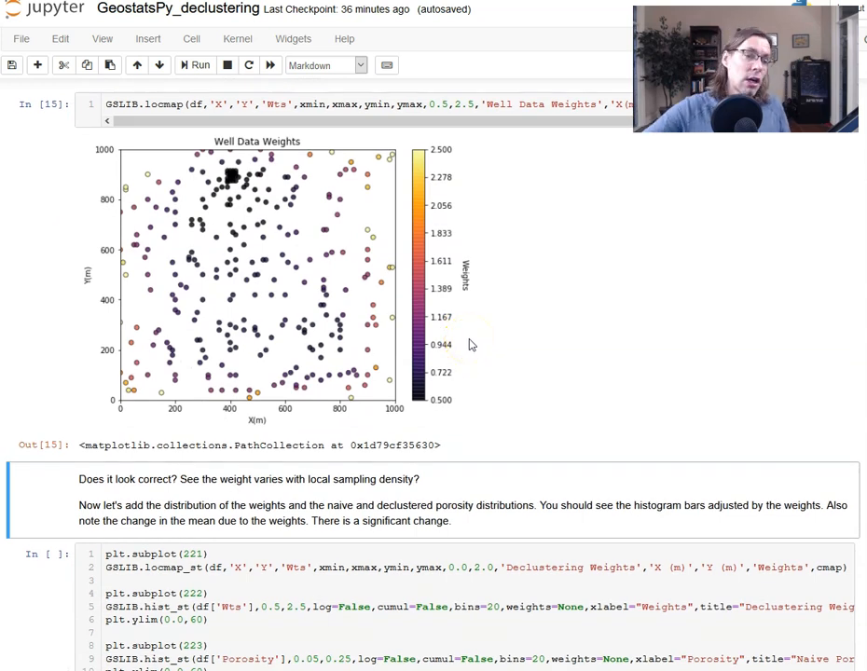
scroll(down, 3)
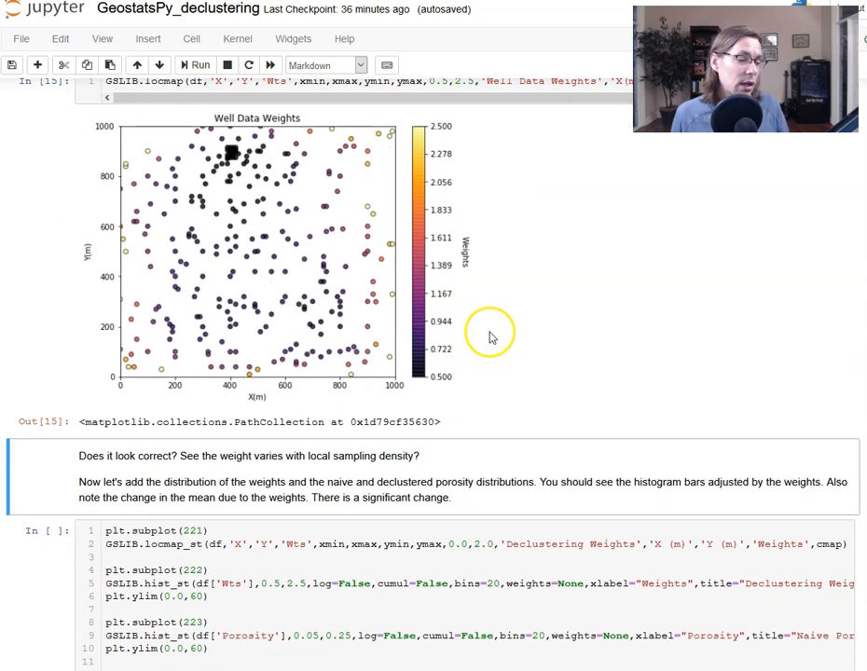
scroll(down, 3)
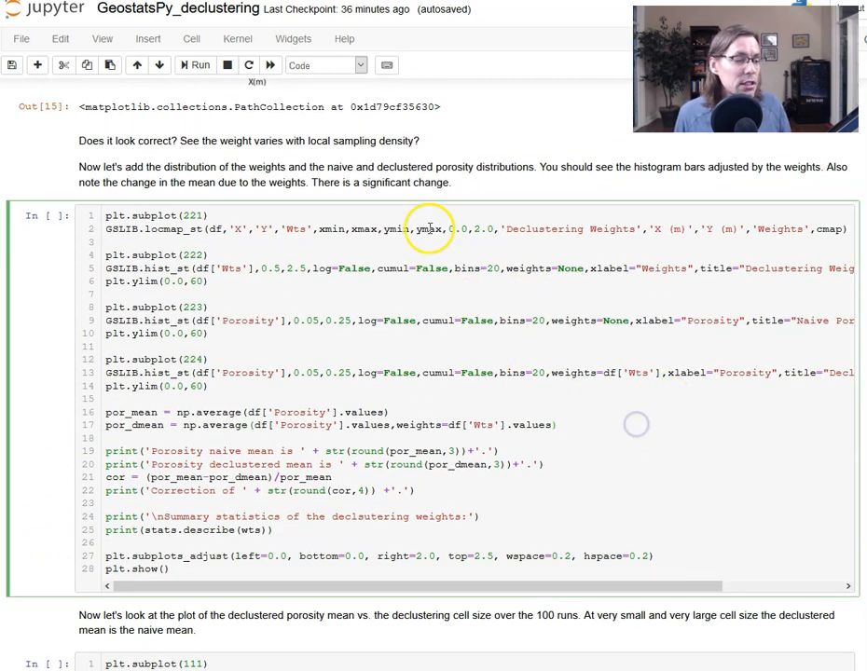
mouse_move(196, 66)
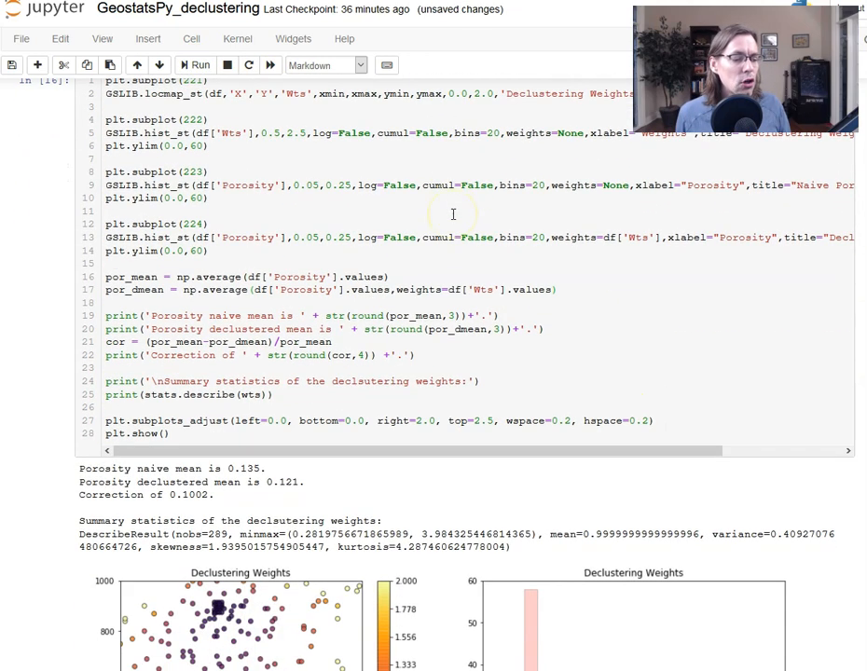
scroll(down, 3)
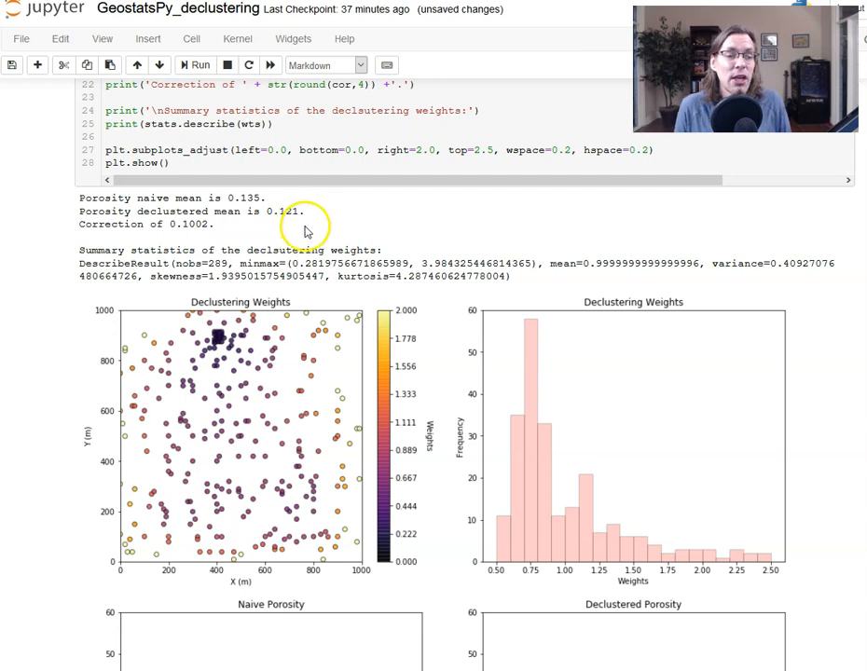
scroll(down, 3)
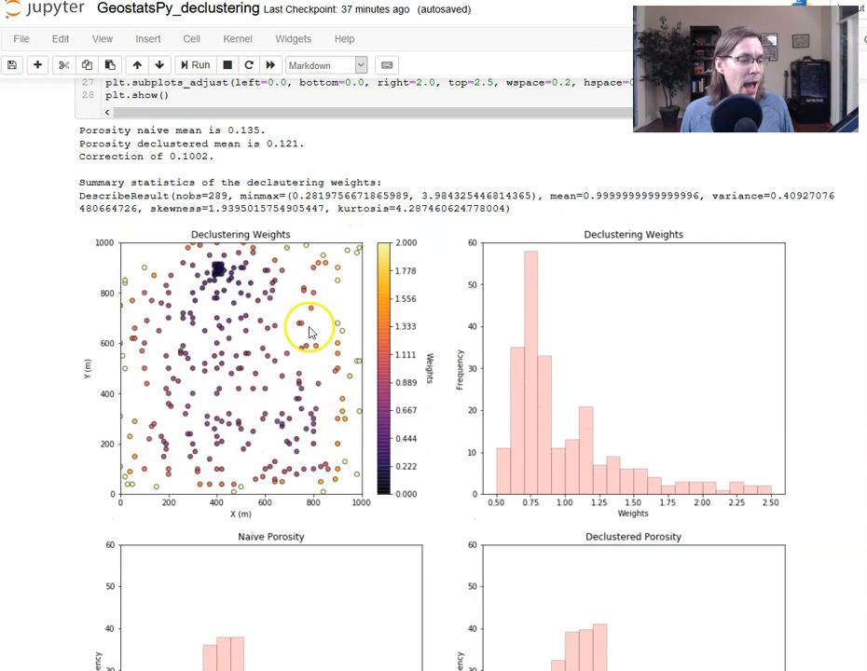
mouse_move(564, 296)
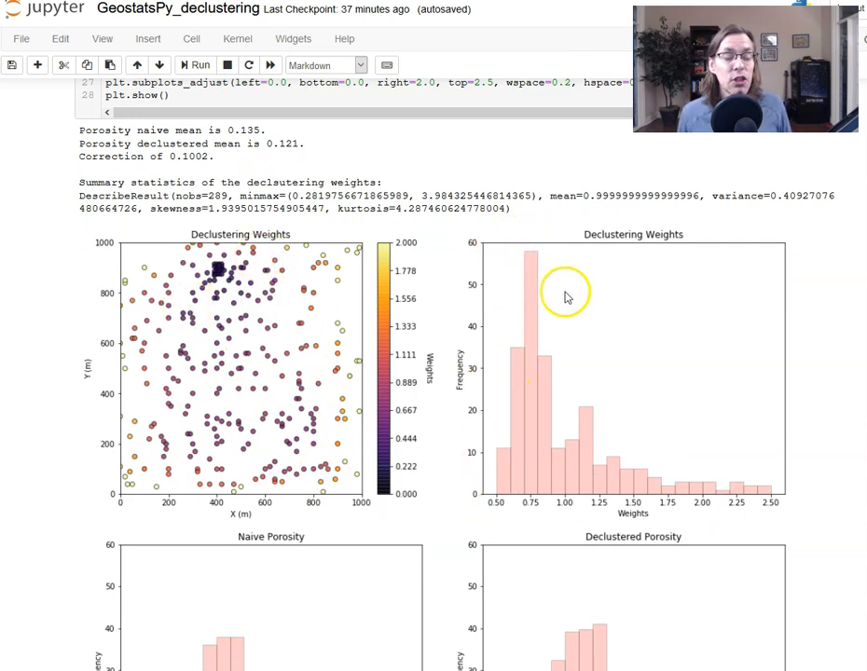
mouse_move(755, 441)
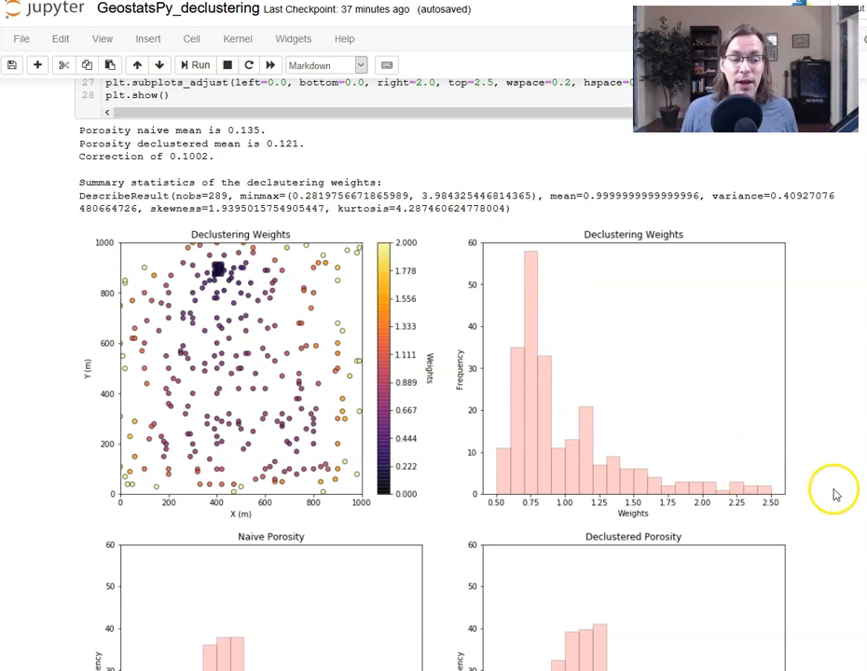
mouse_move(659, 489)
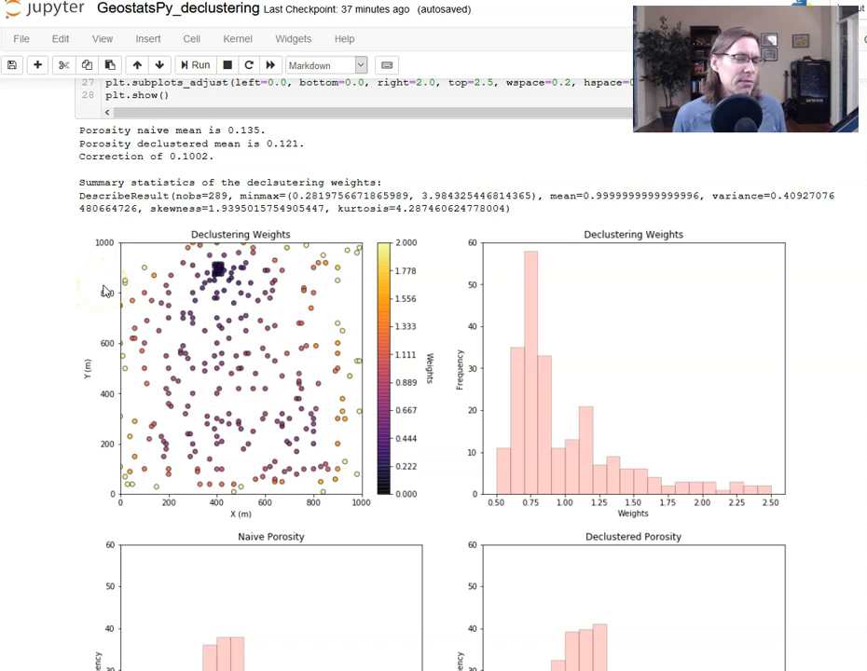
scroll(down, 3)
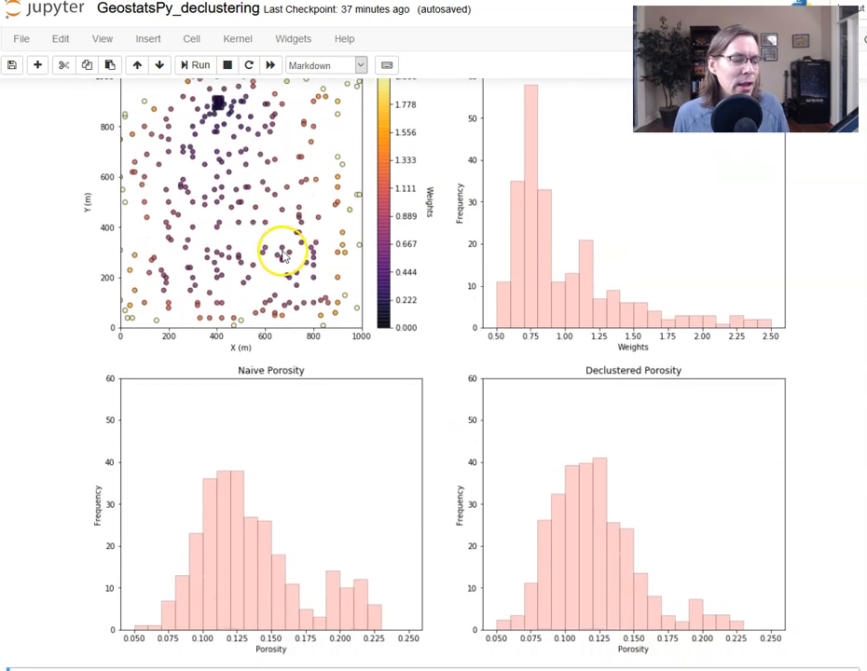
scroll(down, 3)
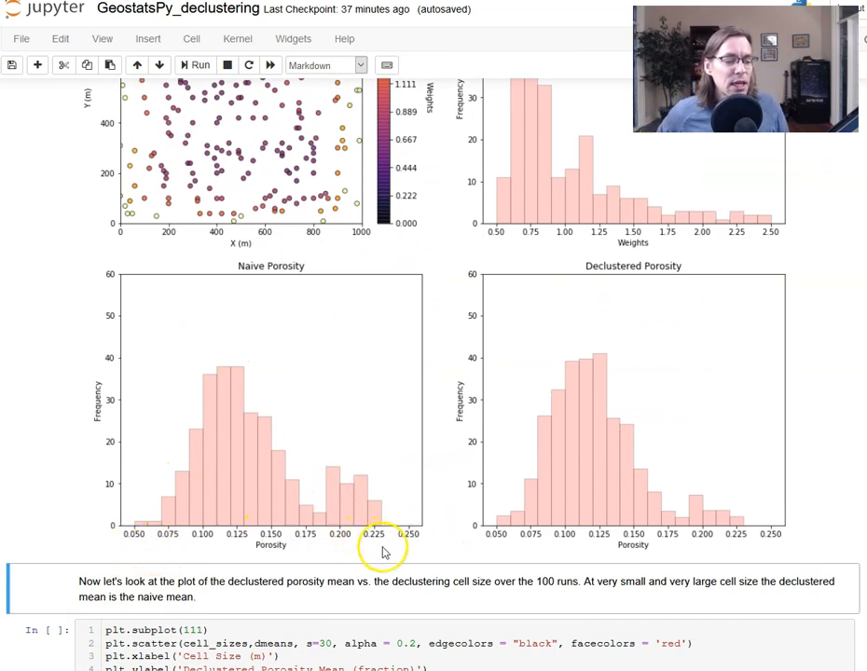
mouse_move(303, 512)
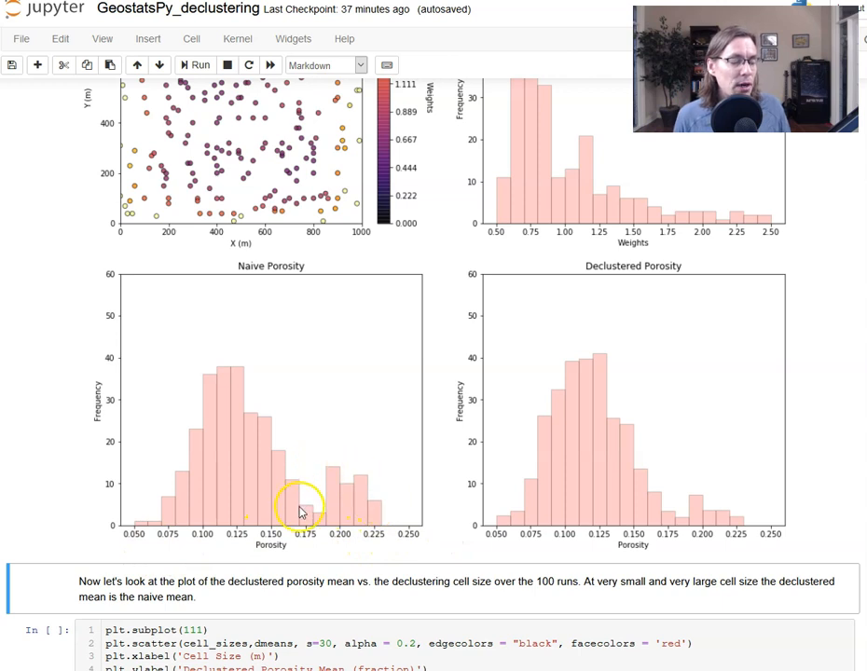
mouse_move(280, 442)
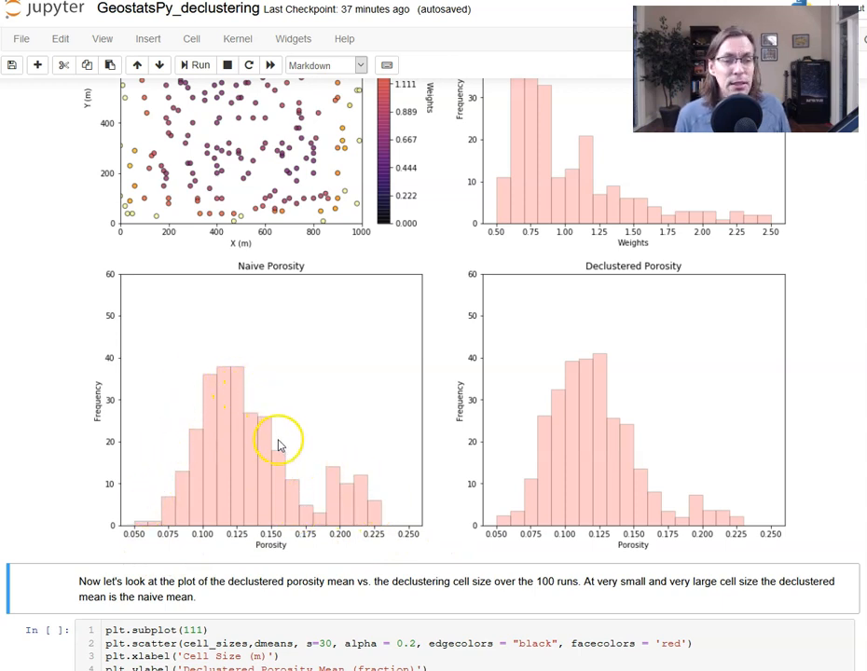
mouse_move(321, 474)
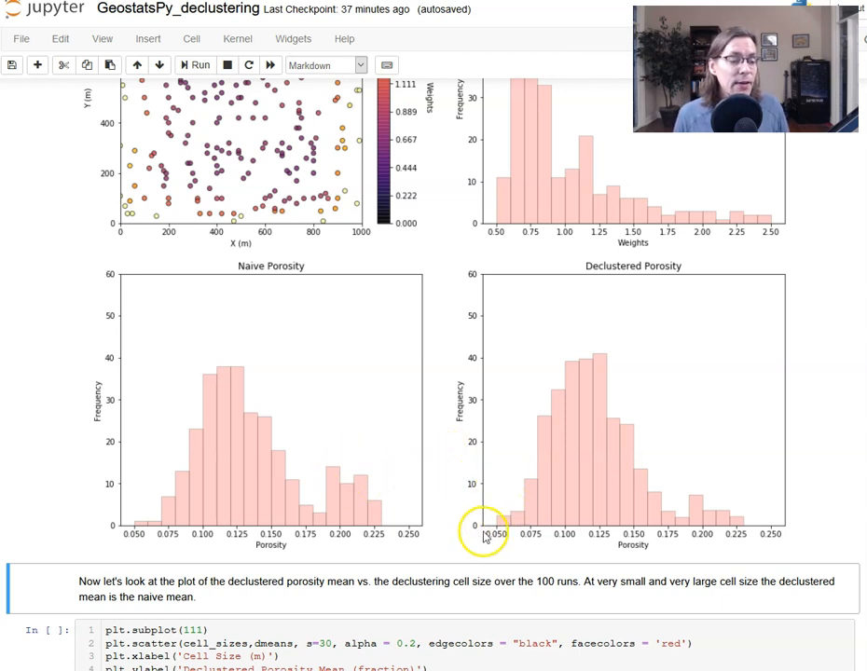
mouse_move(746, 530)
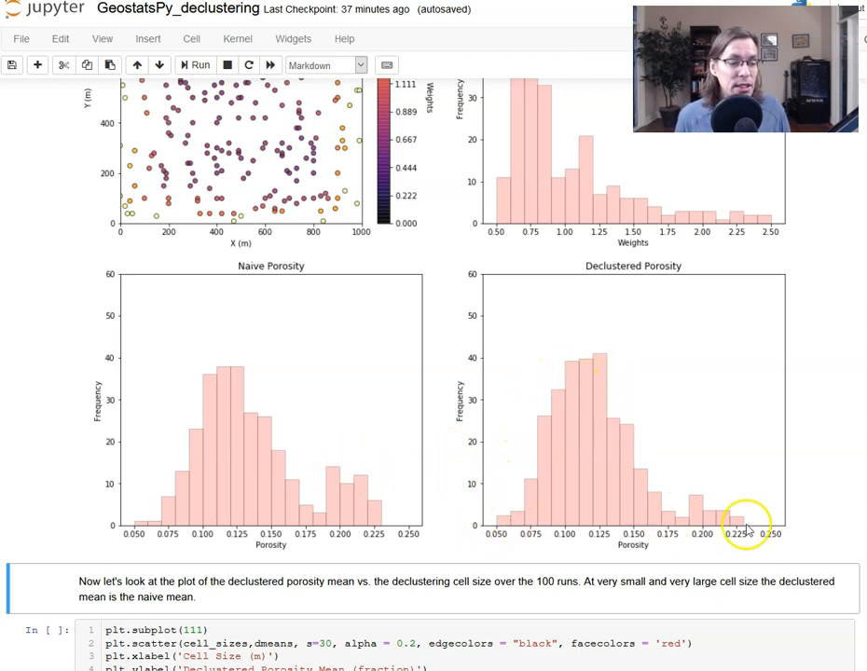
mouse_move(326, 475)
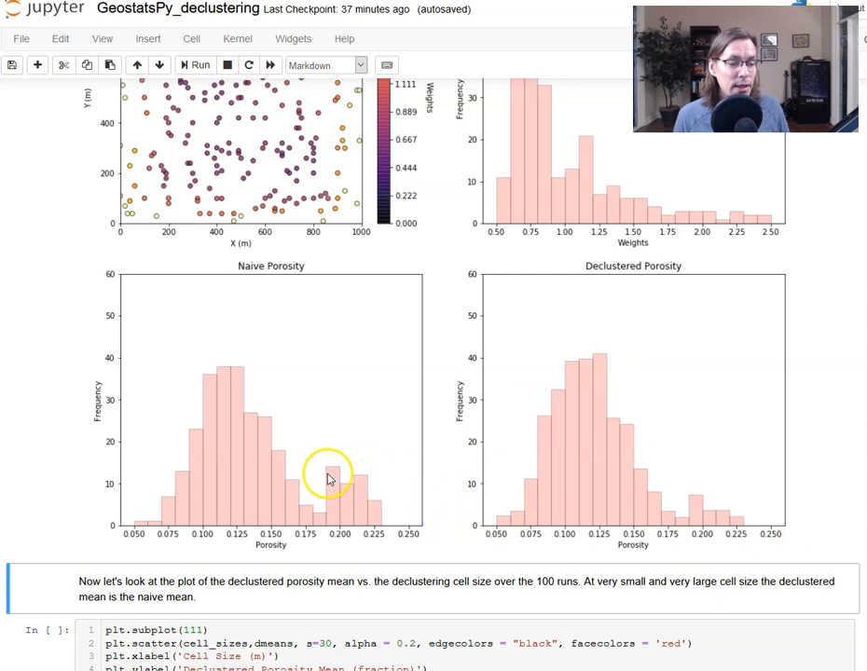
mouse_move(634, 463)
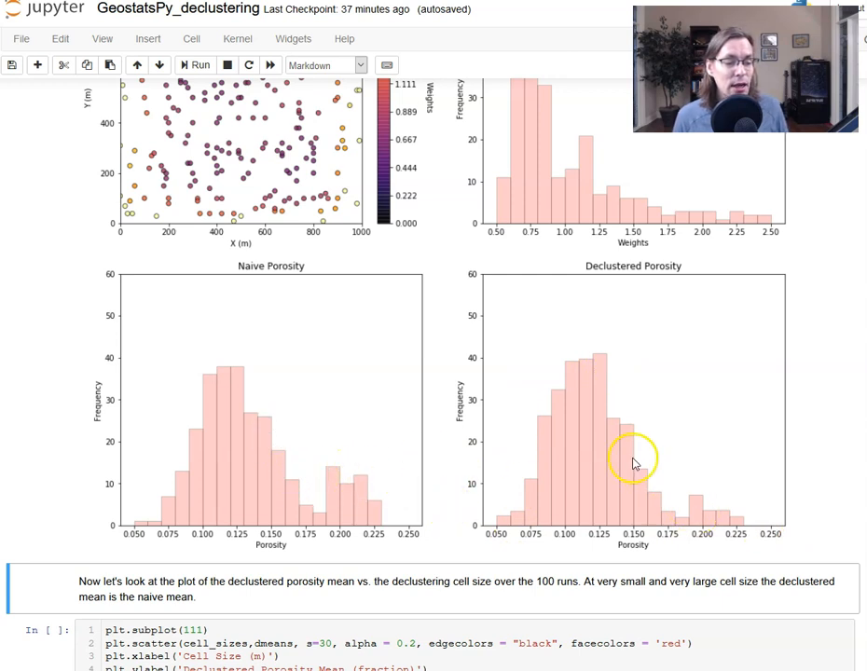
mouse_move(692, 482)
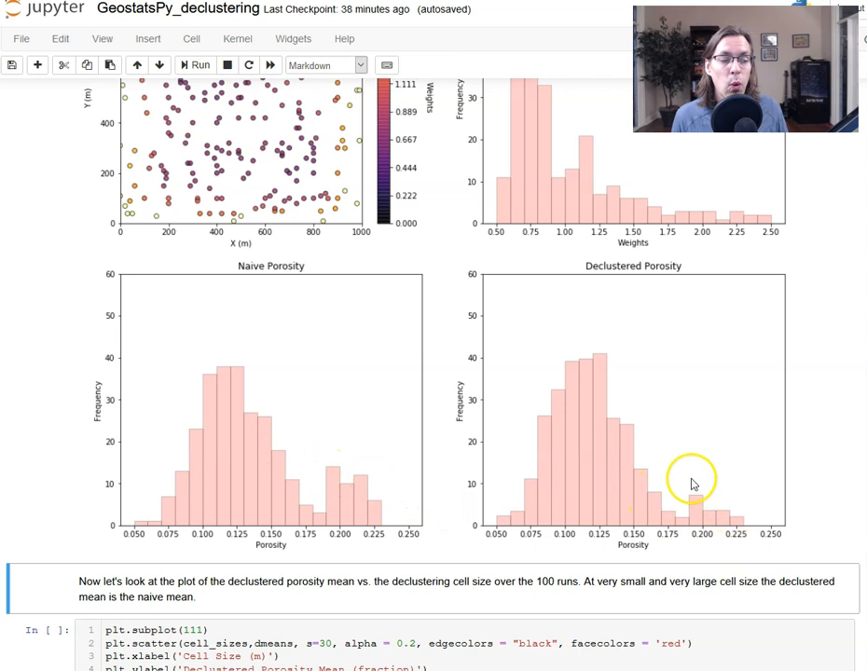
mouse_move(577, 373)
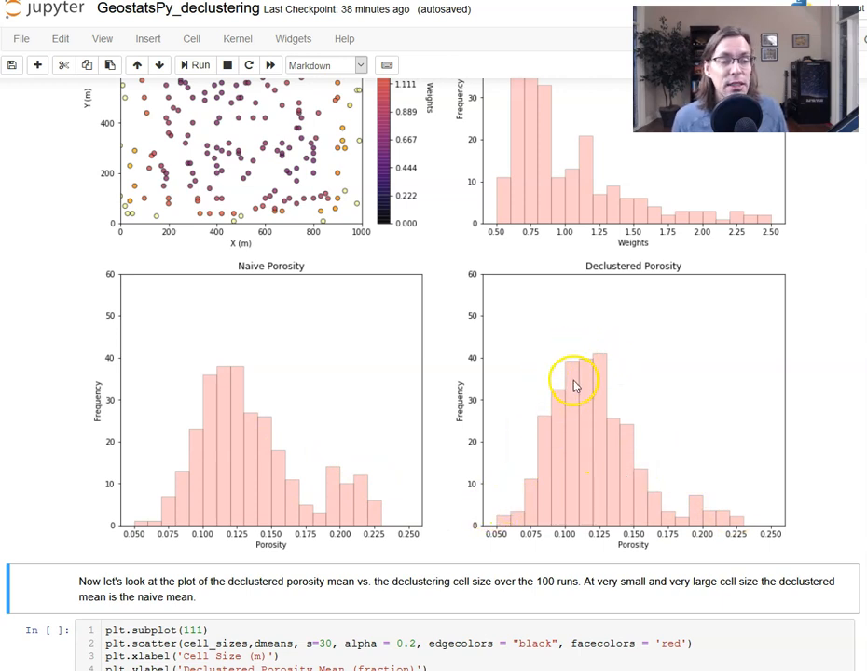
mouse_move(545, 381)
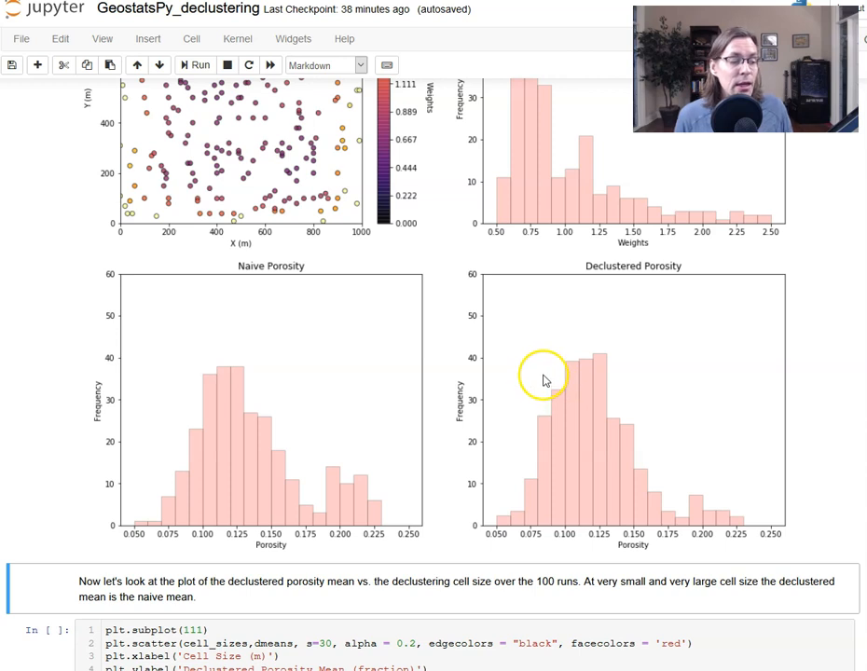
scroll(down, 3)
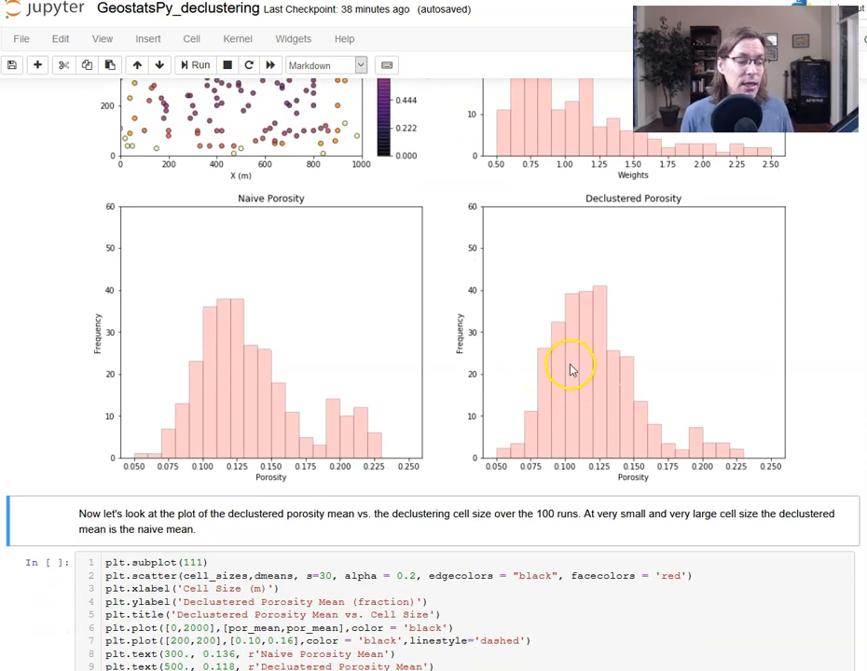
Step: Scroll down and select the declustered-mean-versus-cell-size plotting cell
scroll(down, 3)
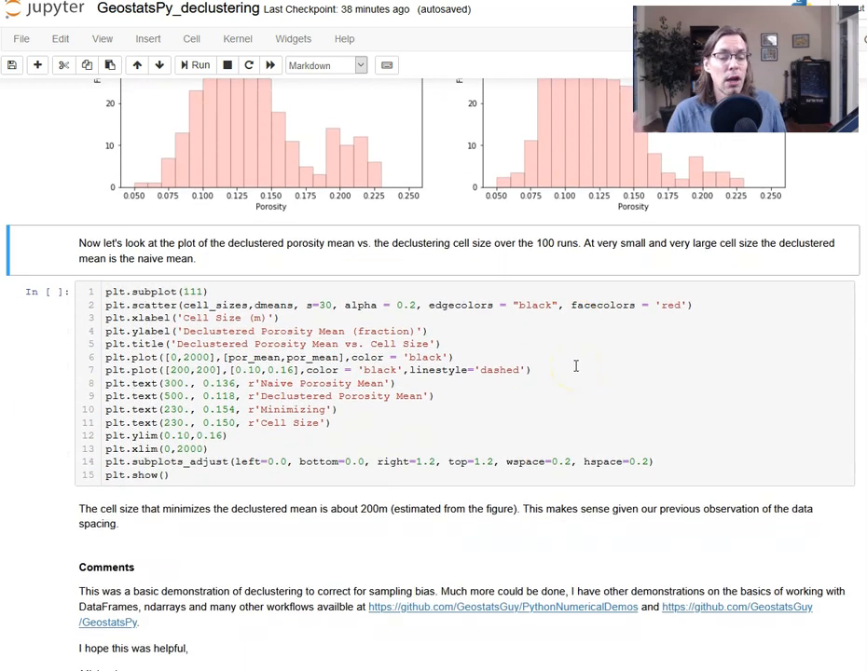
click(494, 395)
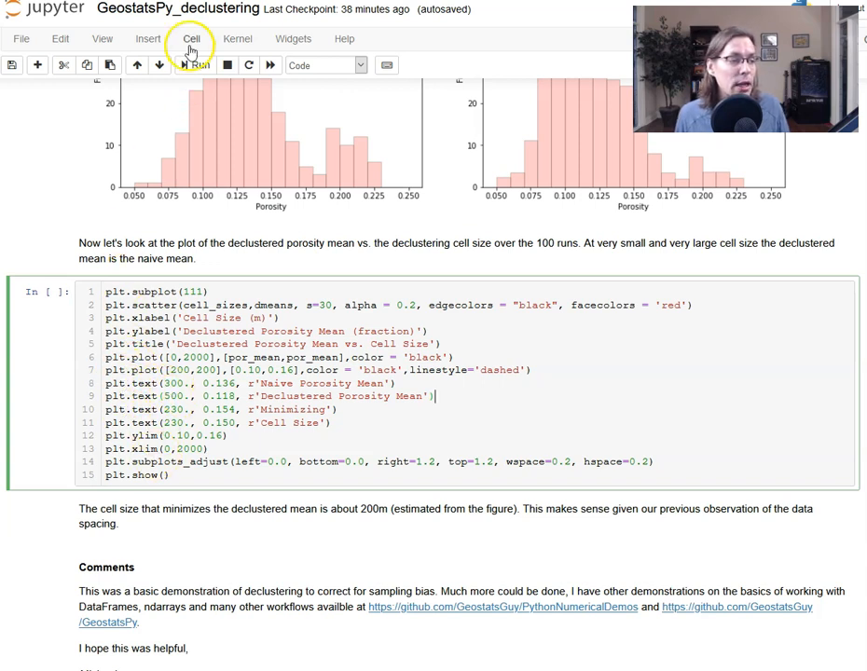
Step: Run the plotting cell to produce the Declustered Porosity Mean vs. Cell Size plot
click(201, 65)
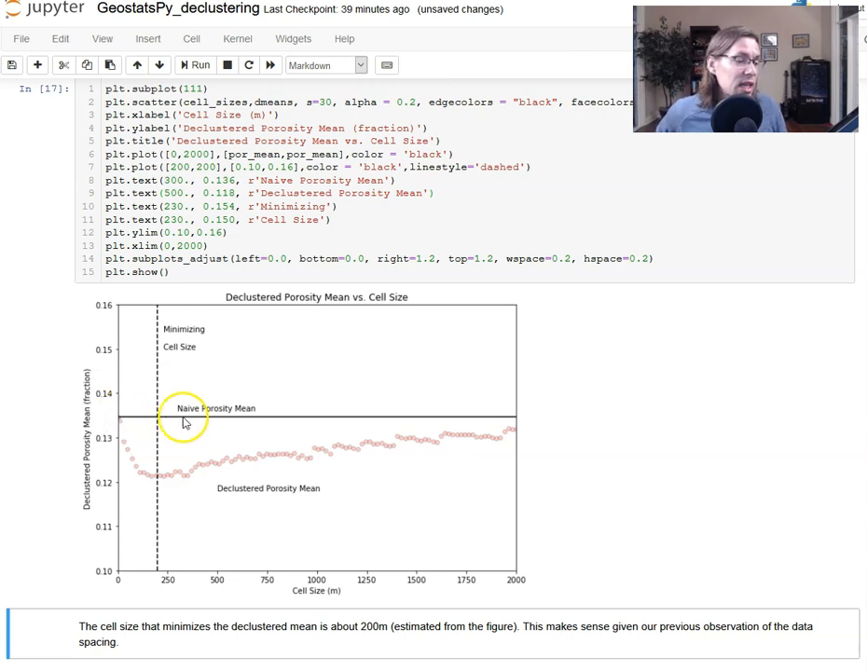
mouse_move(144, 430)
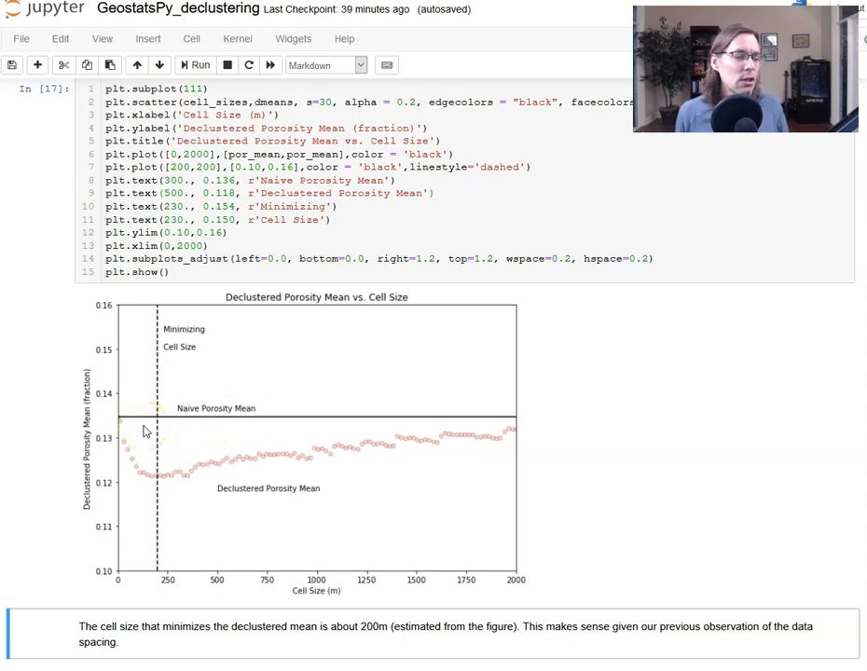
mouse_move(126, 424)
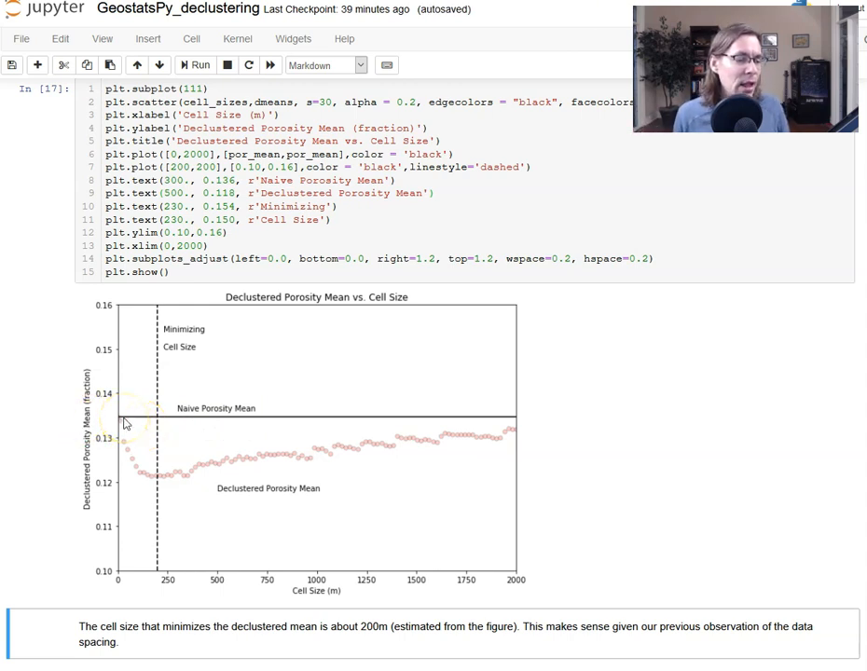
mouse_move(138, 479)
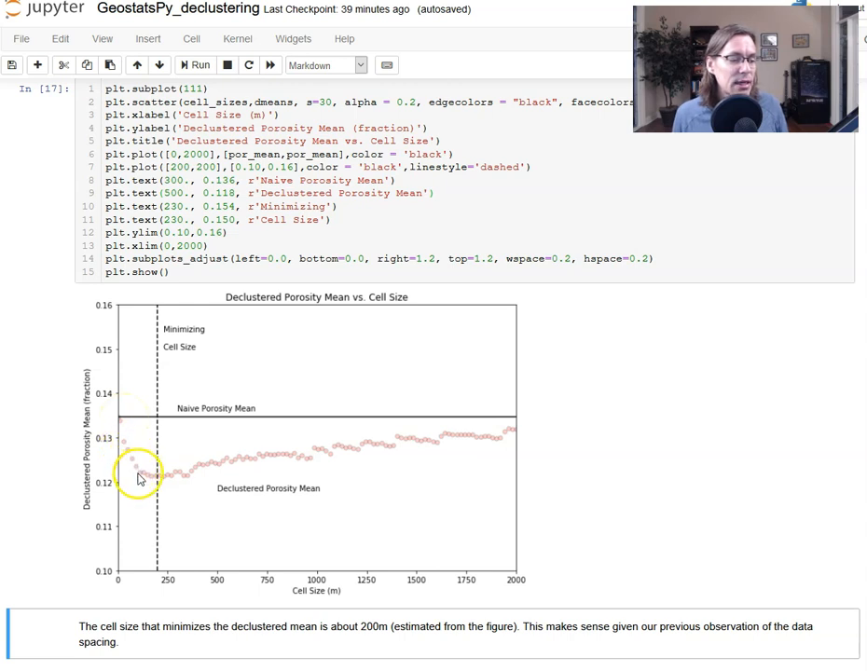
mouse_move(95, 532)
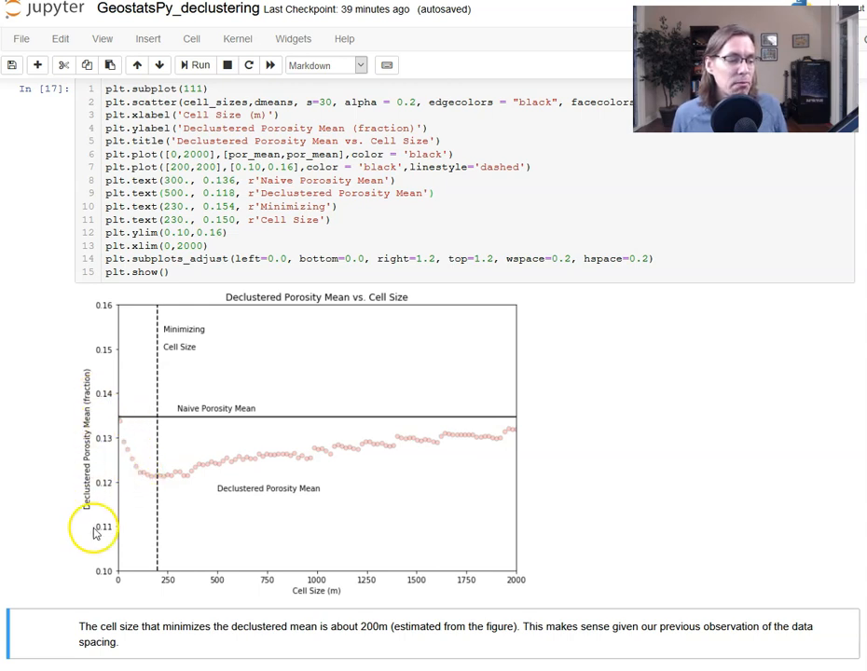
mouse_move(132, 459)
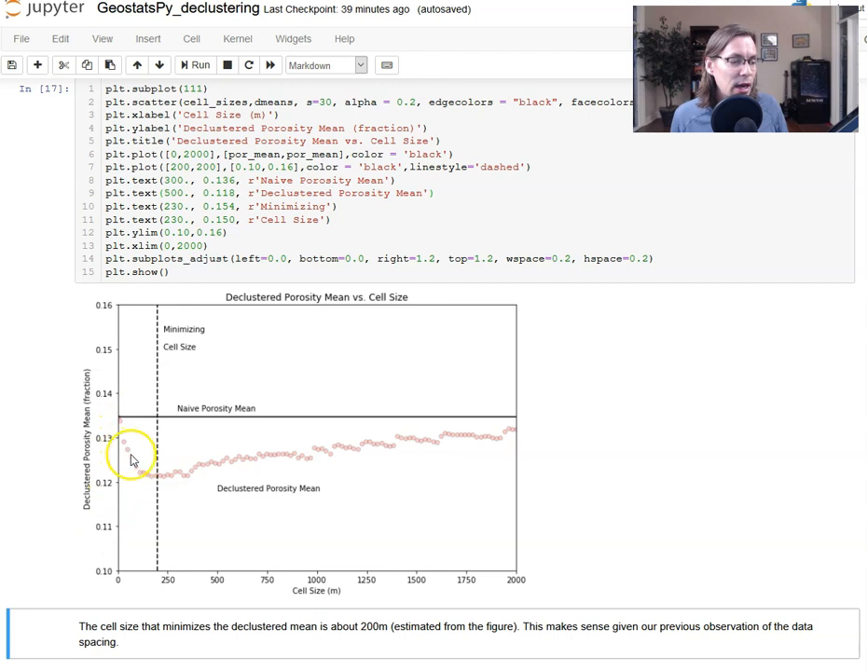
mouse_move(159, 480)
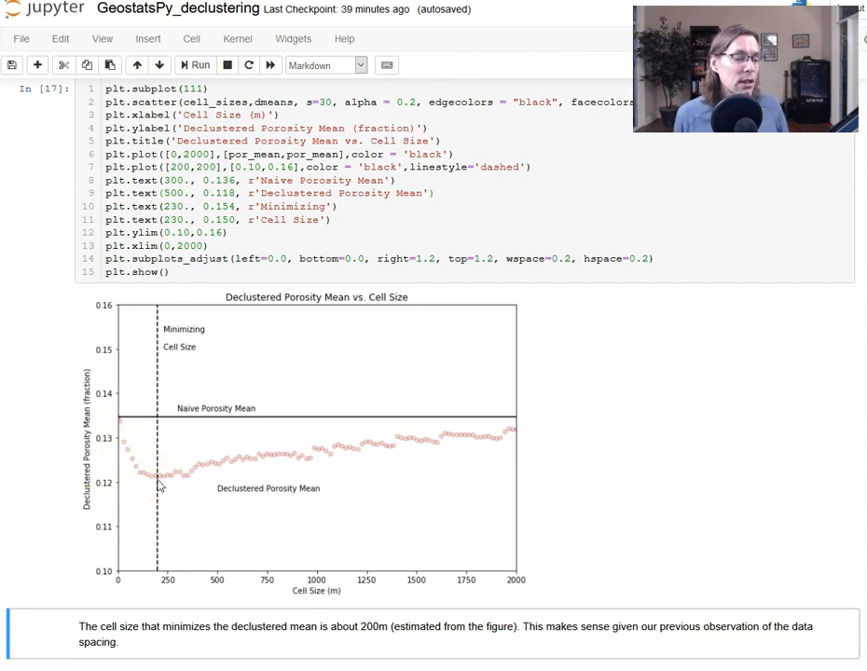
mouse_move(168, 478)
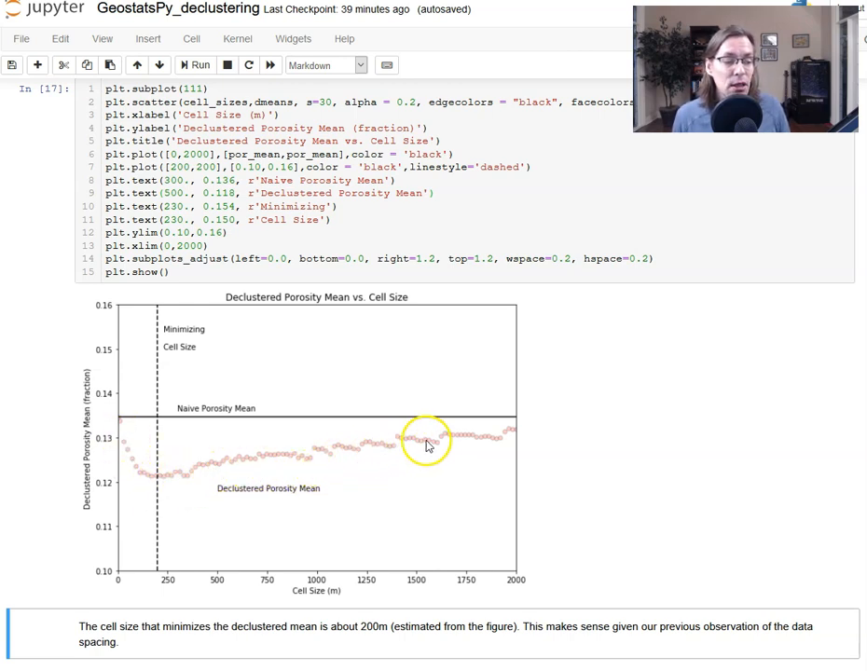
mouse_move(638, 422)
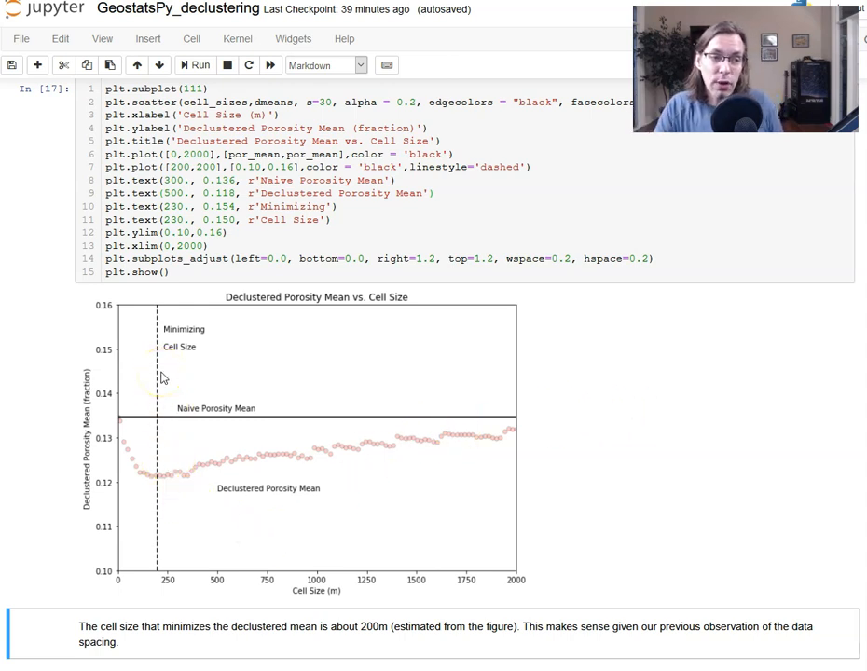
mouse_move(147, 579)
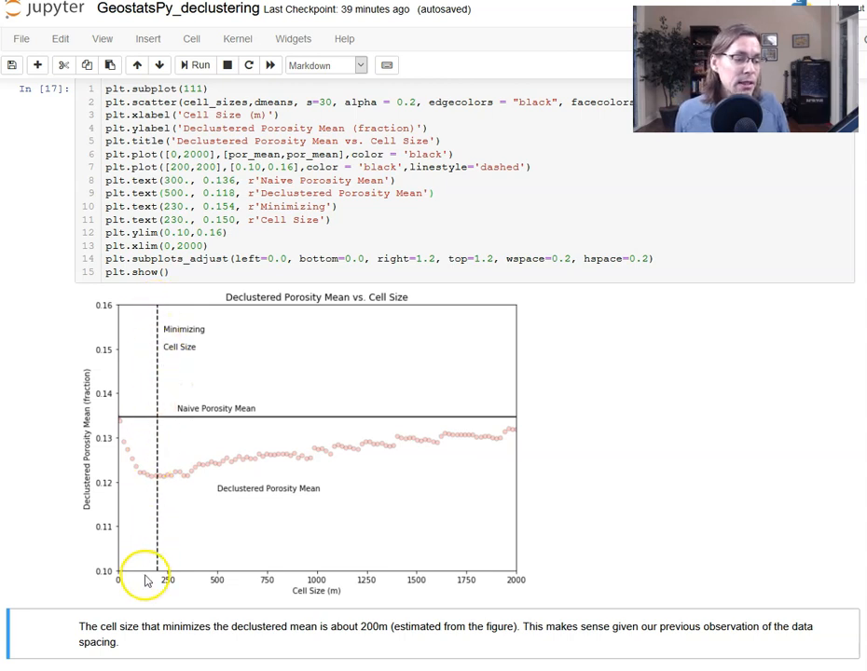
mouse_move(156, 522)
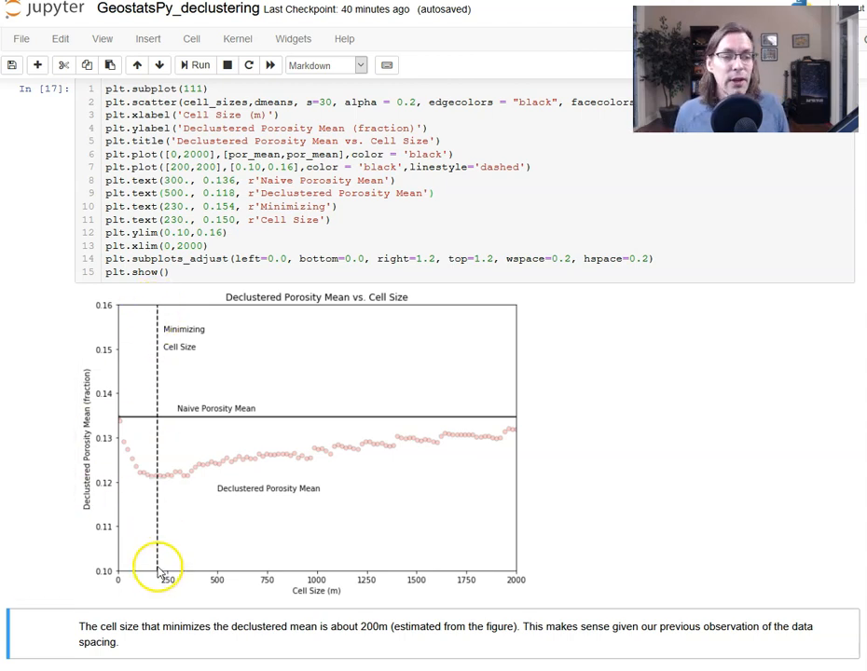
mouse_move(210, 477)
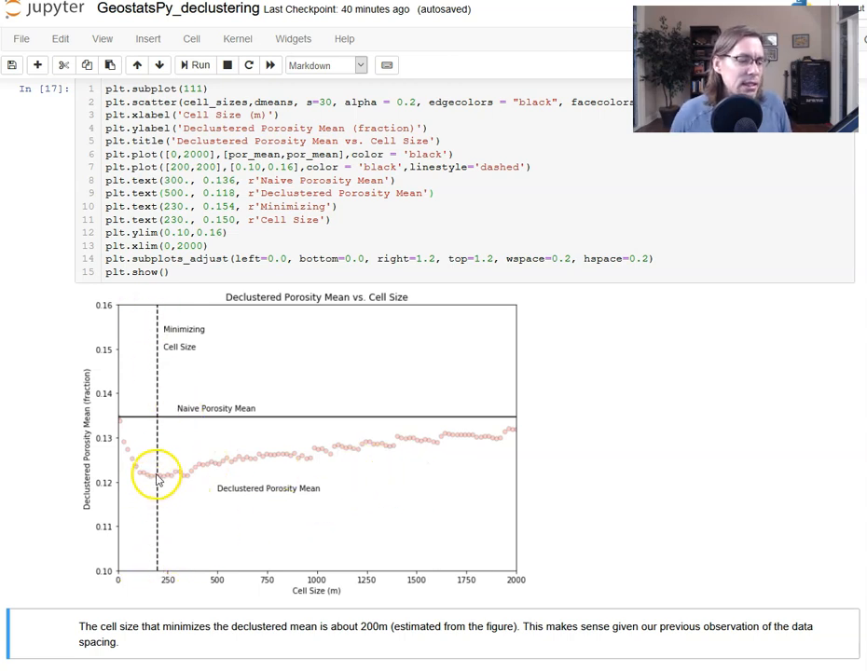
mouse_move(159, 577)
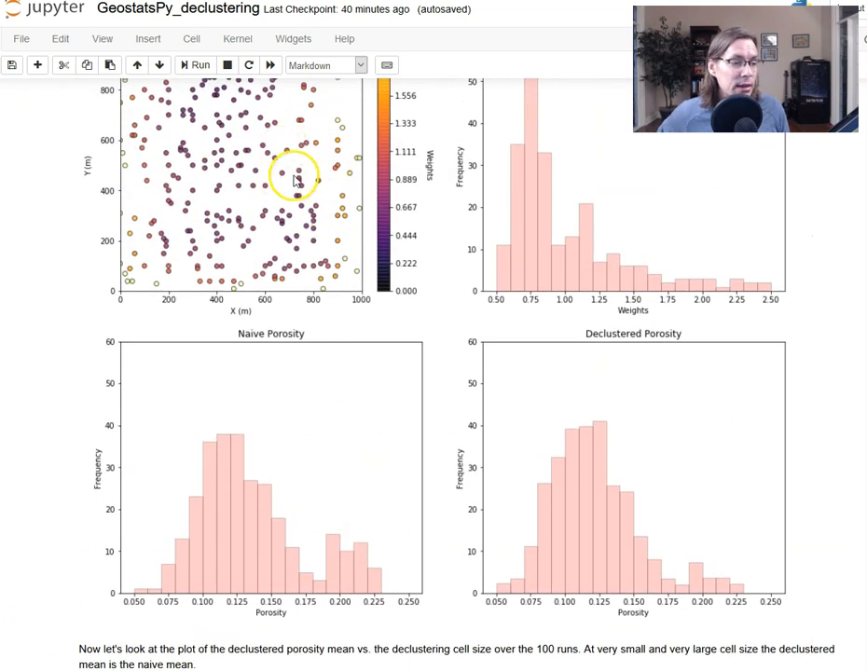
mouse_move(234, 151)
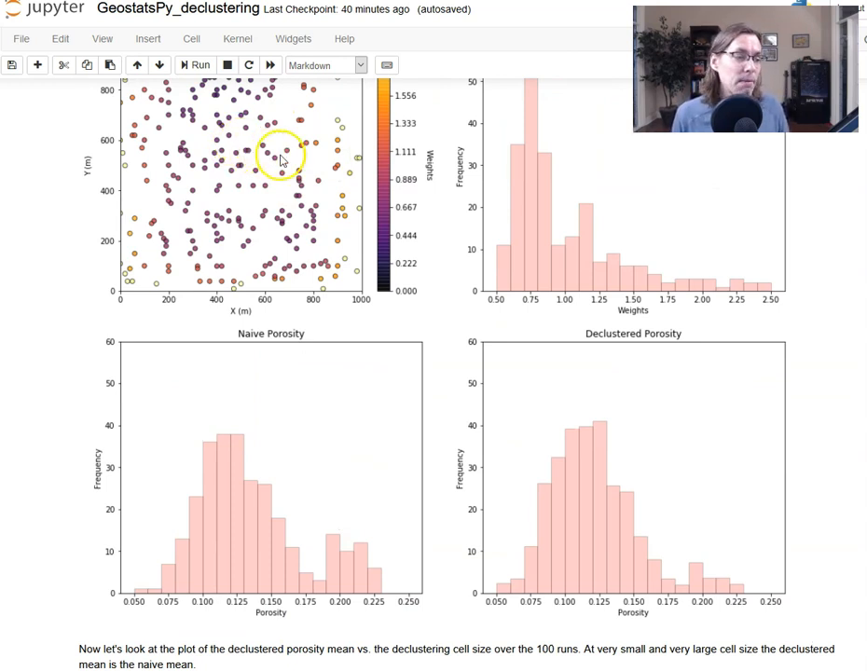
Step: Scroll the notebook to reveal the closing Comments section below the cell-size plot
scroll(down, 3)
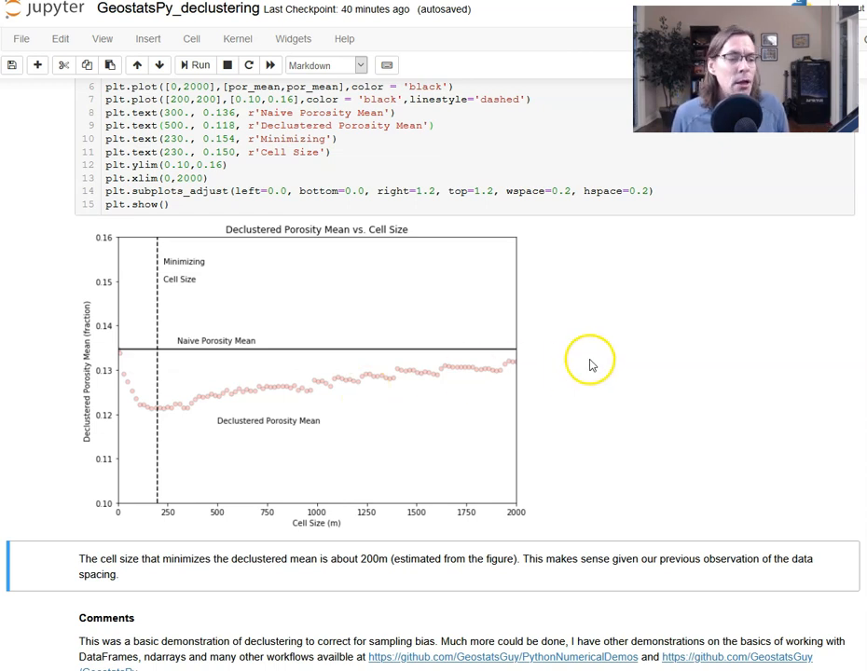
mouse_move(177, 482)
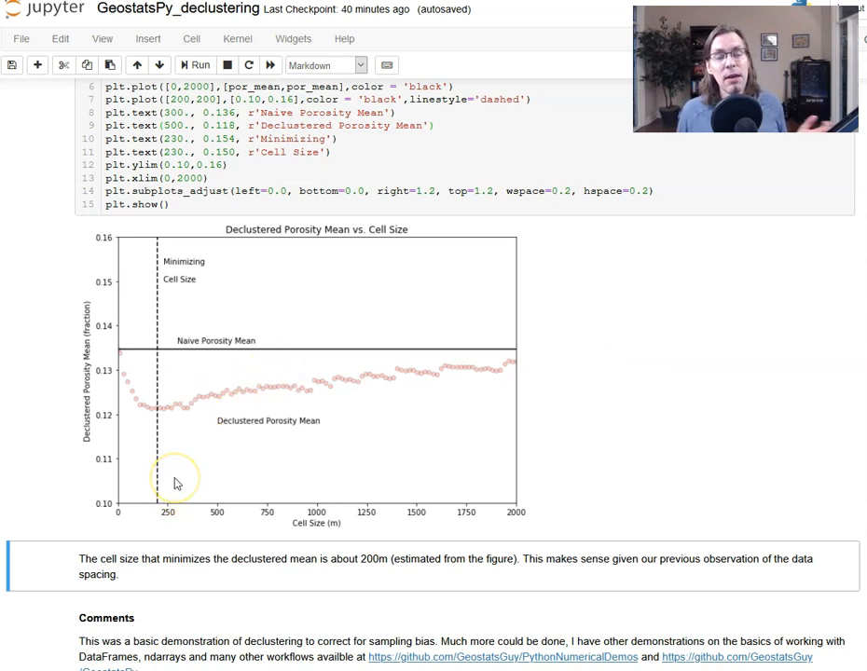
mouse_move(224, 373)
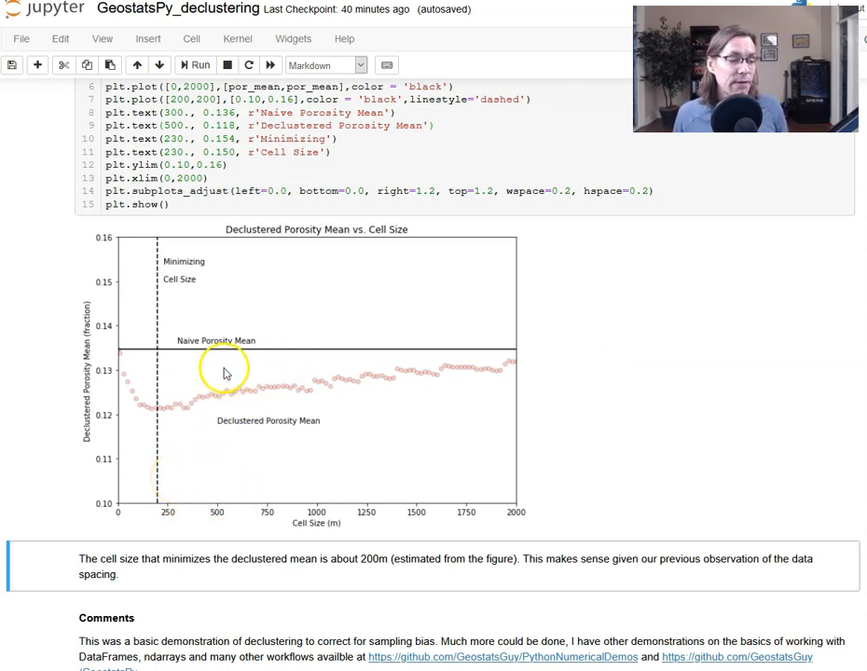
mouse_move(186, 403)
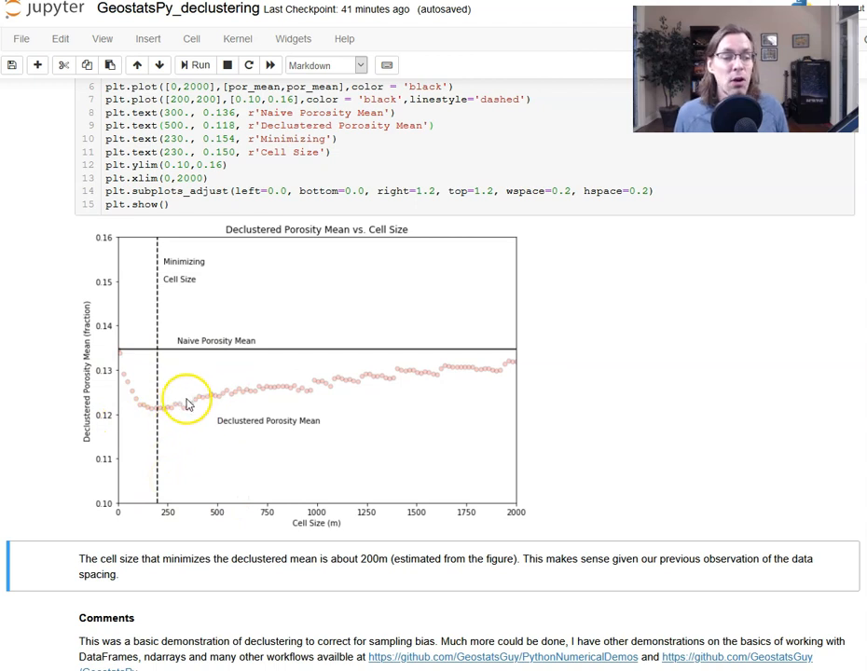
mouse_move(212, 405)
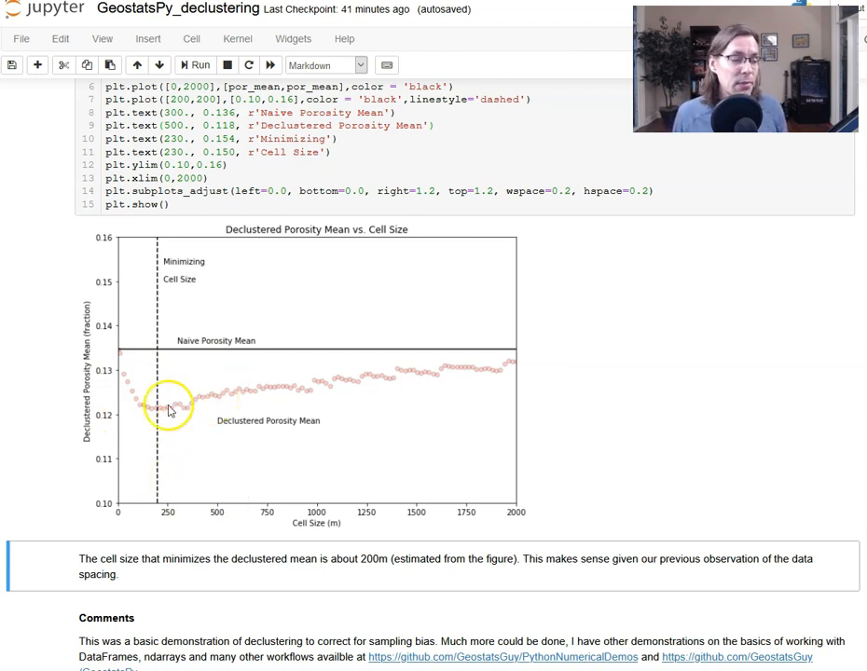
mouse_move(727, 351)
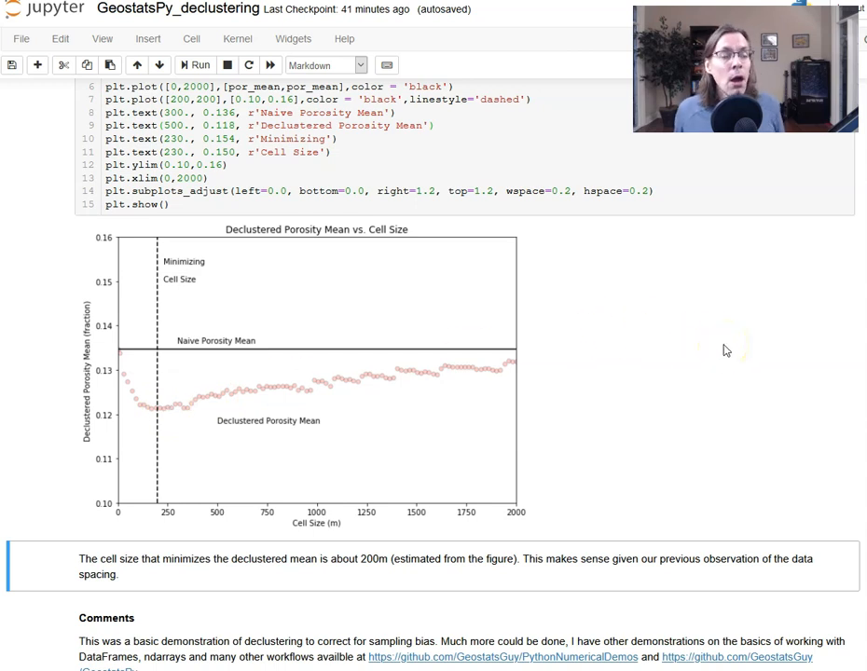